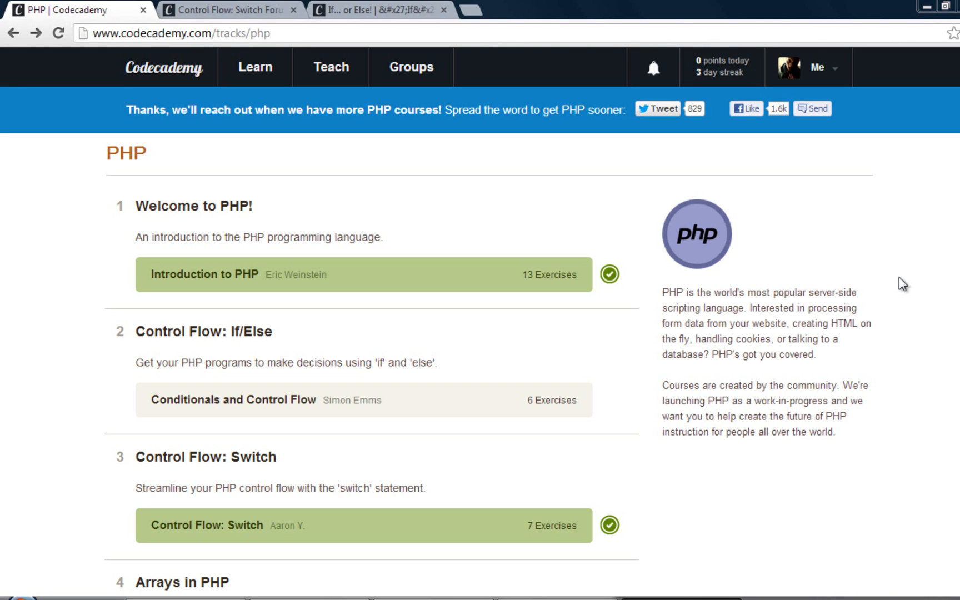
Scroll through the tea-bags output preview, then return to the exercise code editor.
{"action": "scroll", "scroll_direction": "down", "scroll_amount": 3}
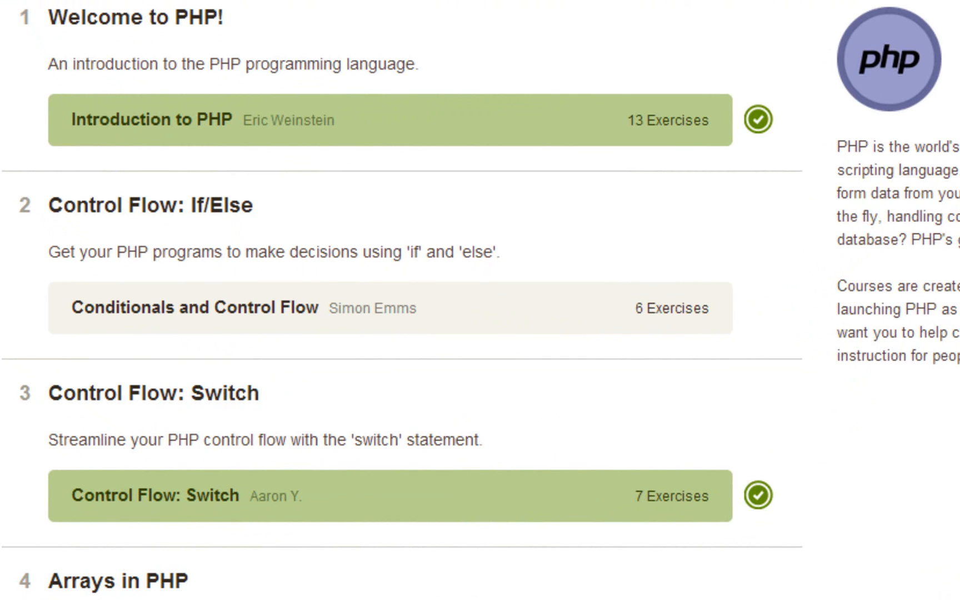
{"action": "scroll", "scroll_direction": "down", "scroll_amount": 3}
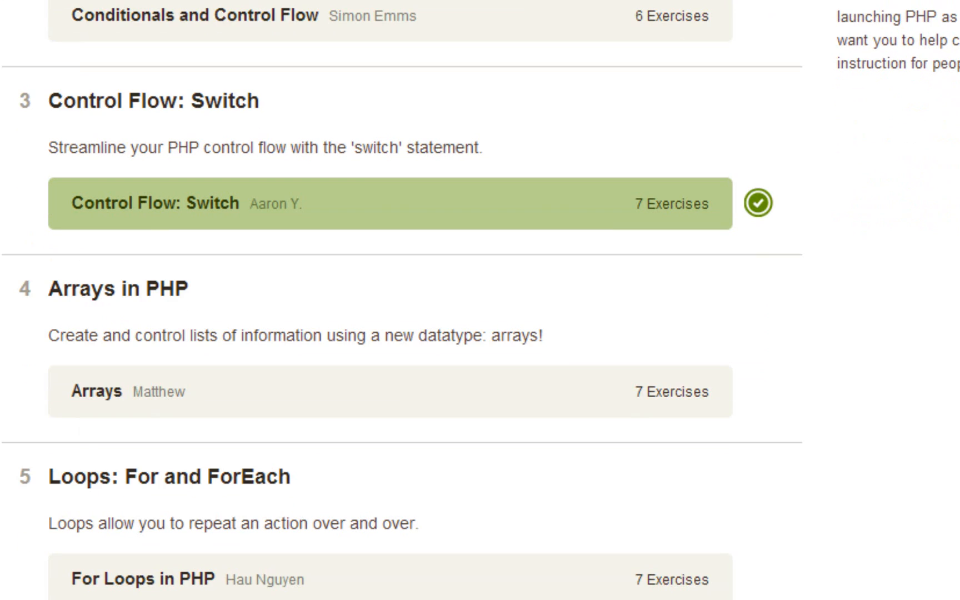
{"action": "scroll", "scroll_direction": "down", "scroll_amount": 3}
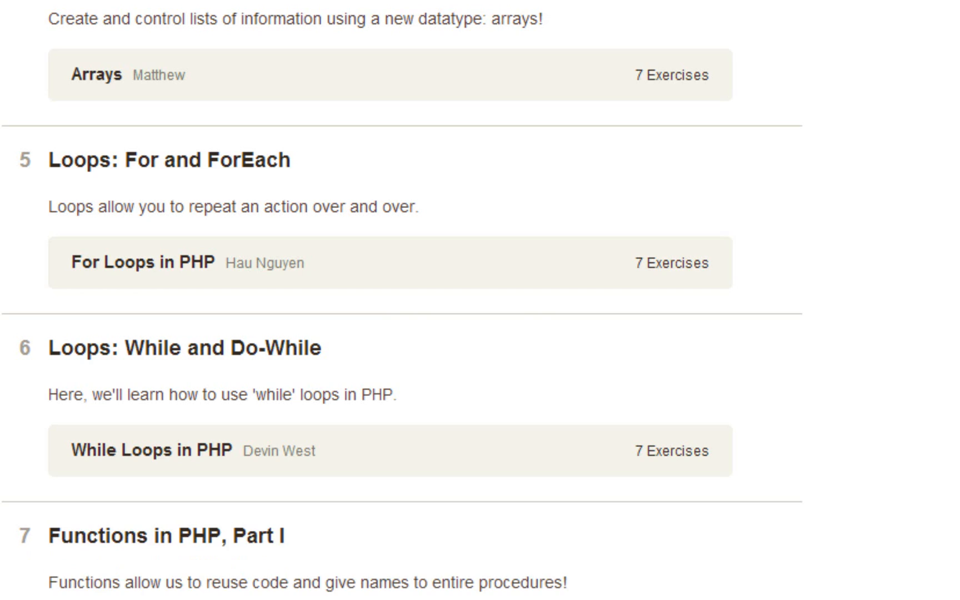
{"action": "scroll", "scroll_direction": "down", "scroll_amount": 3}
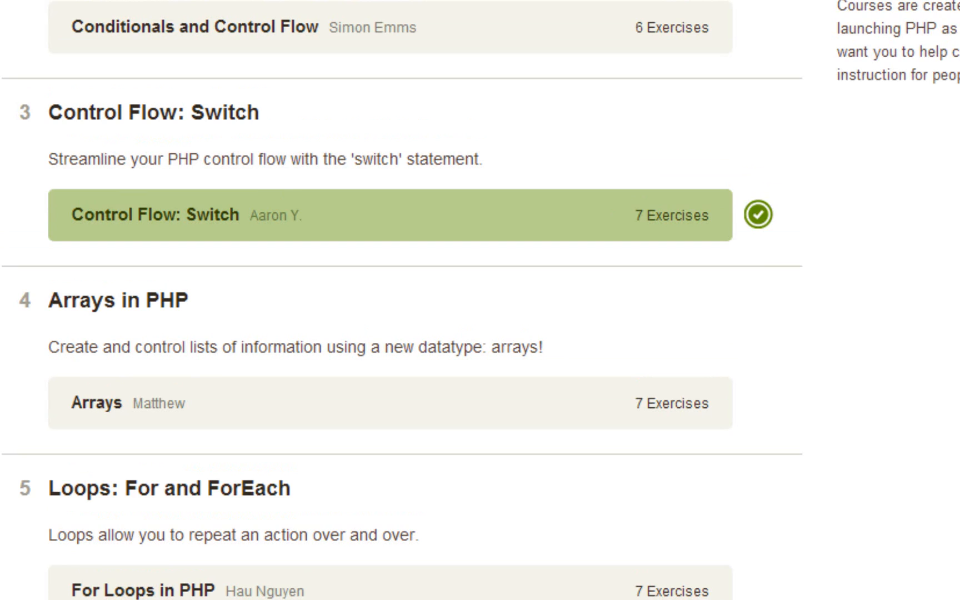
{"action": "scroll", "scroll_direction": "down", "scroll_amount": 3}
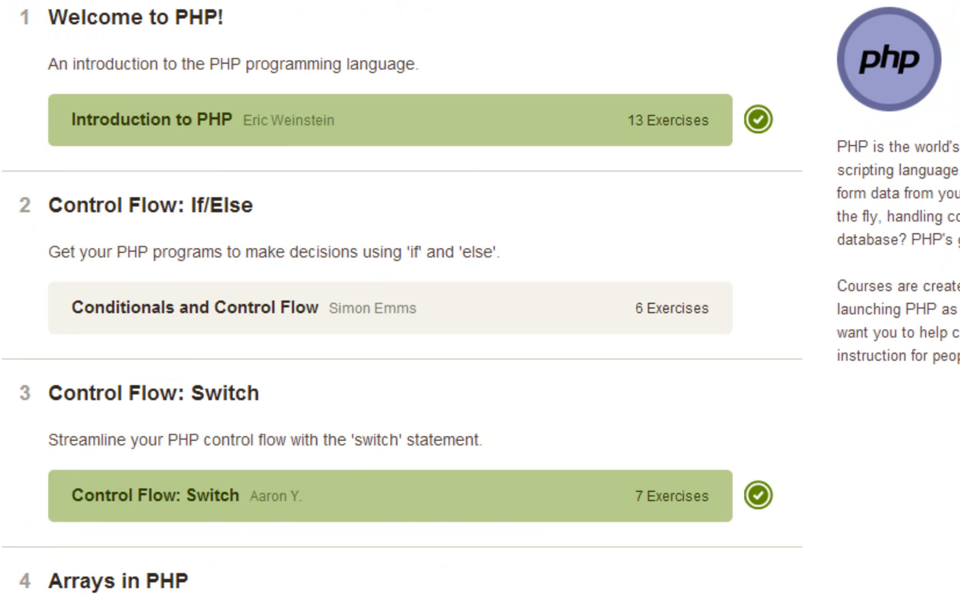
{"action": "scroll", "scroll_direction": "down", "scroll_amount": 3}
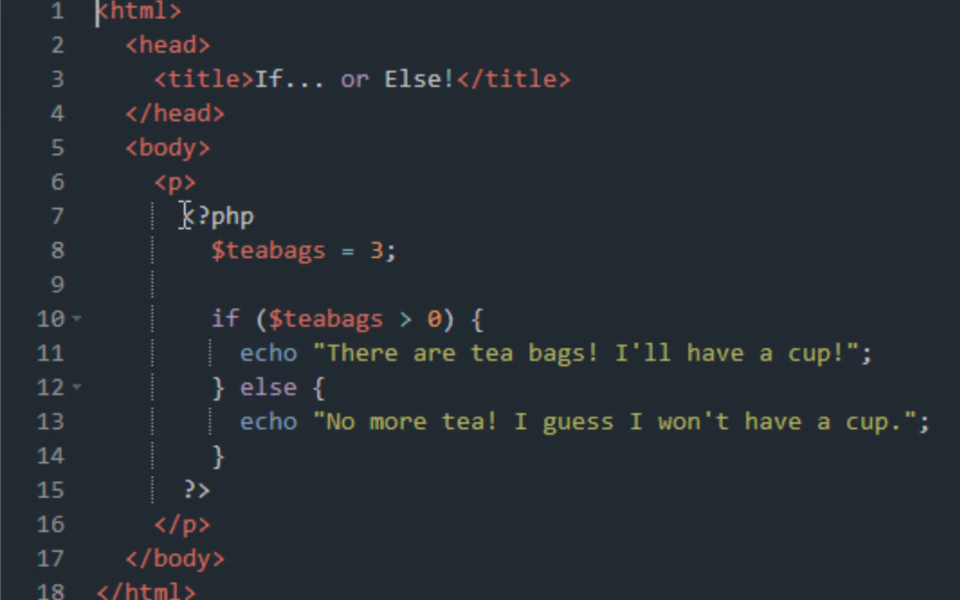
{"action": "mouse_move", "coordinate": [185, 216]}
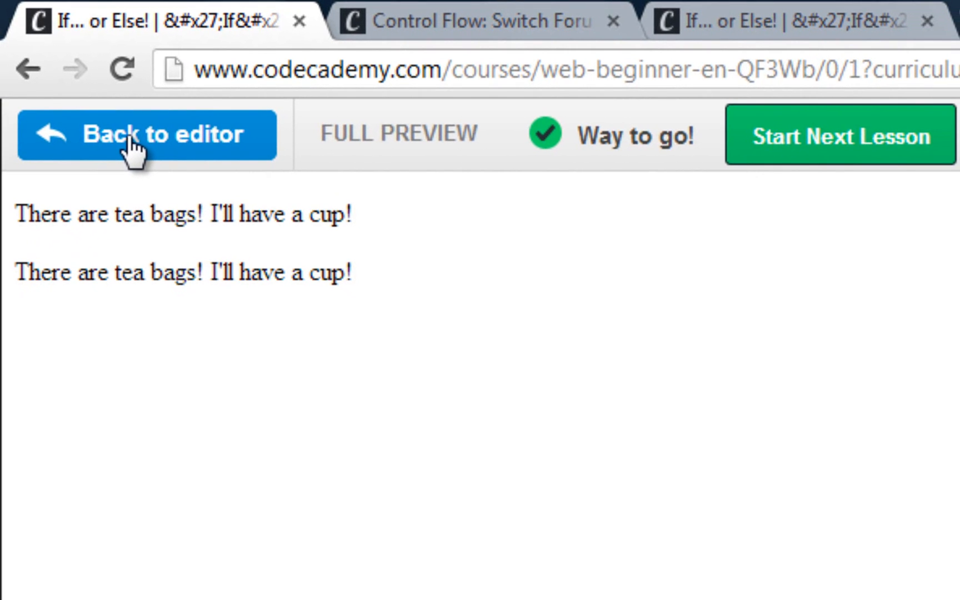
{"action": "left_click", "coordinate": [146, 134]}
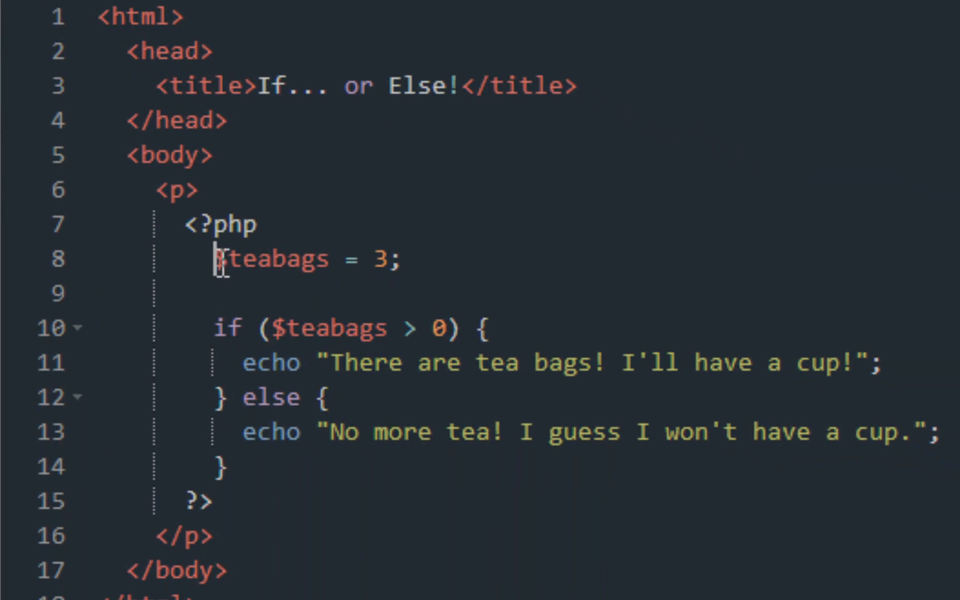
{"action": "left_click", "coordinate": [380, 258]}
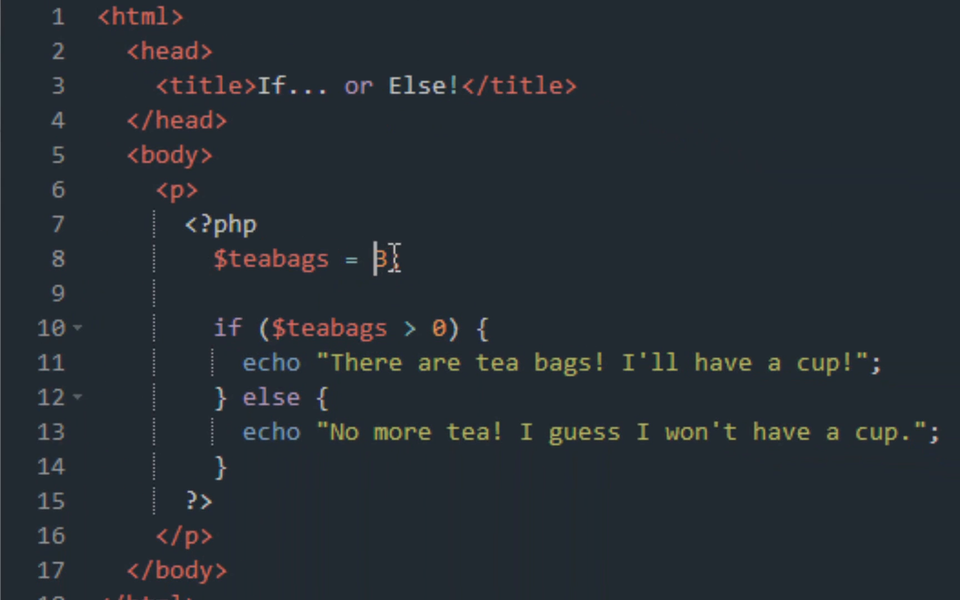
{"action": "type", "text": ";"}
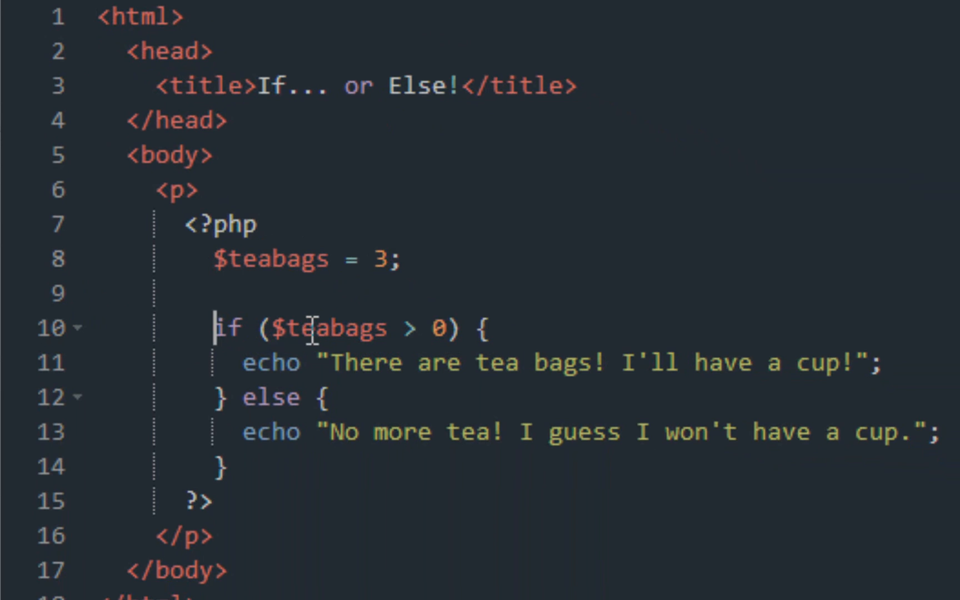
{"action": "mouse_move", "coordinate": [413, 328]}
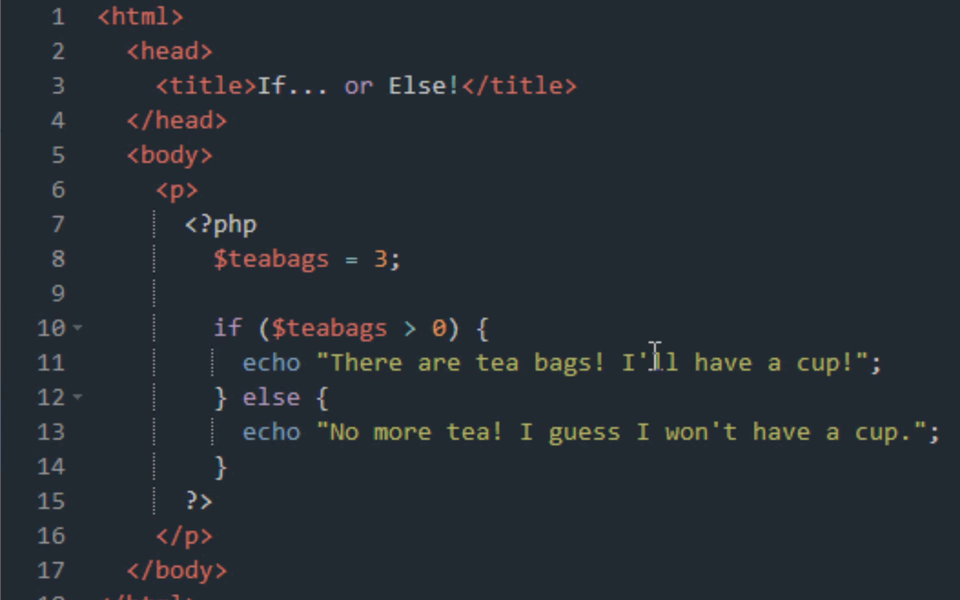
{"action": "mouse_move", "coordinate": [349, 431]}
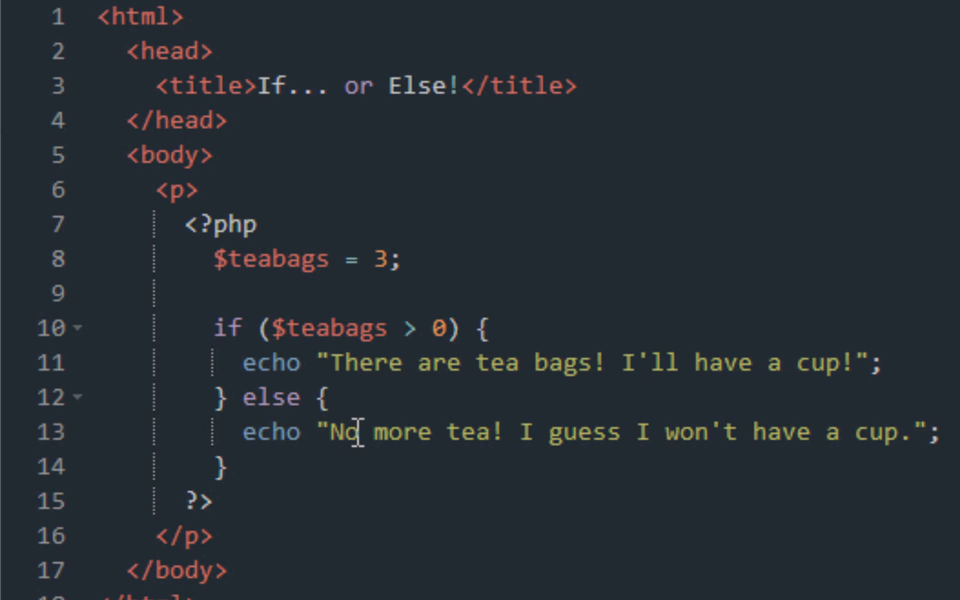
{"action": "mouse_move", "coordinate": [676, 422]}
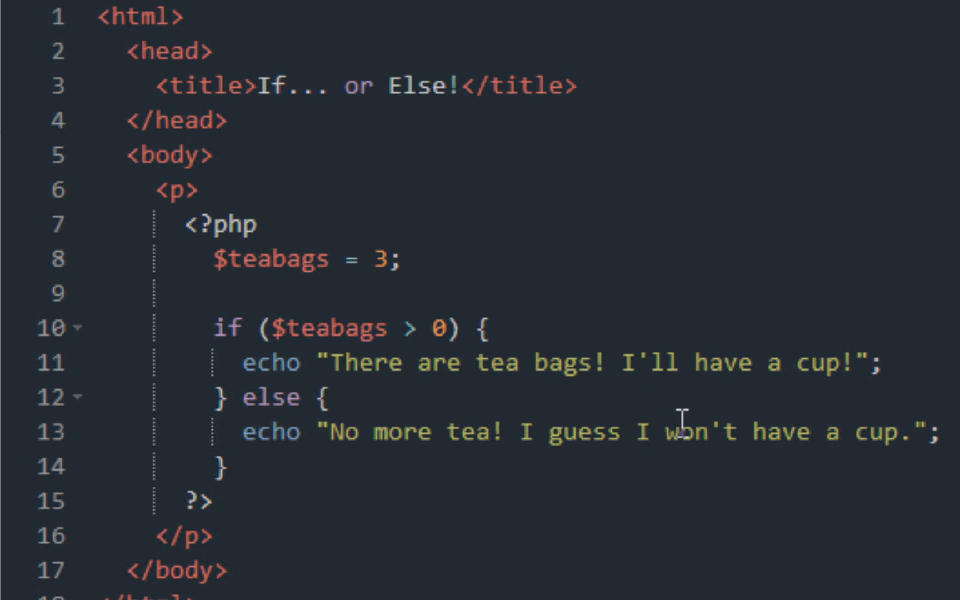
{"action": "mouse_move", "coordinate": [358, 184]}
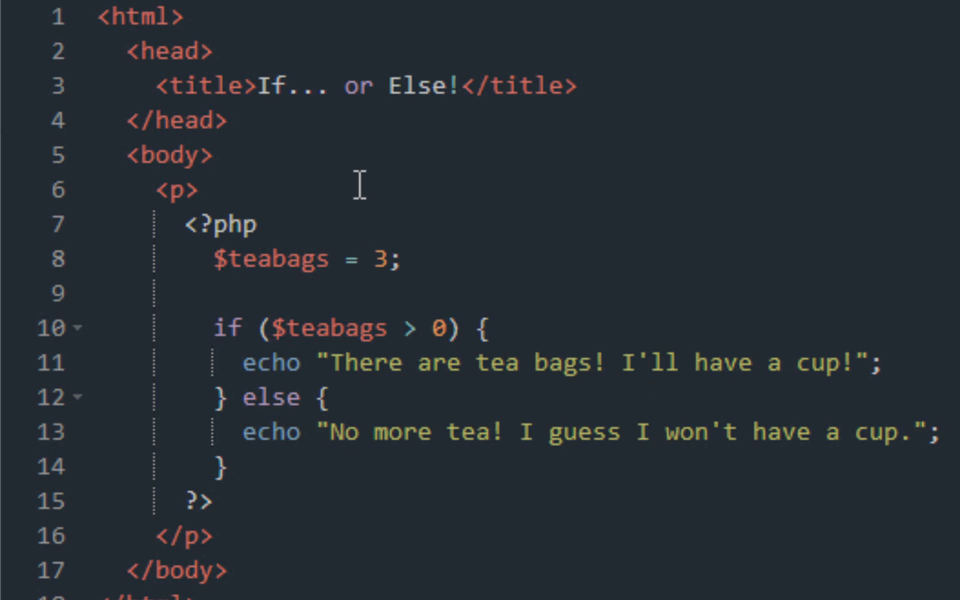
{"action": "mouse_move", "coordinate": [590, 532]}
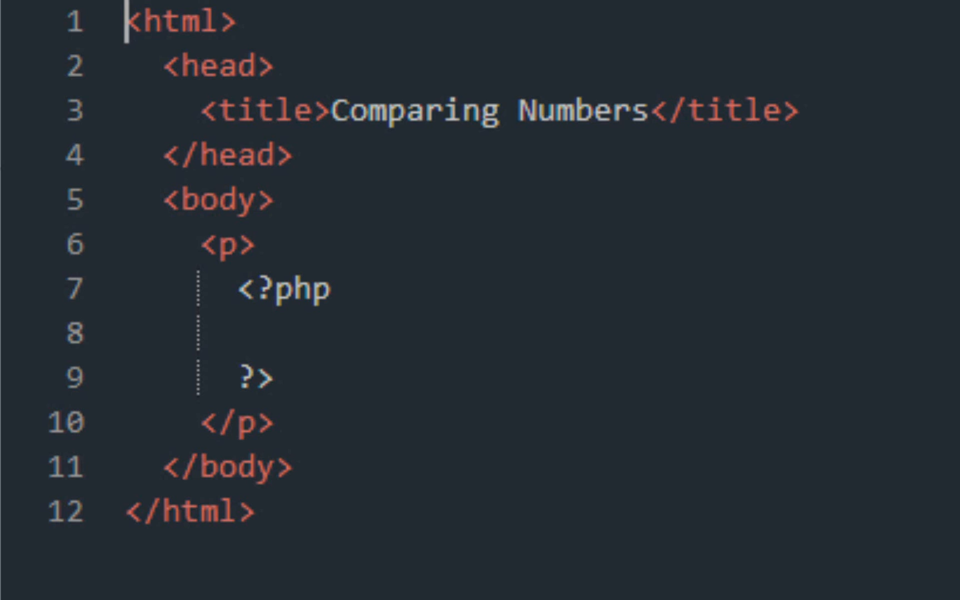
{"action": "mouse_move", "coordinate": [793, 379]}
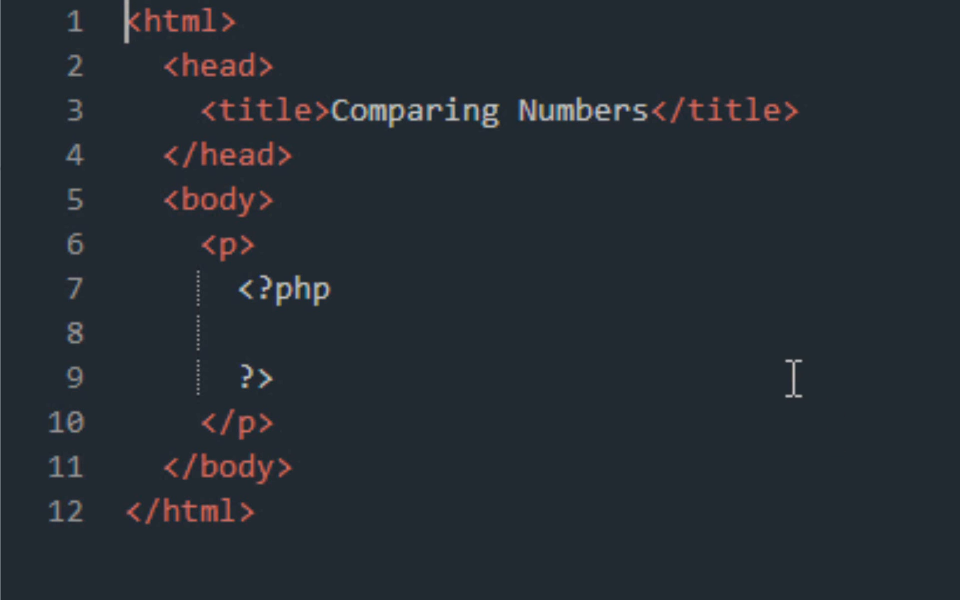
{"action": "mouse_move", "coordinate": [791, 340]}
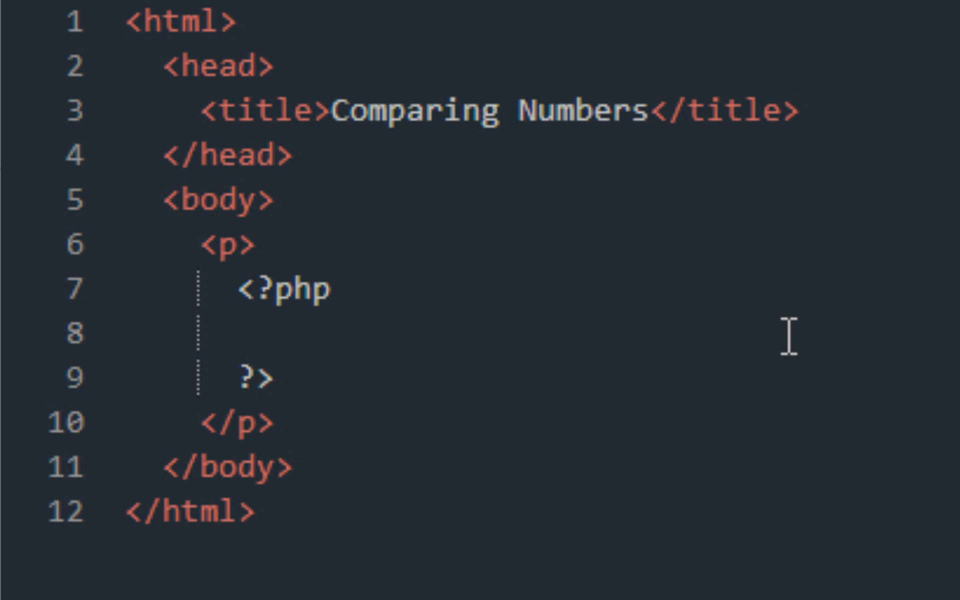
Place the cursor on the empty line inside the <?php ?> block of Comparing Numbers.
{"action": "left_click", "coordinate": [275, 333]}
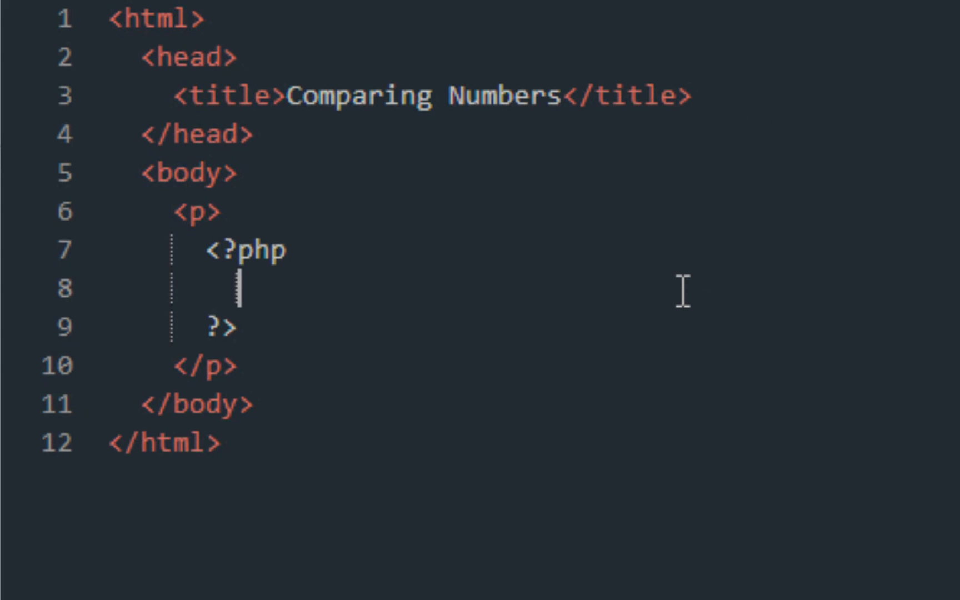
{"action": "mouse_move", "coordinate": [661, 287]}
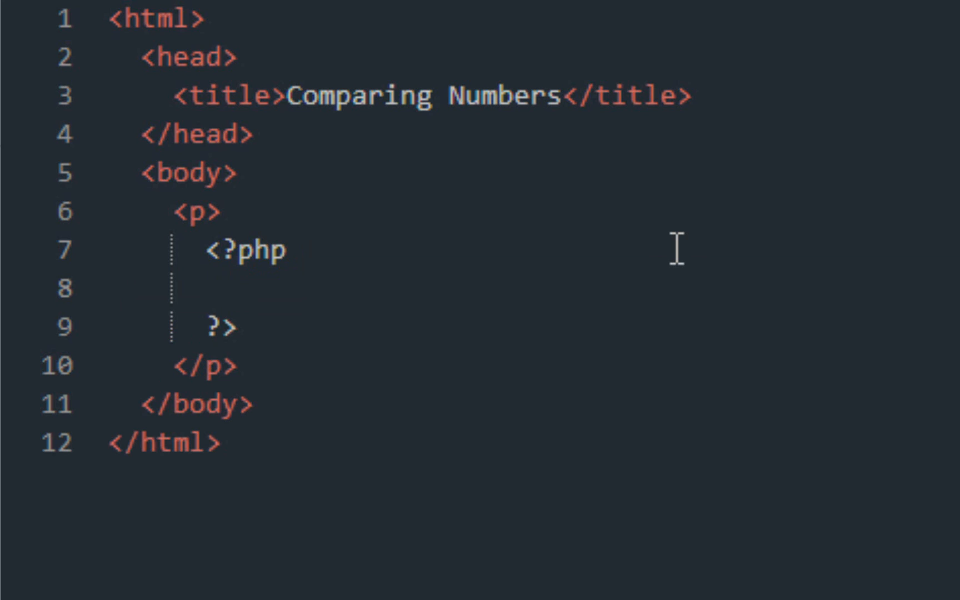
Write the assignment $cash = 50; on its own line.
{"action": "type", "text": "$"}
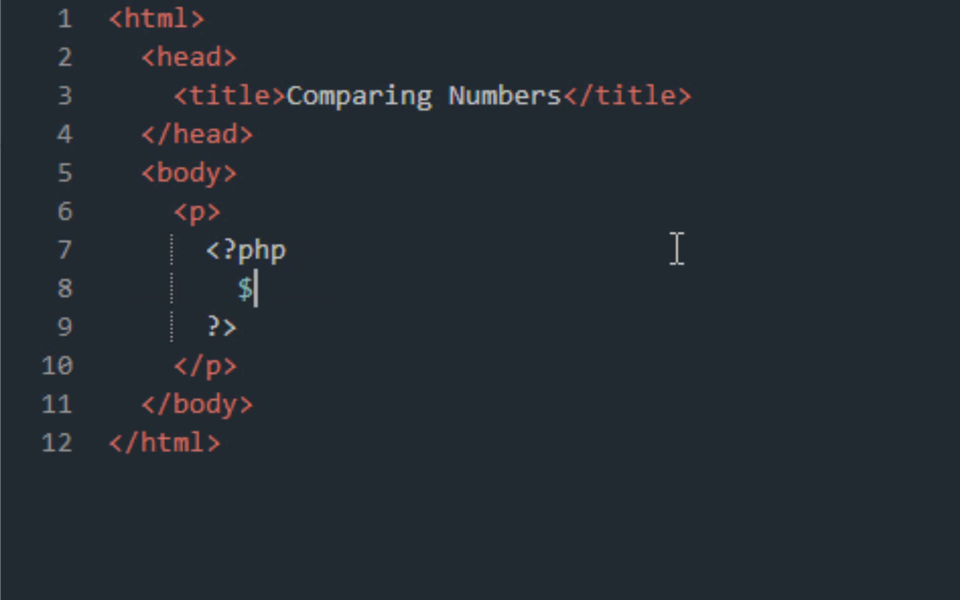
{"action": "type", "text": "cash ="}
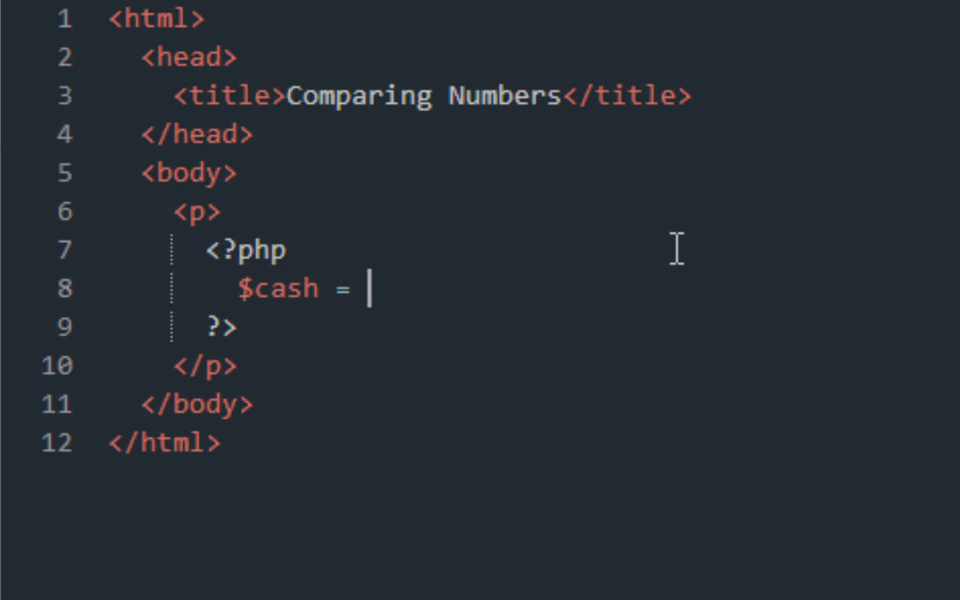
{"action": "type", "text": "50;"}
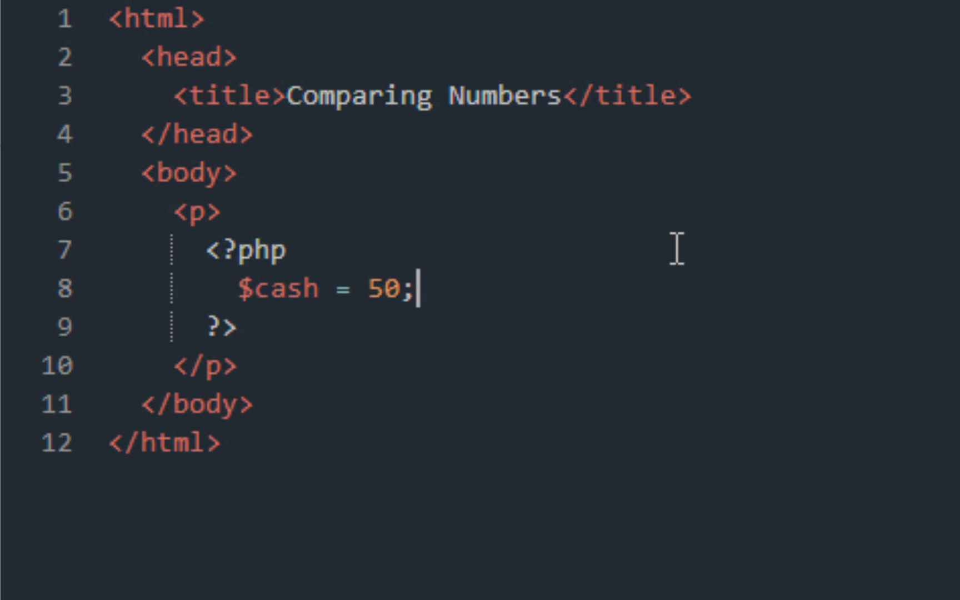
{"action": "key", "text": "Enter"}
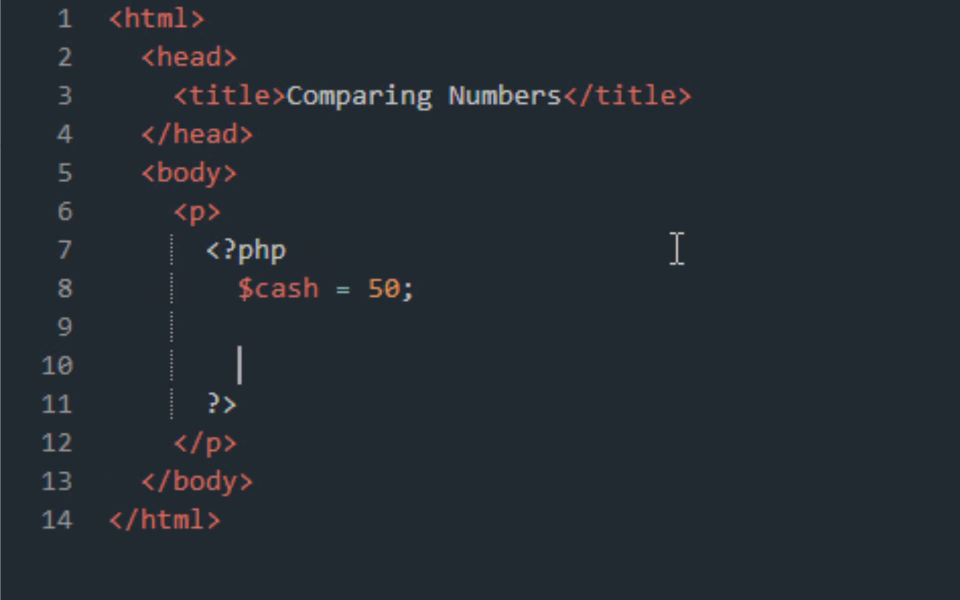
Begin an if($cash > 25) block with its opening brace.
{"action": "type", "text": "if("}
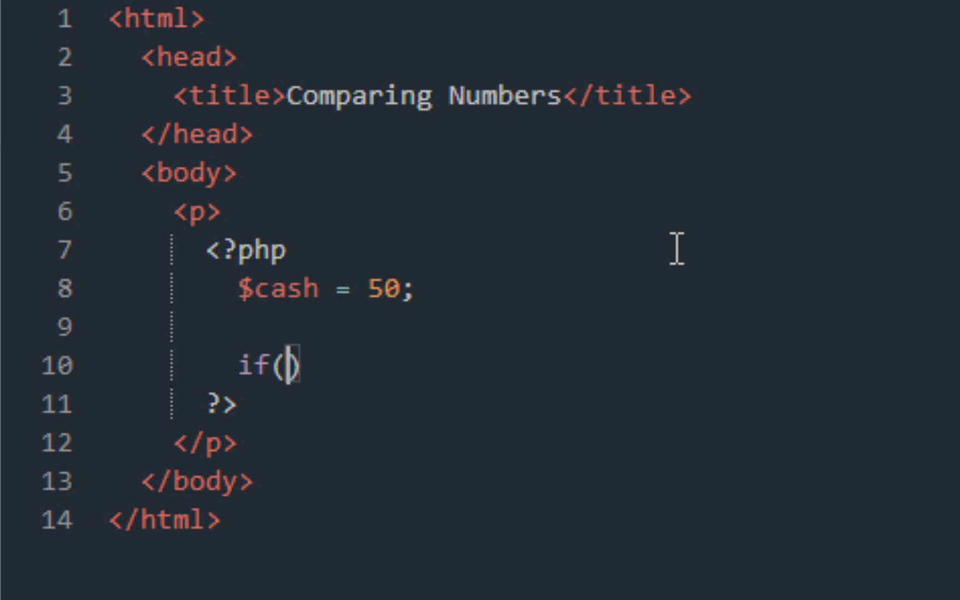
{"action": "type", "text": "$c"}
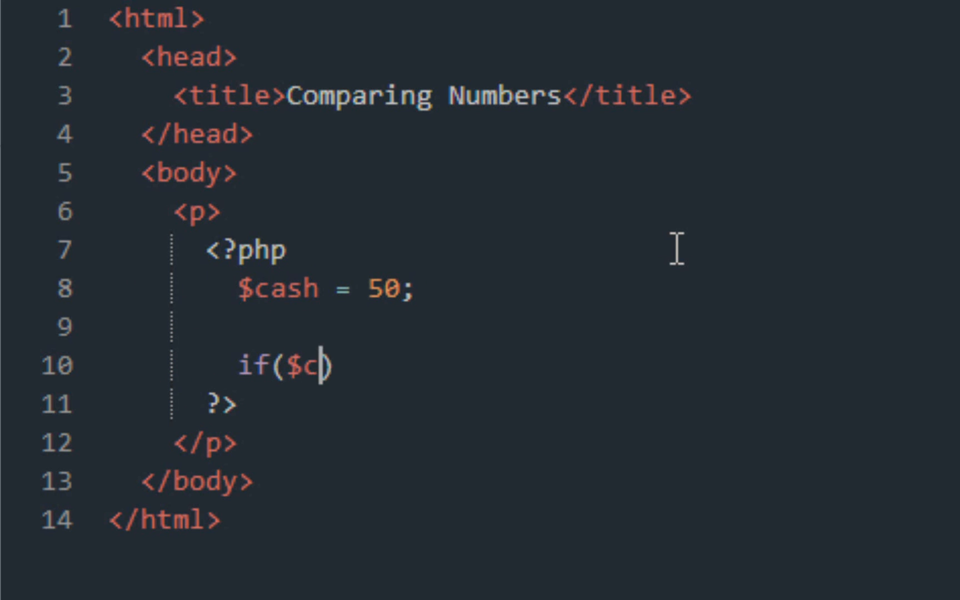
{"action": "type", "text": "ash"}
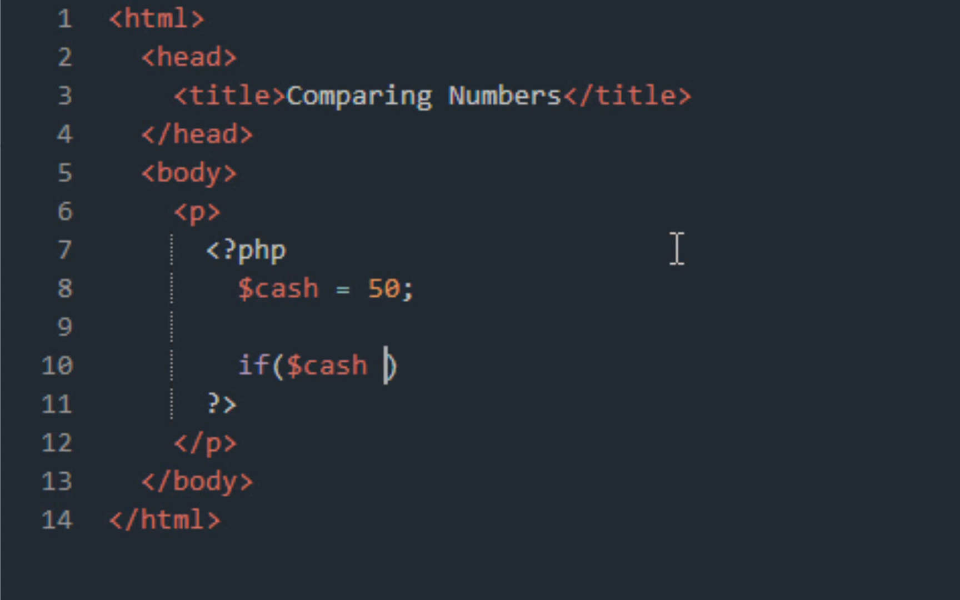
{"action": "type", "text": ">"}
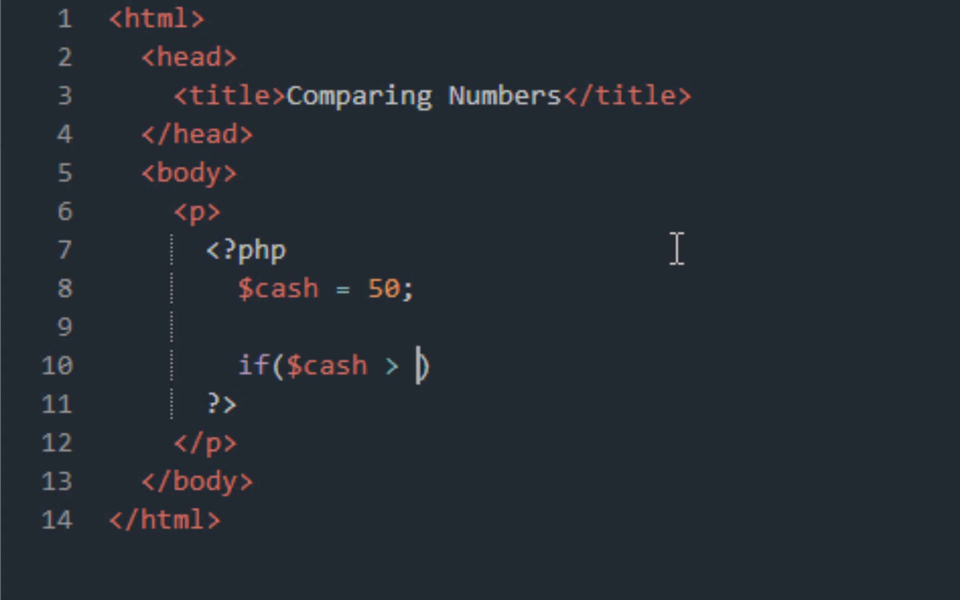
{"action": "type", "text": "25"}
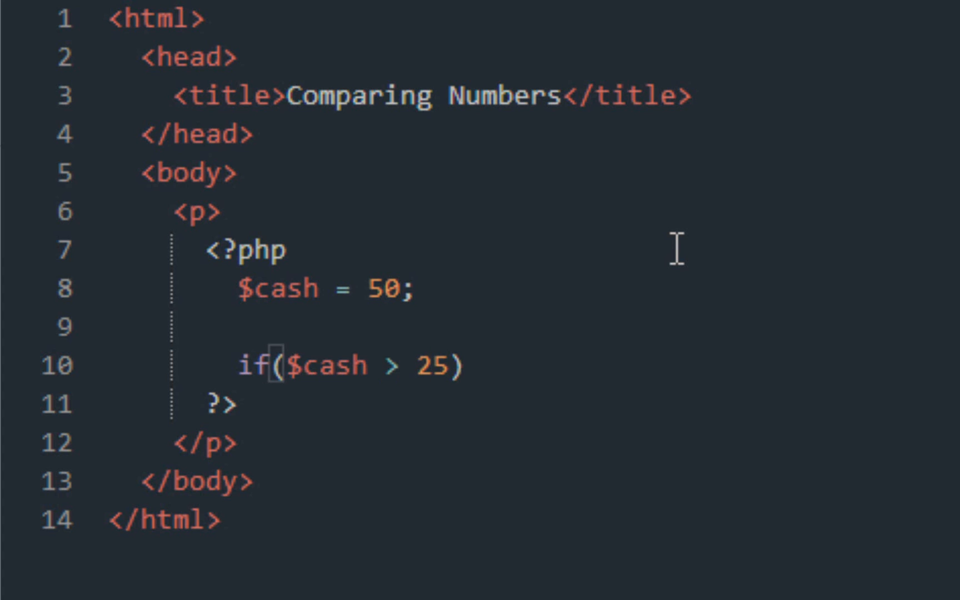
{"action": "type", "text": "{"}
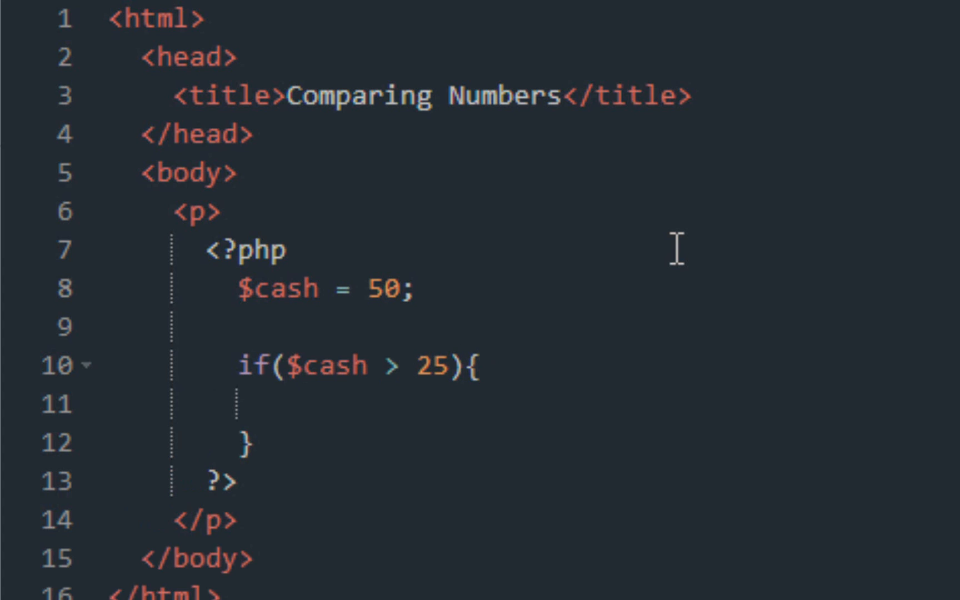
Write echo 'You have enough to buy 1 Polo shirt' inside the if block.
{"action": "type", "text": "echo"}
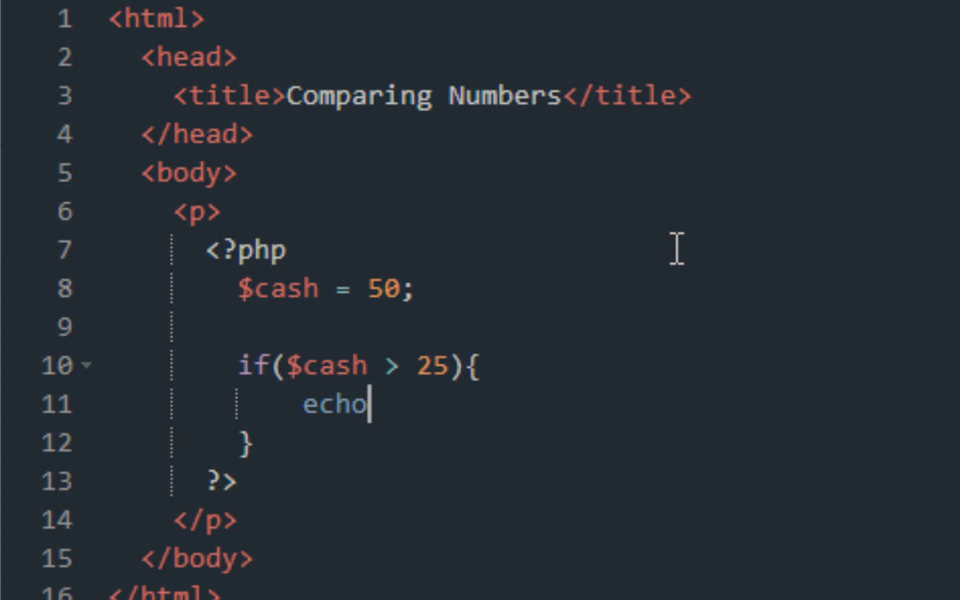
{"action": "type", "text": "'"}
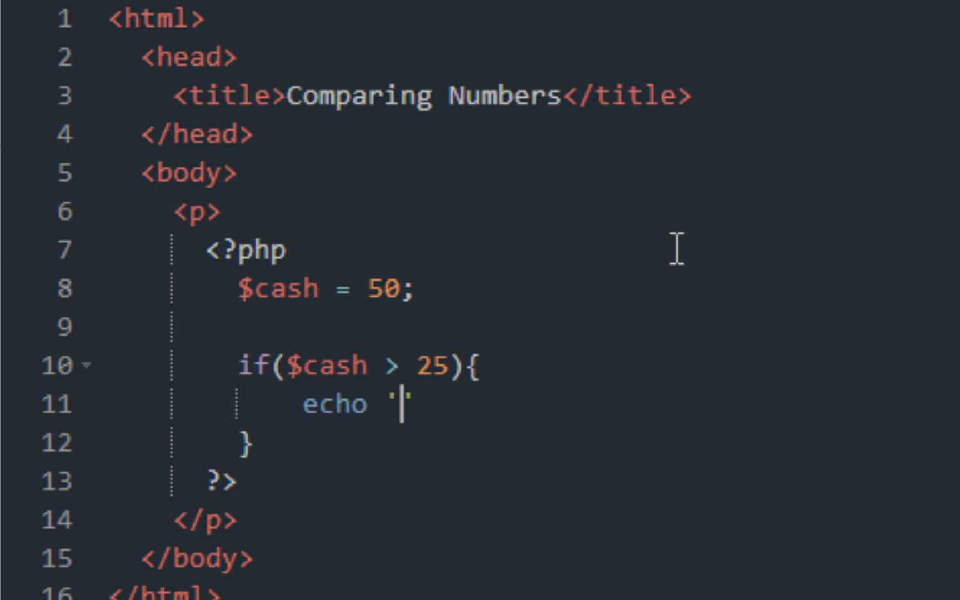
{"action": "type", "text": "You have a"}
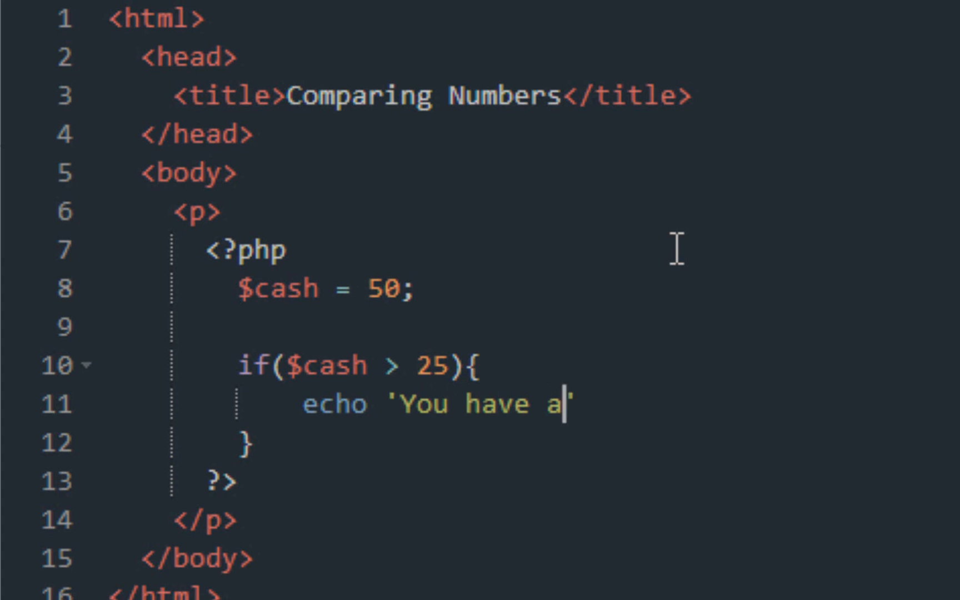
{"action": "type", "text": "enough"}
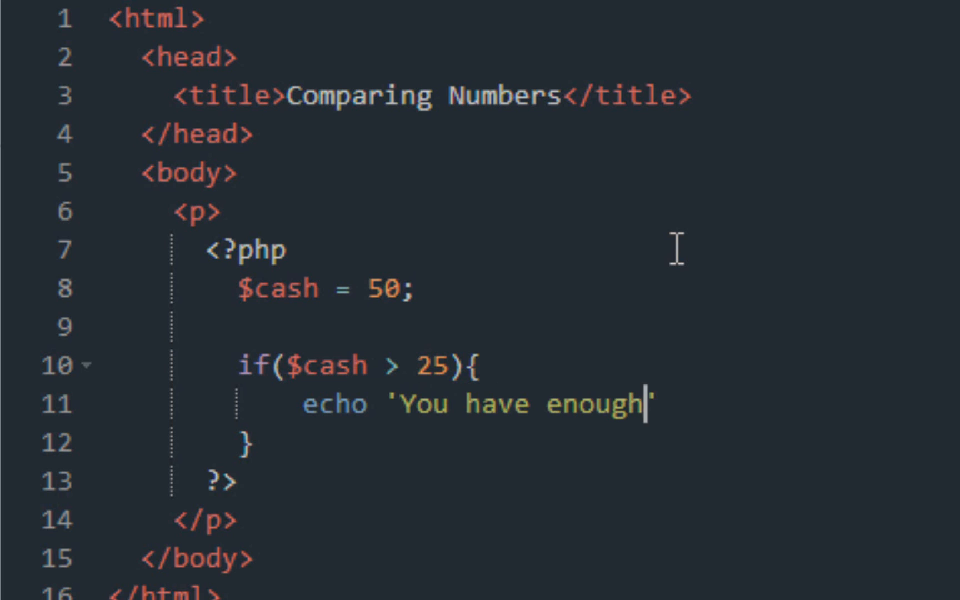
{"action": "type", "text": "to buy"}
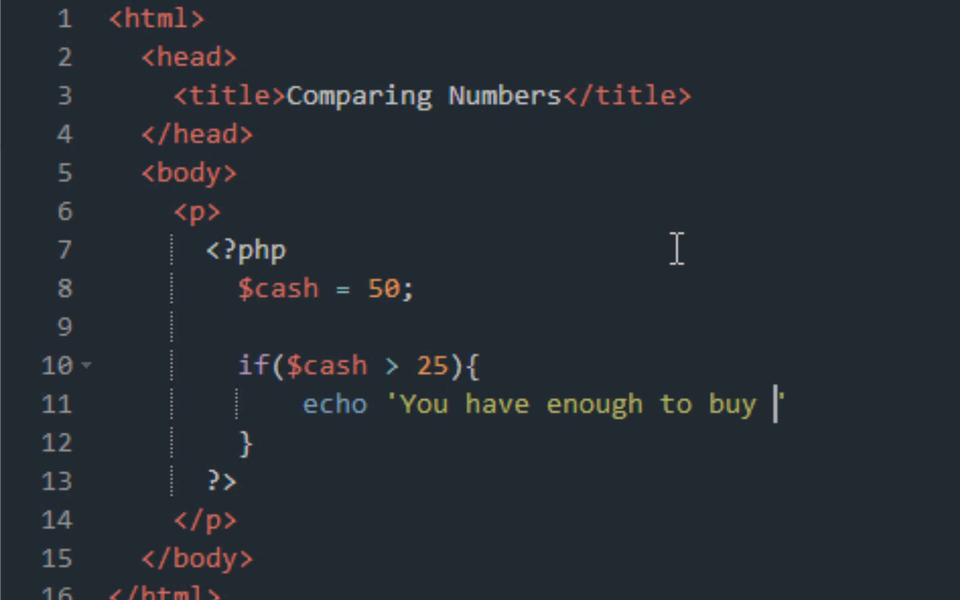
{"action": "type", "text": "1"}
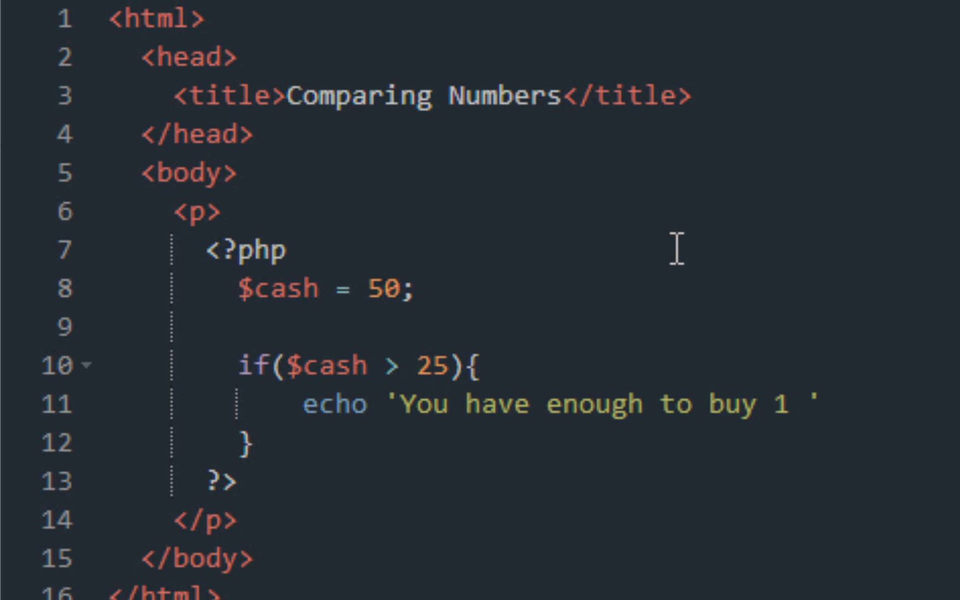
{"action": "type", "text": "Polo"}
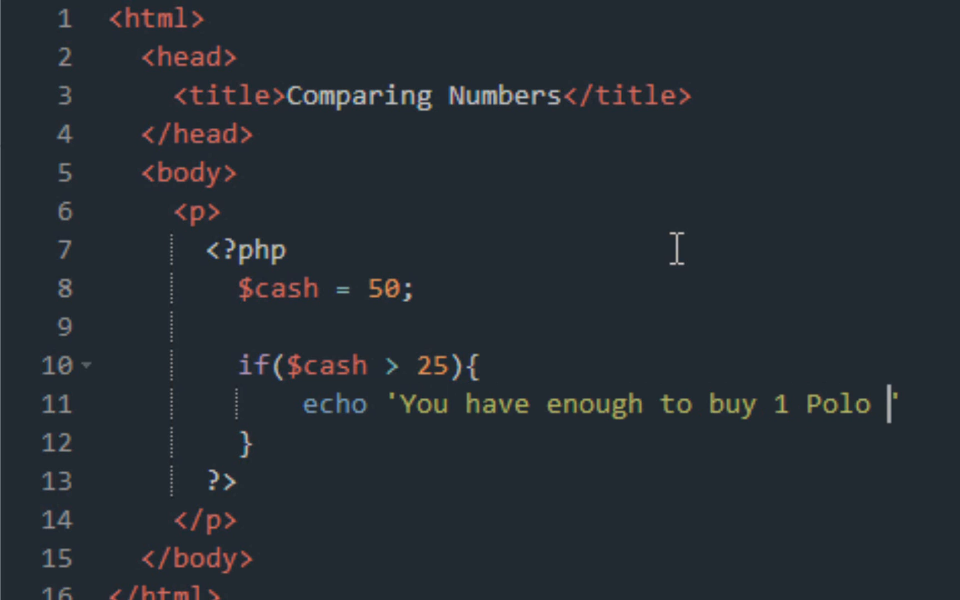
{"action": "type", "text": "h"}
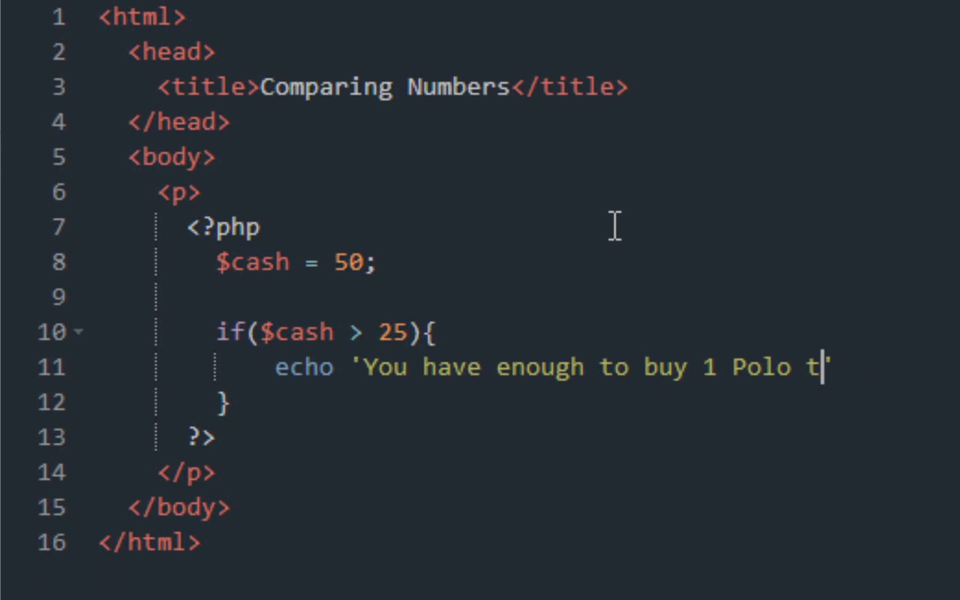
{"action": "type", "text": "shirt"}
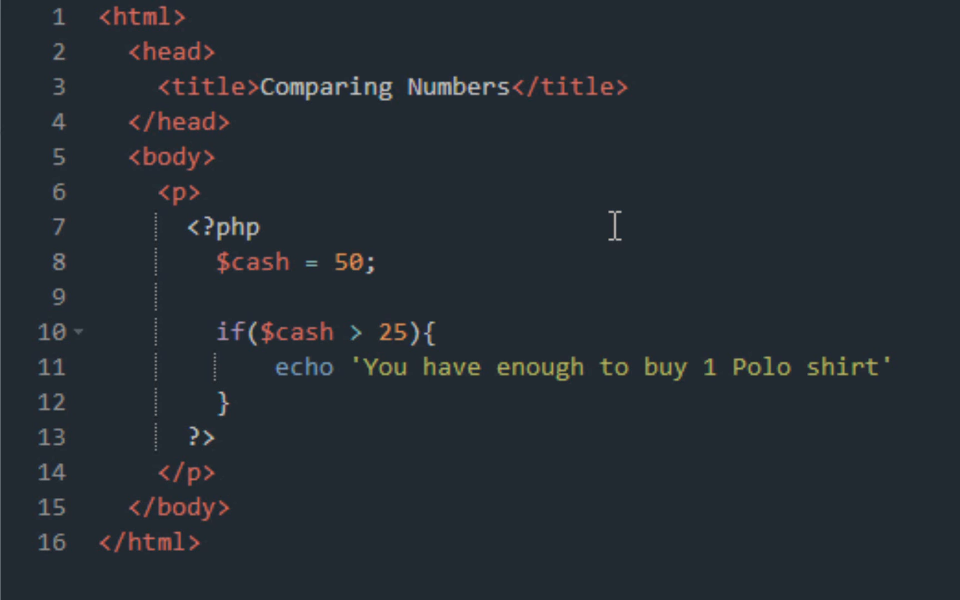
Open an else{ block and start its echo with a single-quoted string.
{"action": "type", "text": "else"}
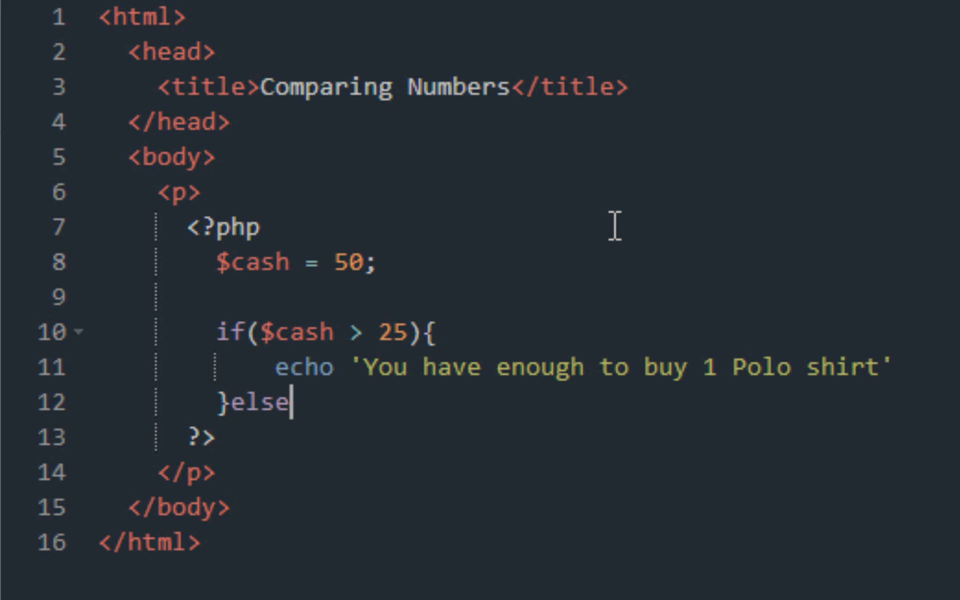
{"action": "type", "text": "{"}
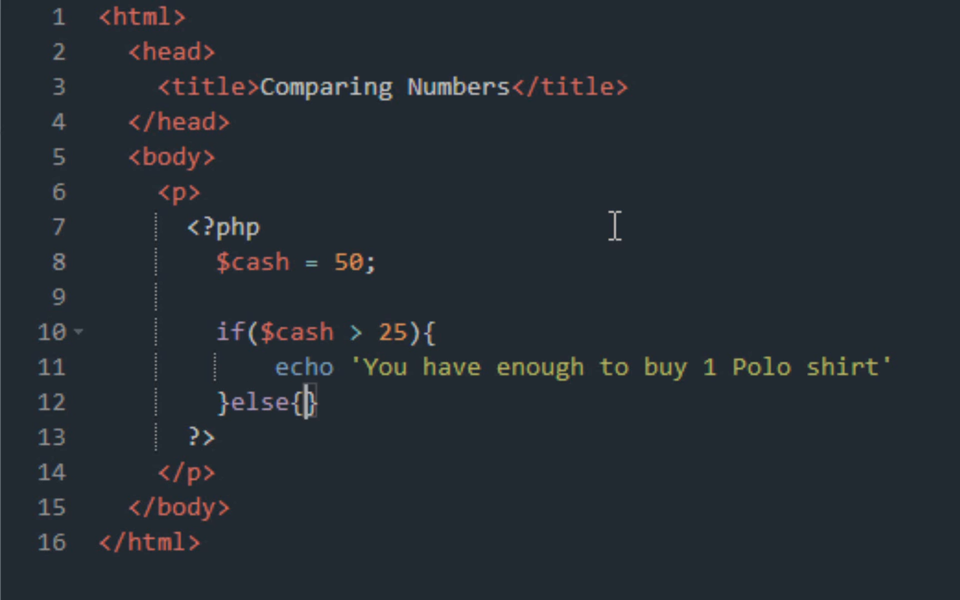
{"action": "key", "text": "enter"}
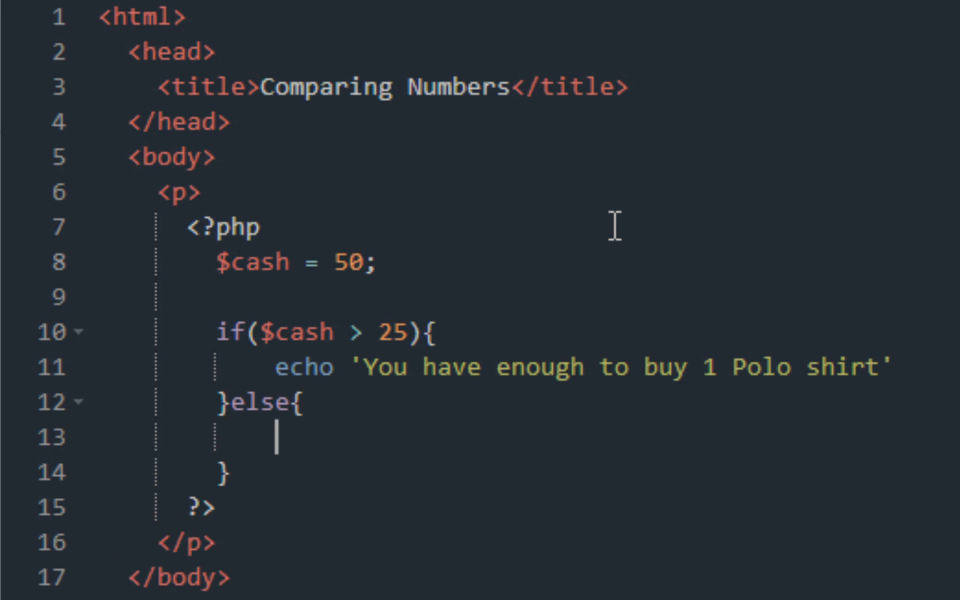
{"action": "type", "text": "echo \"\""}
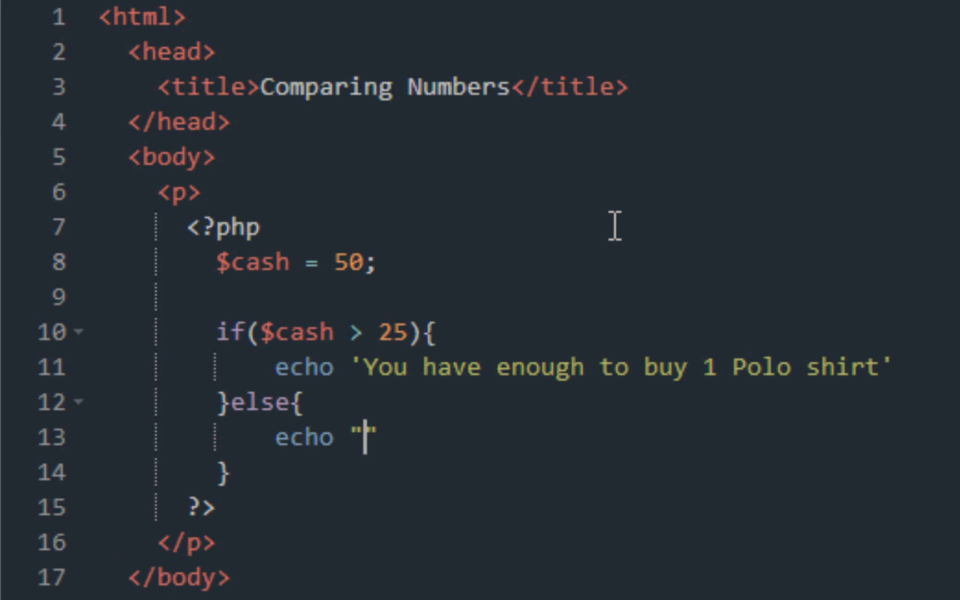
{"action": "key", "text": "Backspace"}
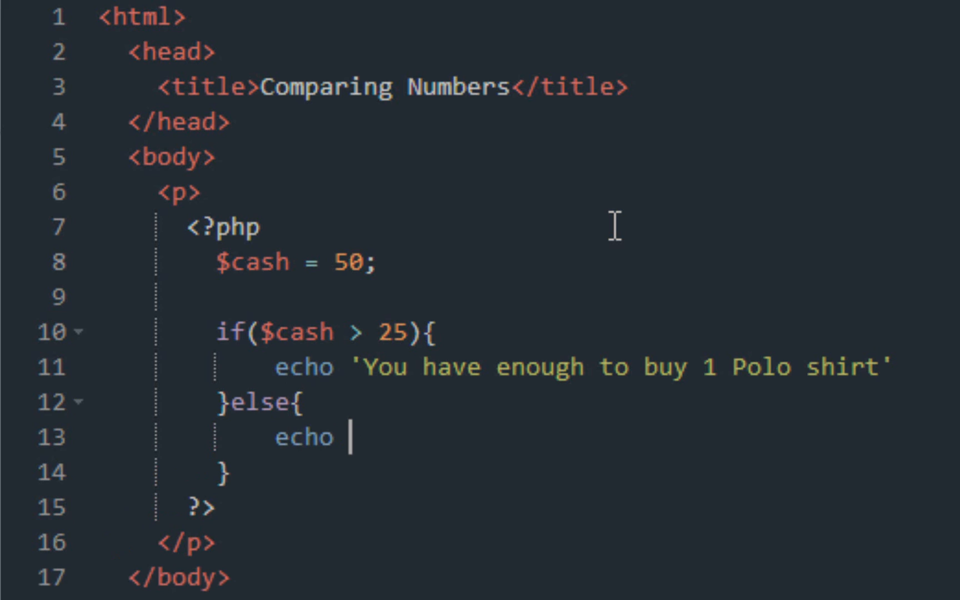
{"action": "type", "text": "'Y'"}
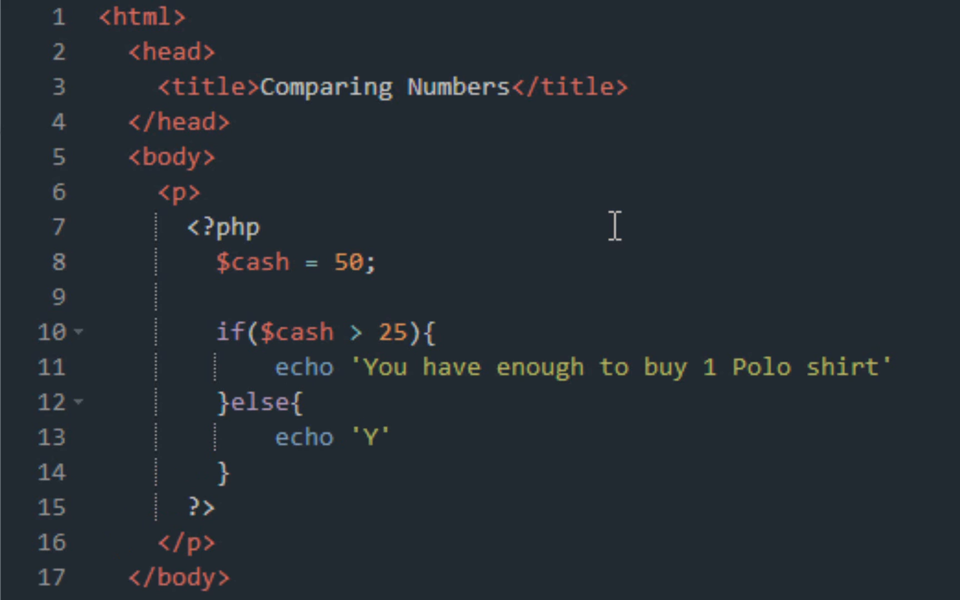
Finish the message 'You only have enough money to by 1 Hollister shirt'.
{"action": "type", "text": "ou onl"}
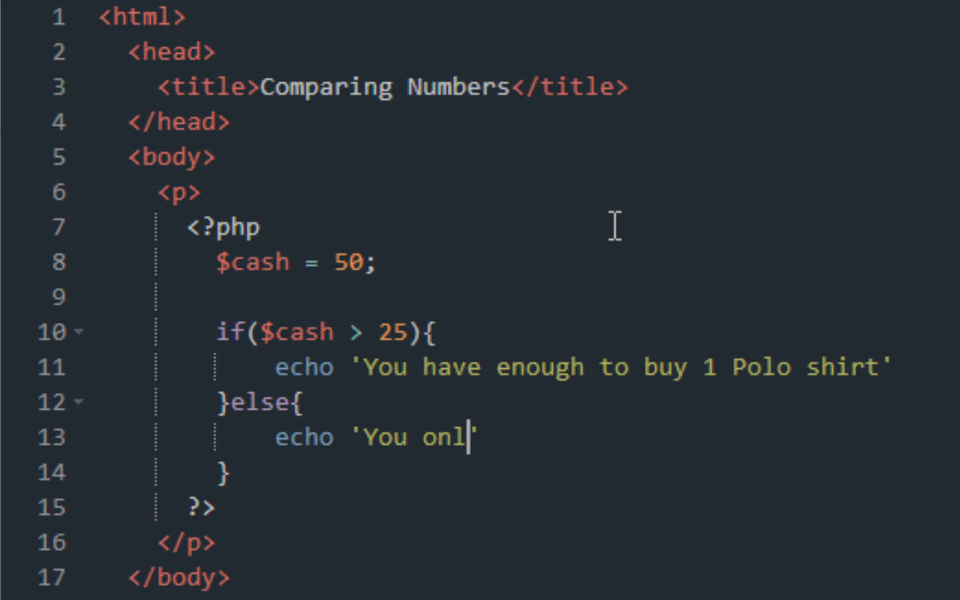
{"action": "type", "text": "y h"}
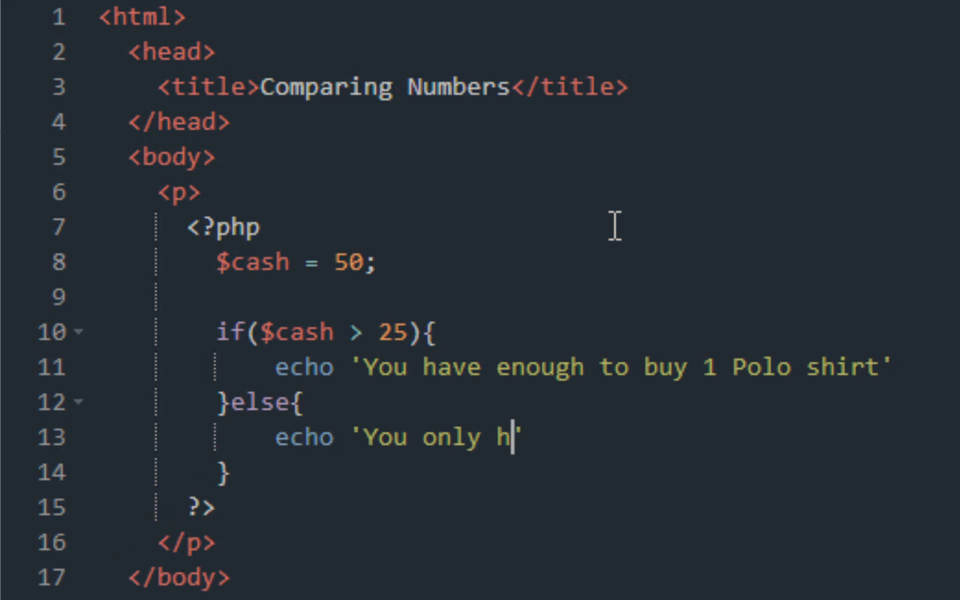
{"action": "type", "text": "ave"}
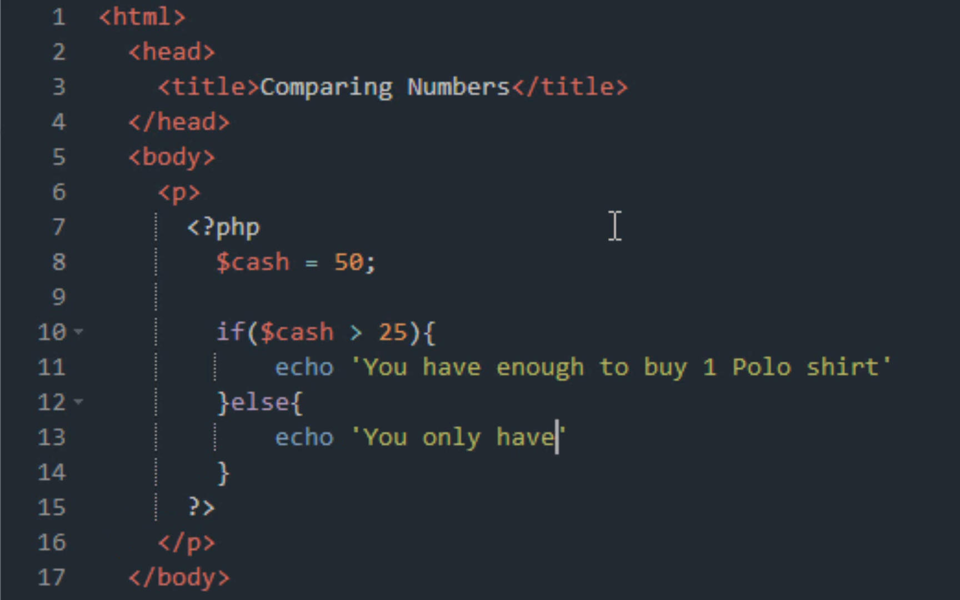
{"action": "type", "text": "enough m"}
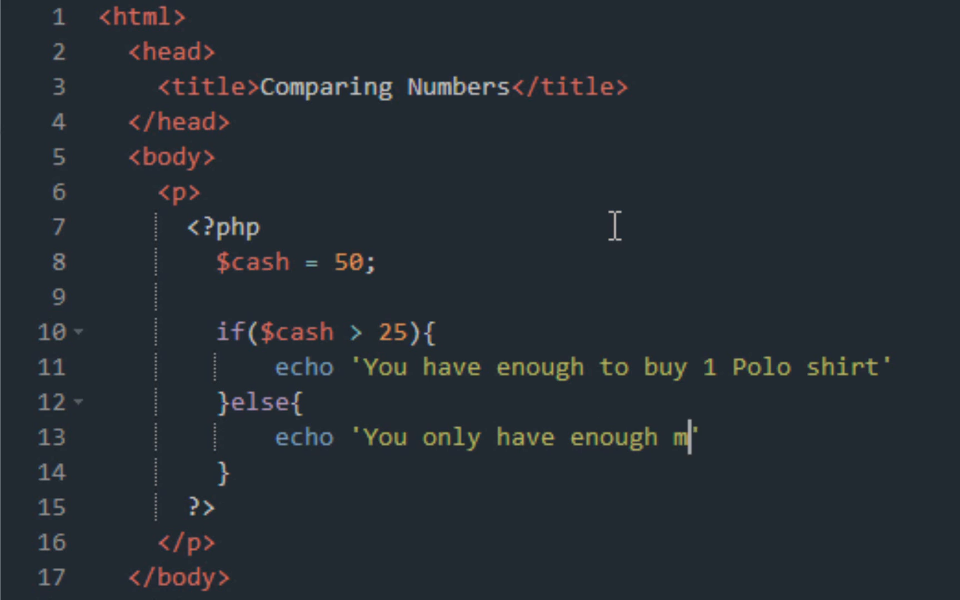
{"action": "type", "text": "oney to by 1"}
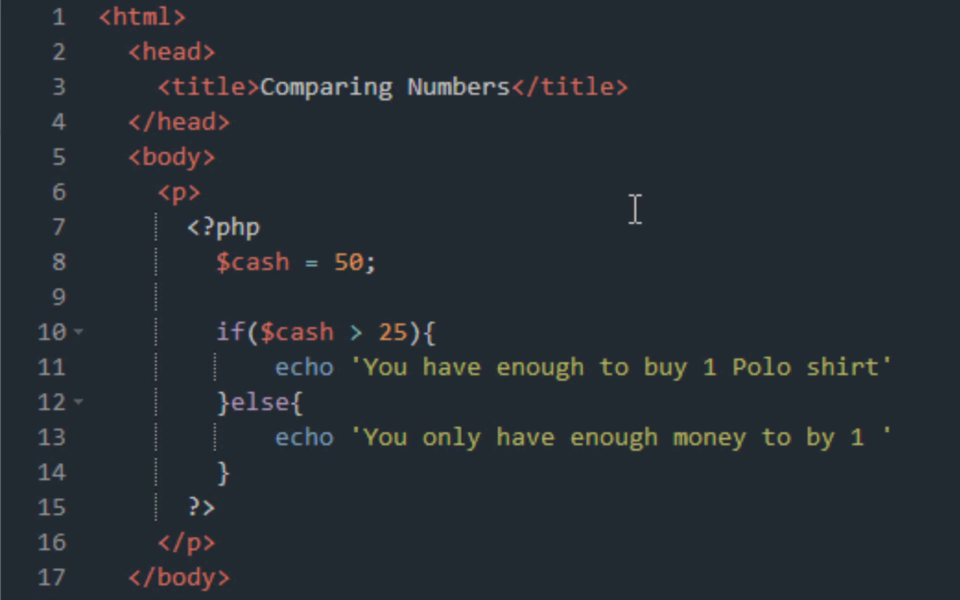
{"action": "type", "text": "H"}
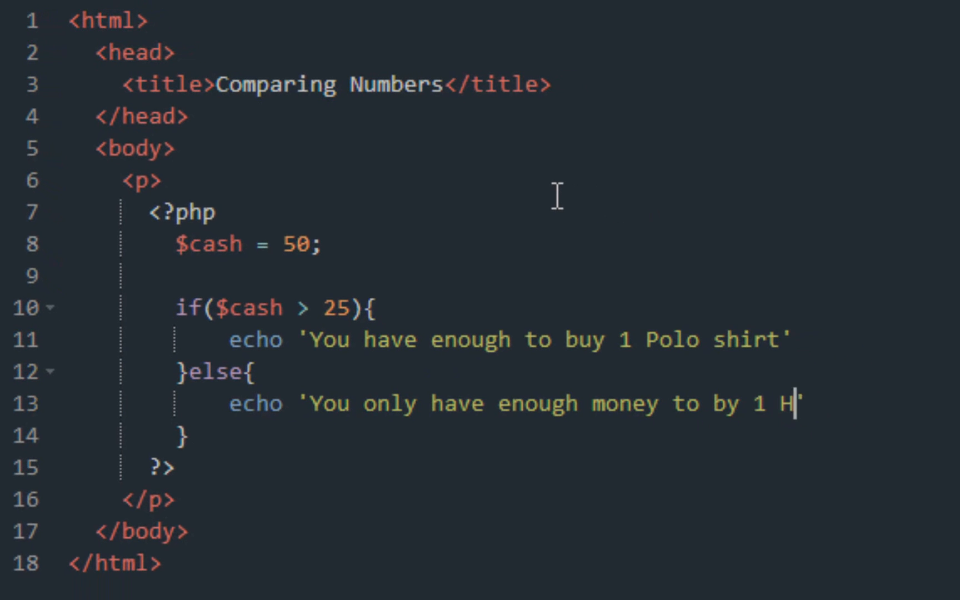
{"action": "type", "text": "ollister"}
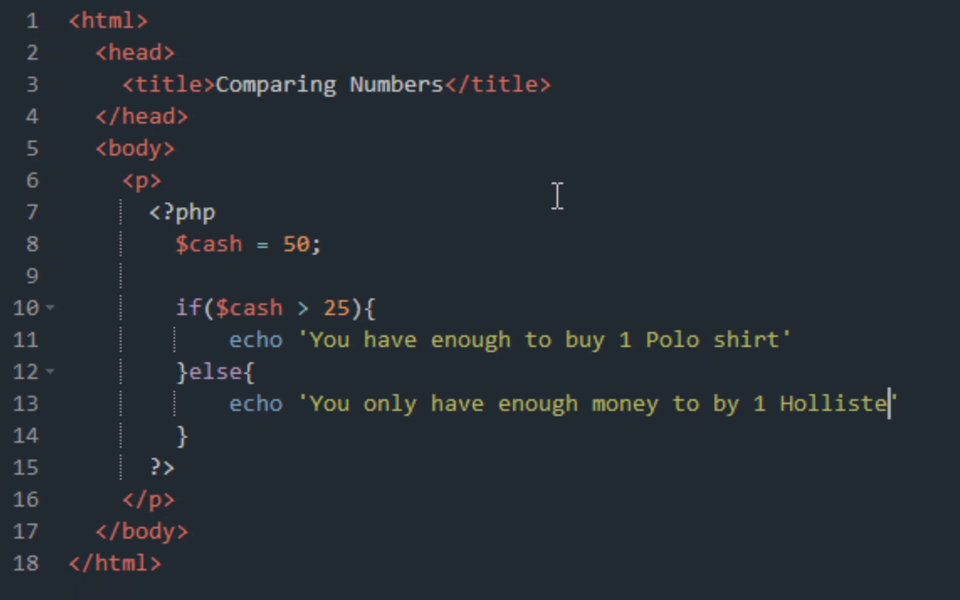
{"action": "type", "text": "r shirt"}
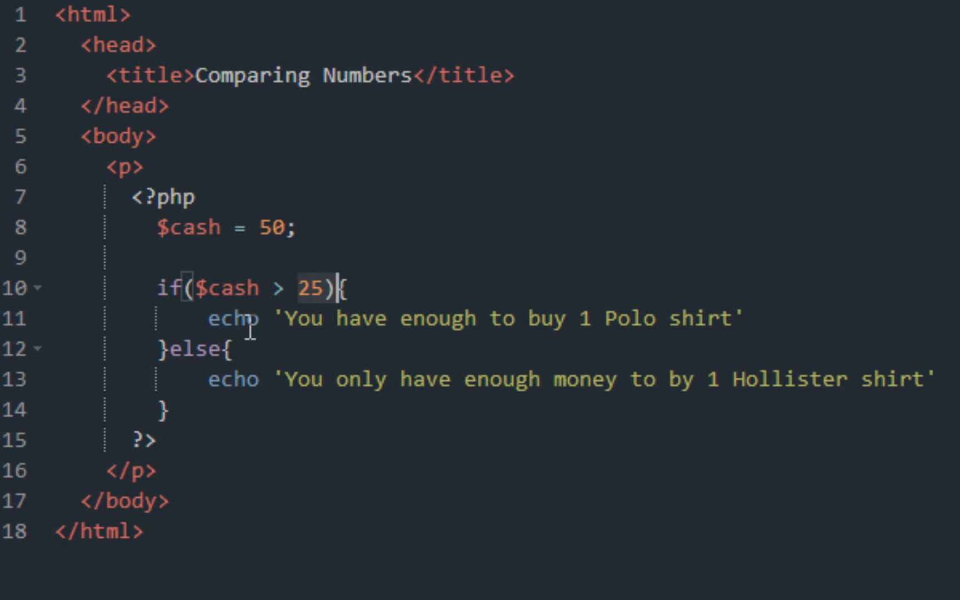
{"action": "left_click", "coordinate": [283, 319]}
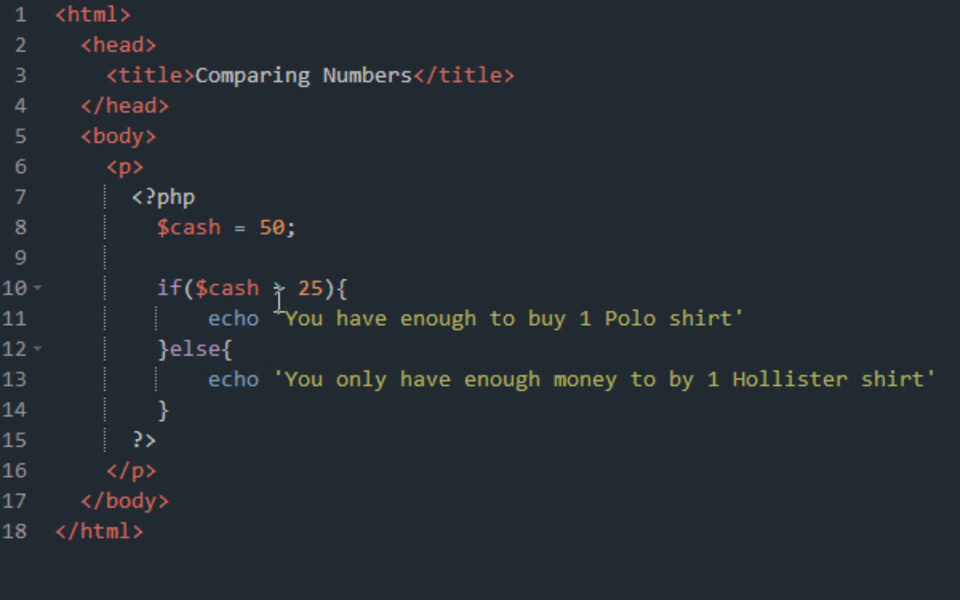
{"action": "mouse_move", "coordinate": [293, 377]}
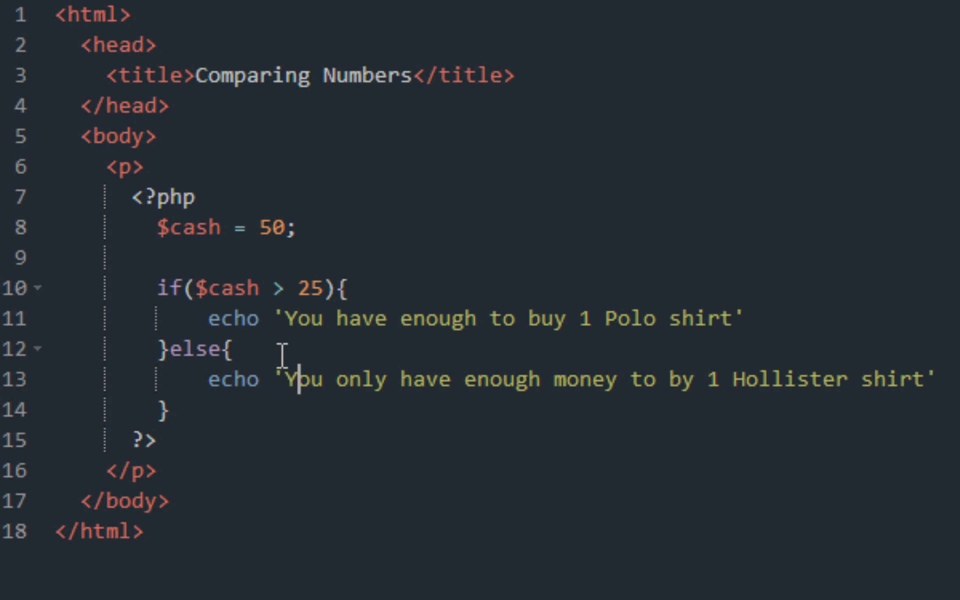
{"action": "mouse_move", "coordinate": [207, 579]}
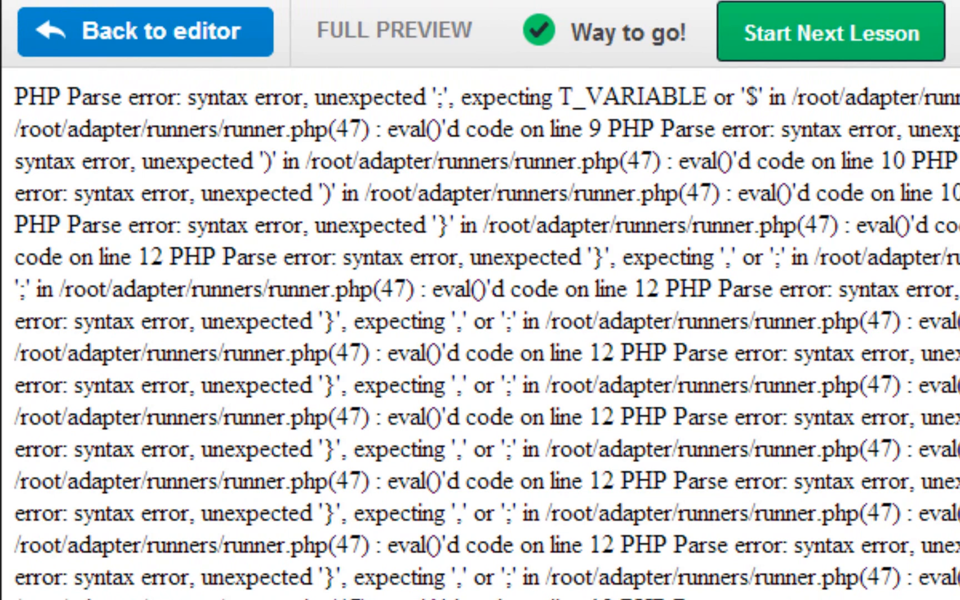
{"action": "mouse_move", "coordinate": [177, 58]}
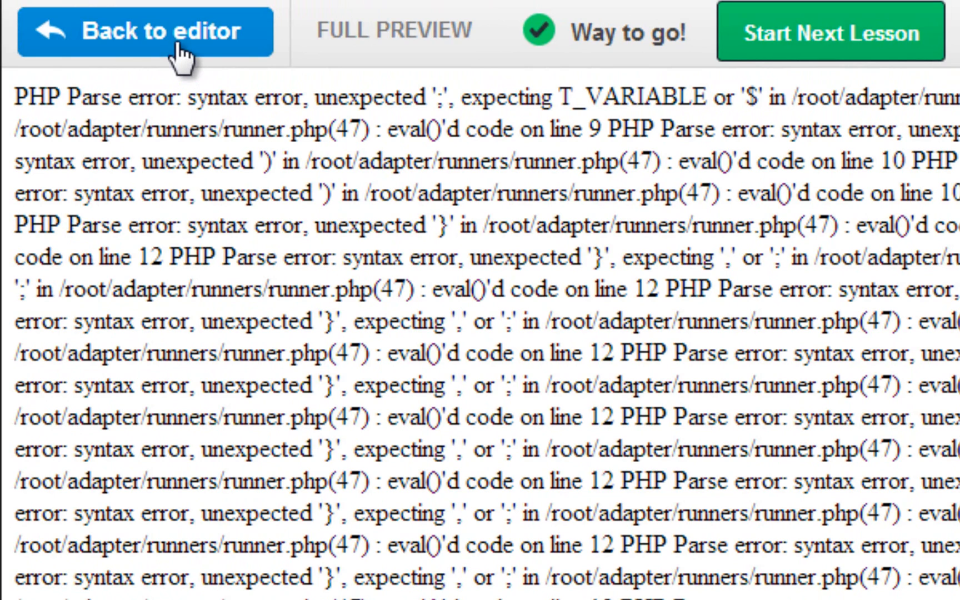
Return from the shirt-code output preview to the code editor.
{"action": "left_click", "coordinate": [145, 31]}
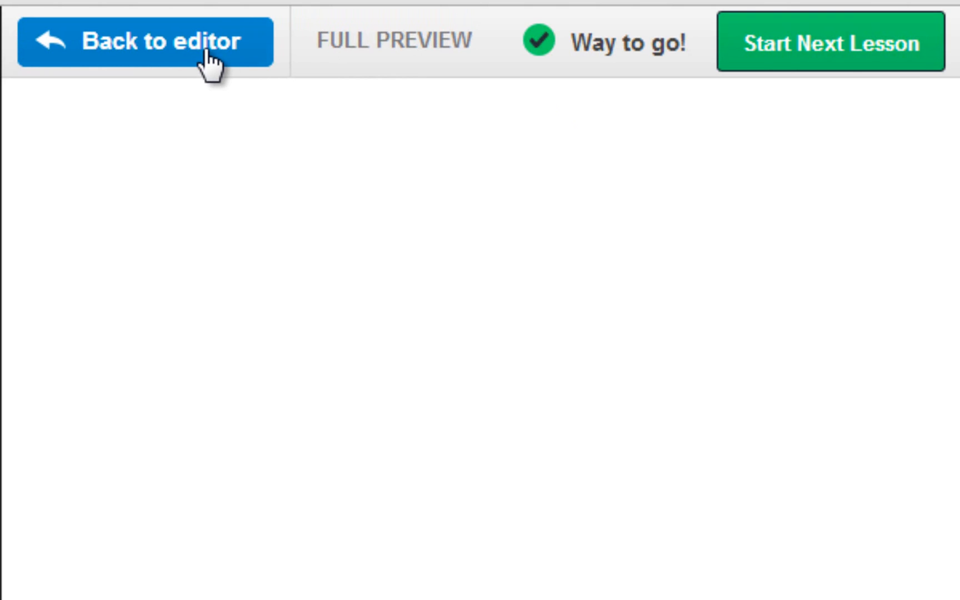
{"action": "left_click", "coordinate": [143, 41]}
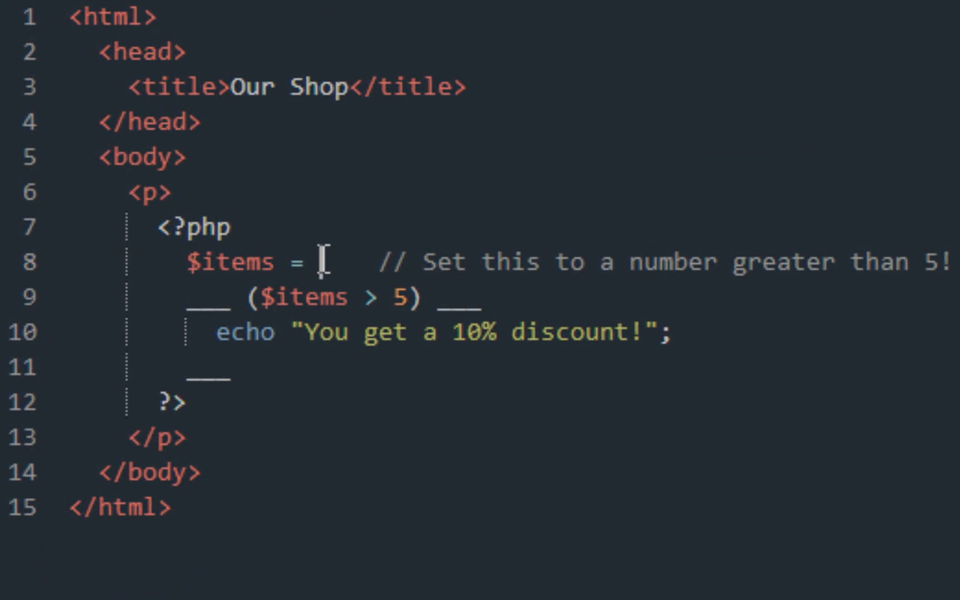
{"action": "mouse_move", "coordinate": [321, 248]}
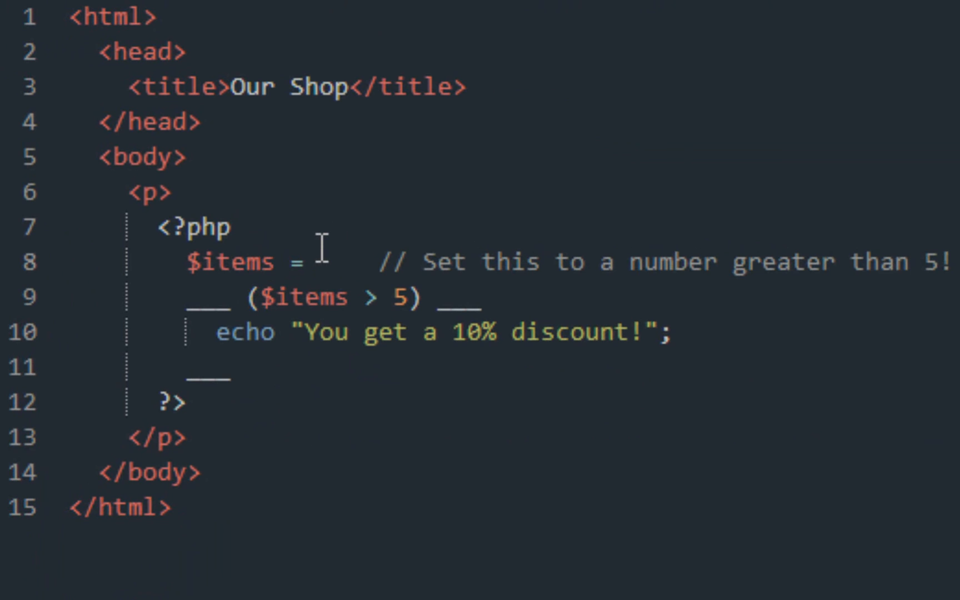
{"action": "mouse_move", "coordinate": [232, 308]}
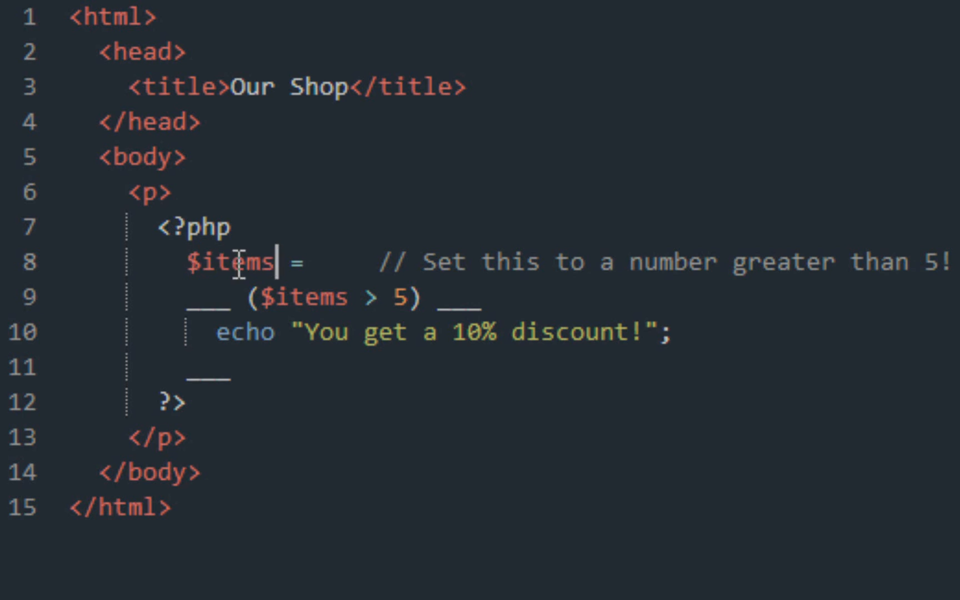
Set $items to 6; and fill the blanks with if, { and } around the discount echo.
{"action": "double_click", "coordinate": [230, 261]}
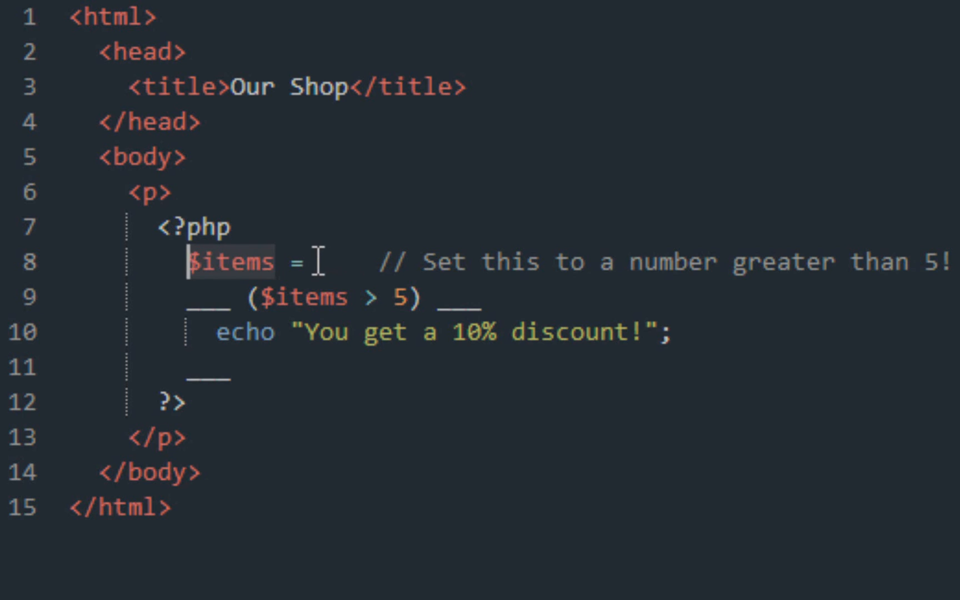
{"action": "type", "text": "6"}
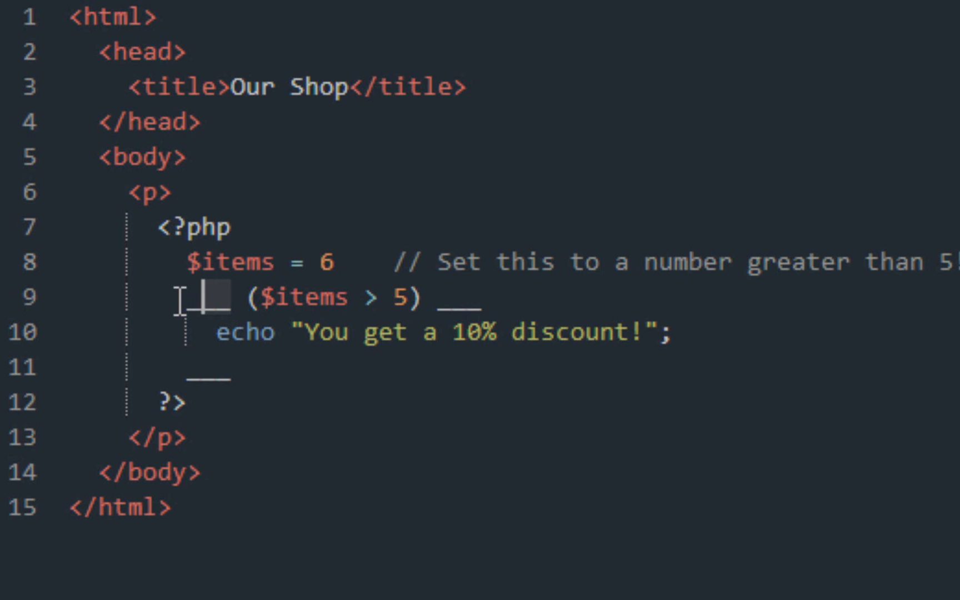
{"action": "type", "text": "if"}
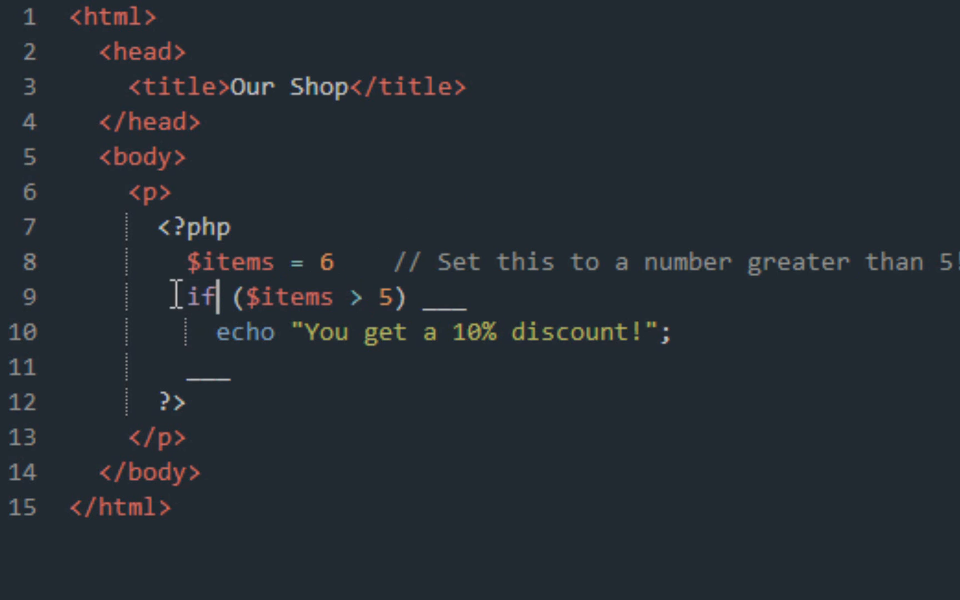
{"action": "mouse_move", "coordinate": [324, 296]}
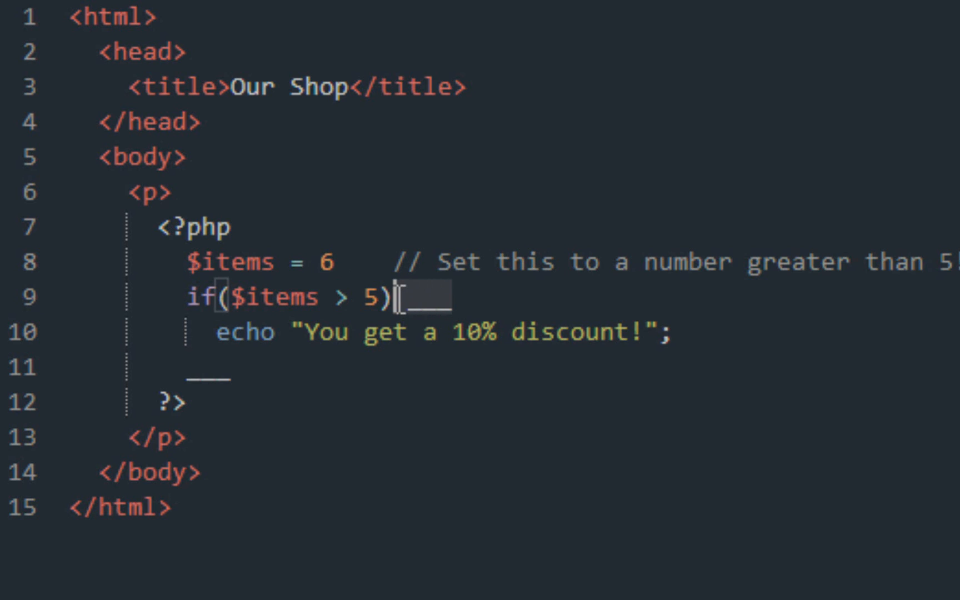
{"action": "type", "text": "{"}
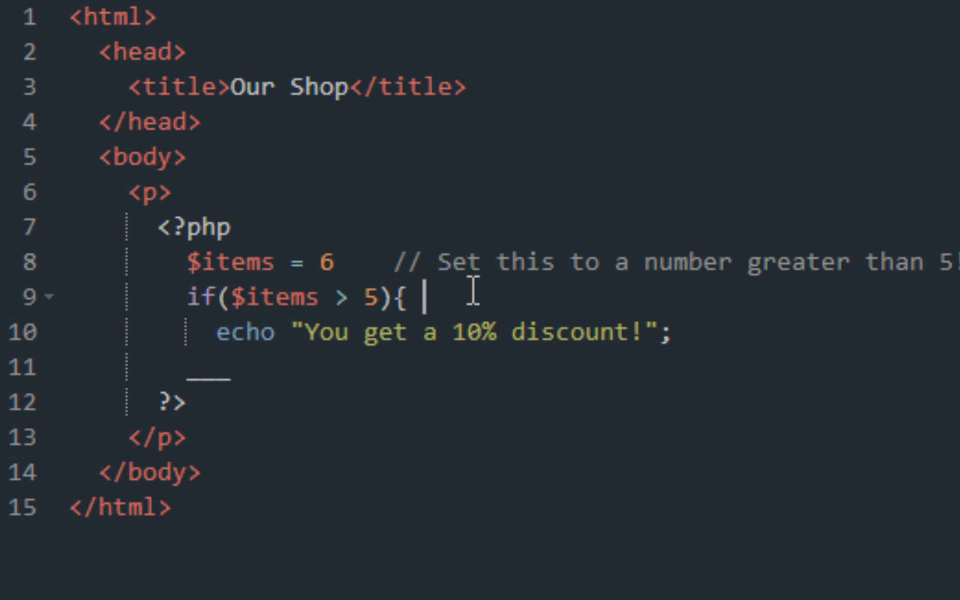
{"action": "left_click", "coordinate": [214, 368]}
{"action": "type", "text": "}"}
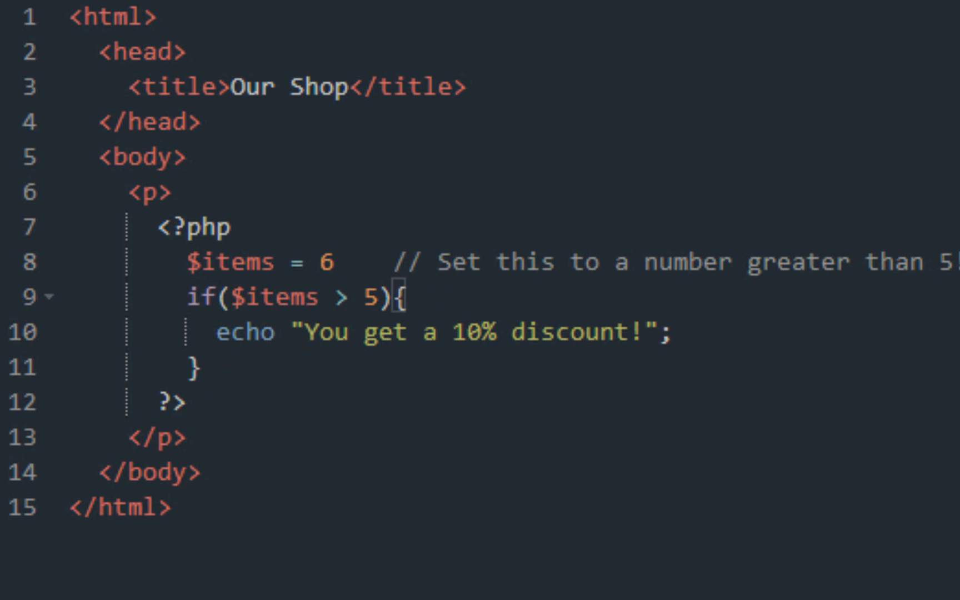
{"action": "mouse_move", "coordinate": [299, 304]}
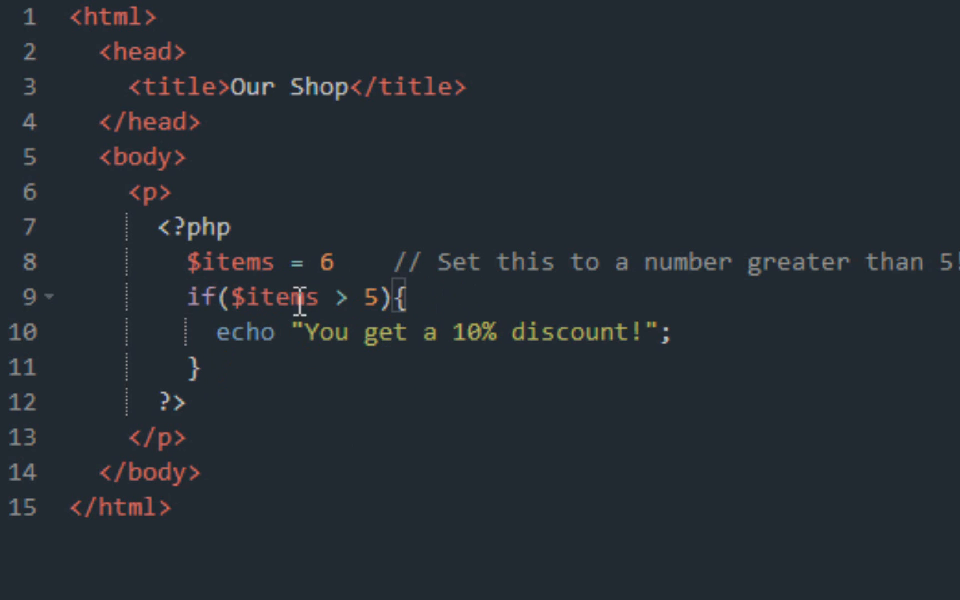
{"action": "mouse_move", "coordinate": [328, 345]}
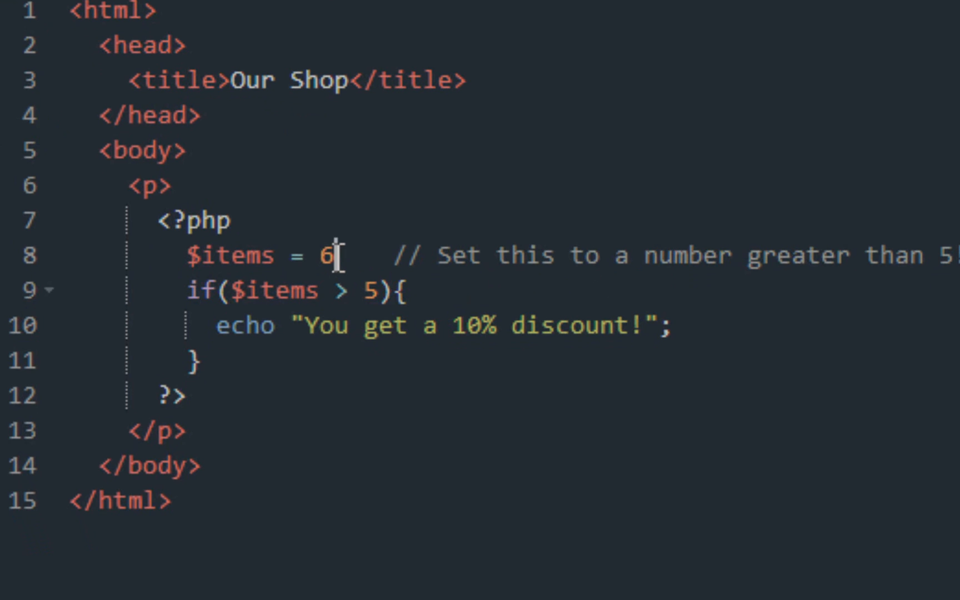
{"action": "type", "text": ";"}
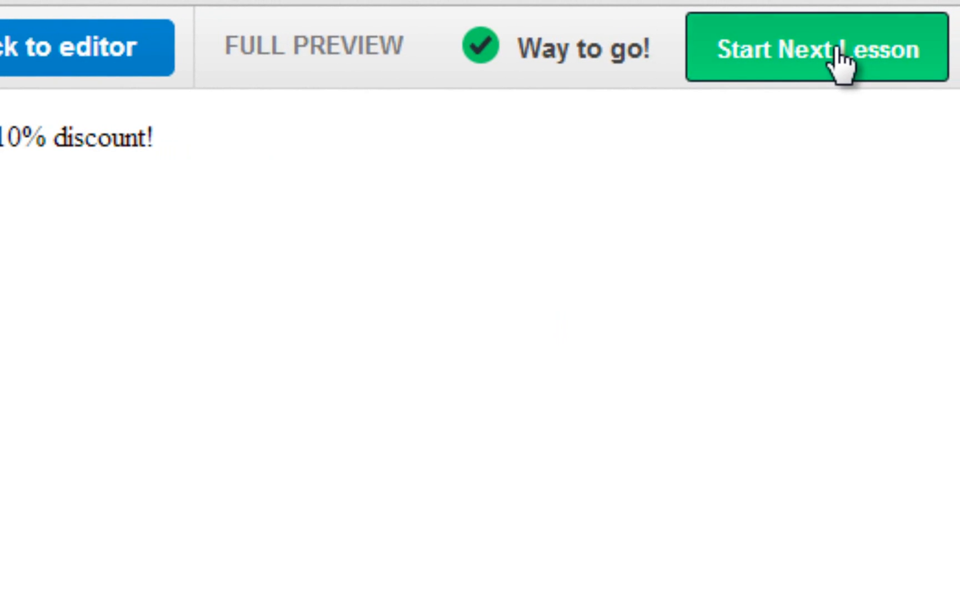
Start the next lesson from the passed Our Shop preview.
{"action": "left_click", "coordinate": [814, 48]}
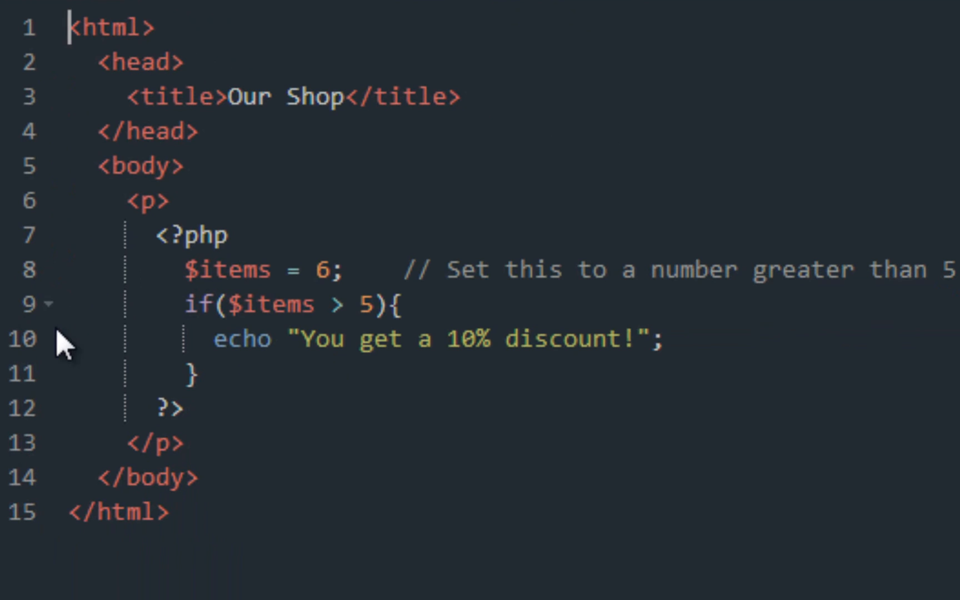
{"action": "mouse_move", "coordinate": [65, 345]}
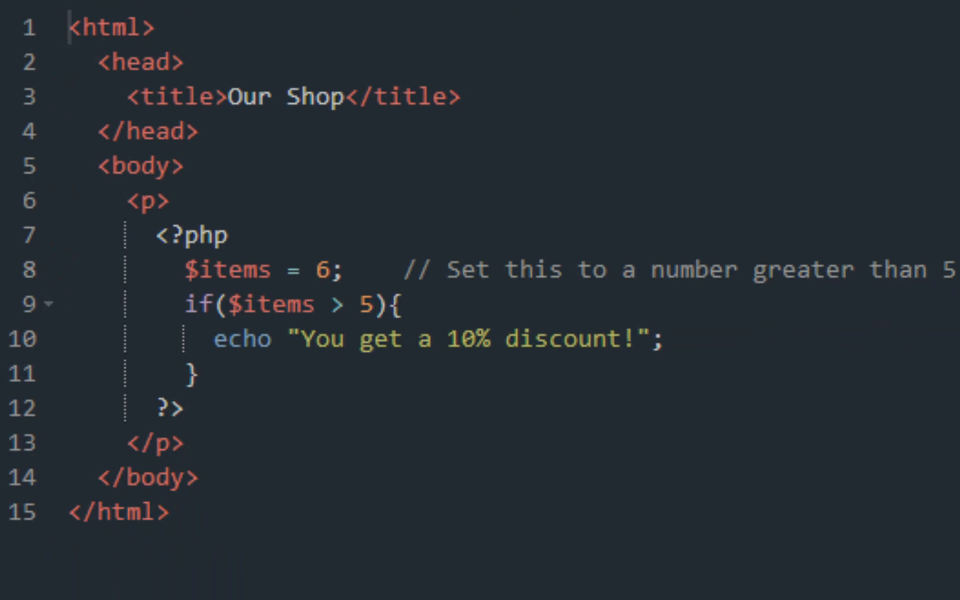
{"action": "mouse_move", "coordinate": [331, 376]}
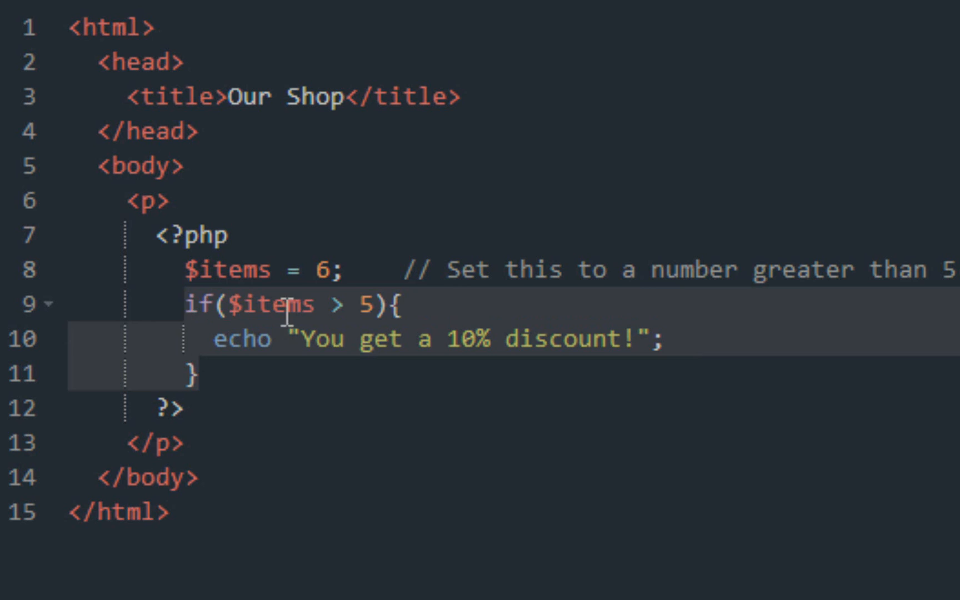
Add an empty else{} block right after the if block's closing brace.
{"action": "left_click", "coordinate": [319, 304]}
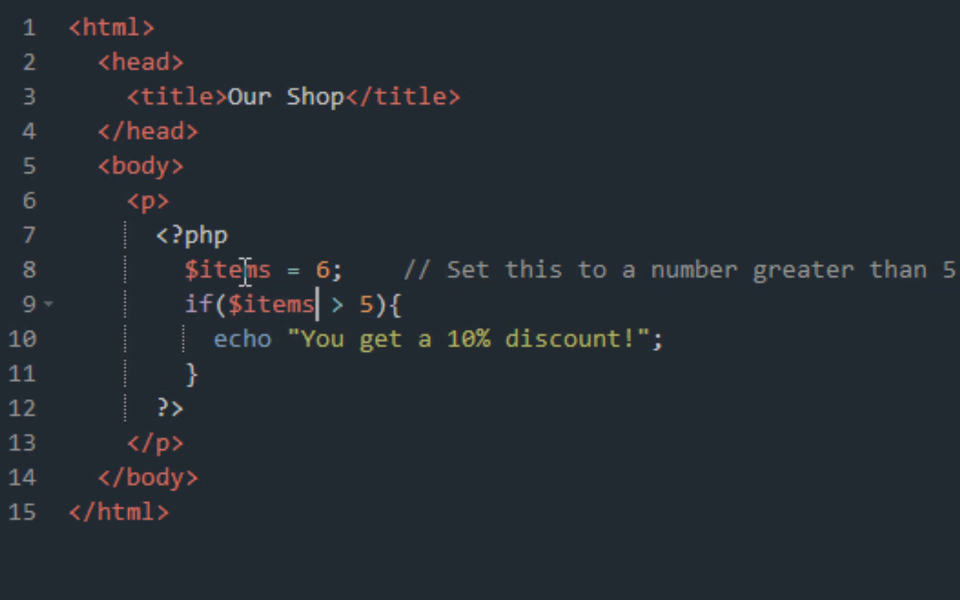
{"action": "left_click", "coordinate": [319, 269]}
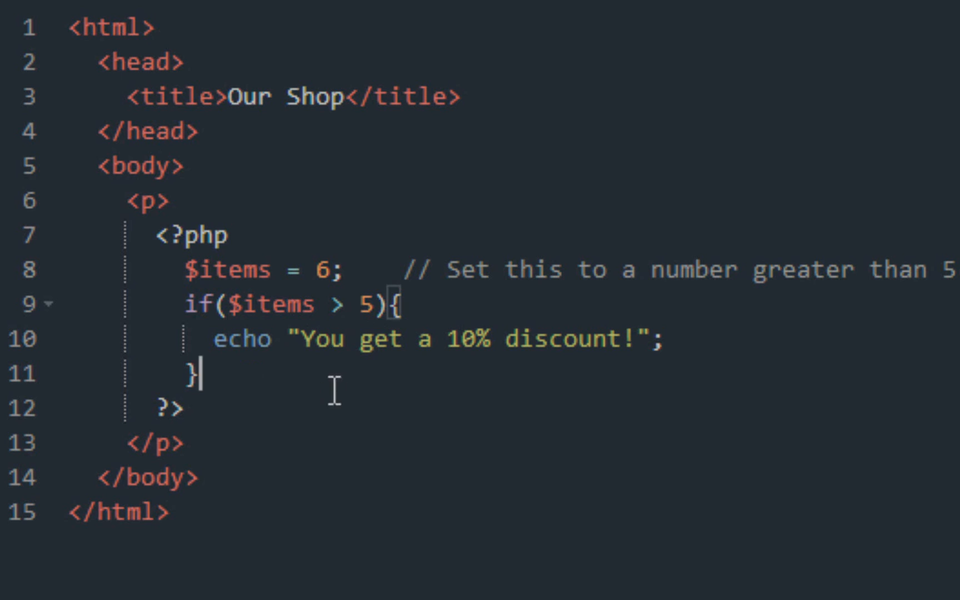
{"action": "mouse_move", "coordinate": [401, 380]}
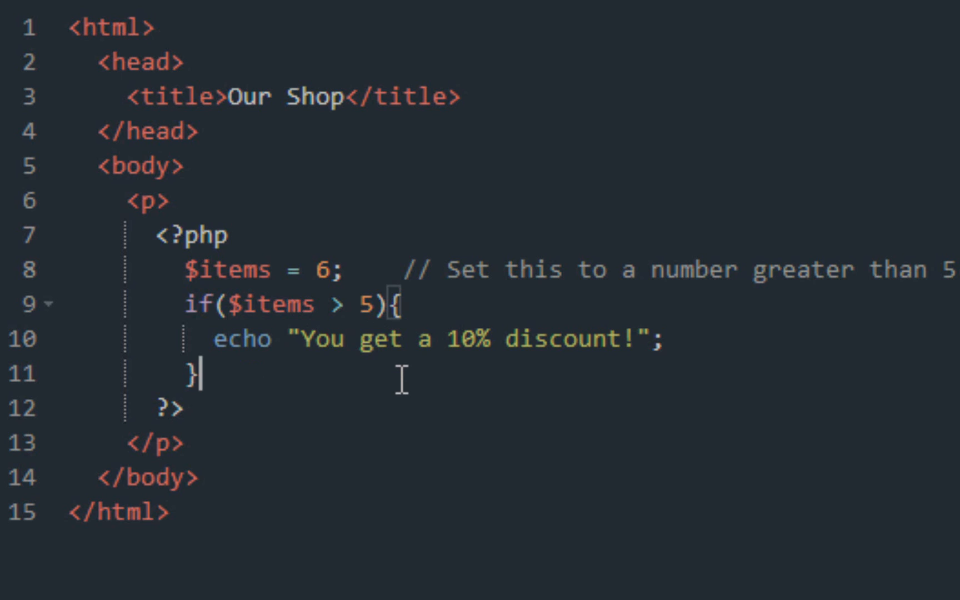
{"action": "type", "text": "else{}"}
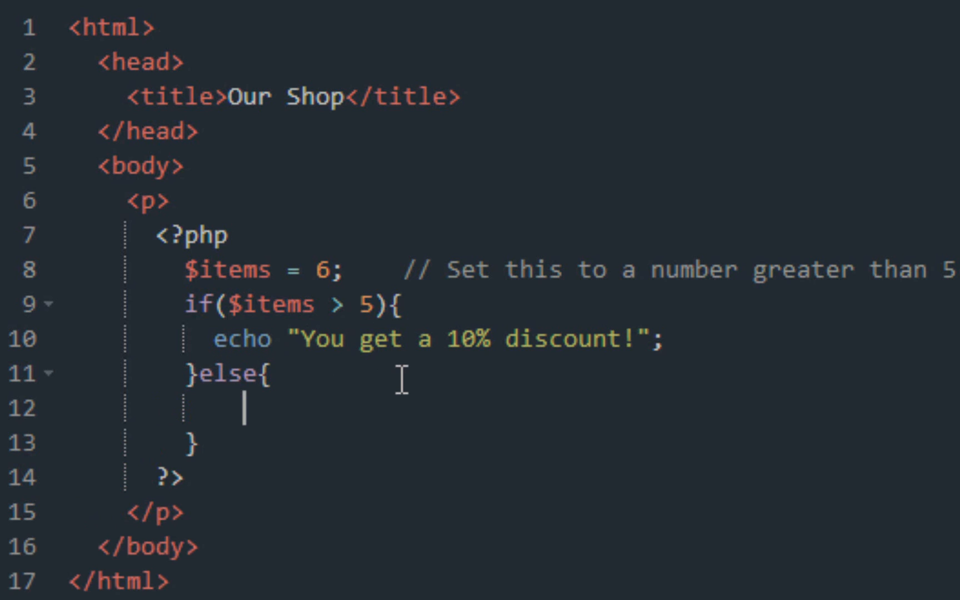
Write echo 'You get a 5% discount!' in the else block, ending with a semicolon.
{"action": "type", "text": "echo"}
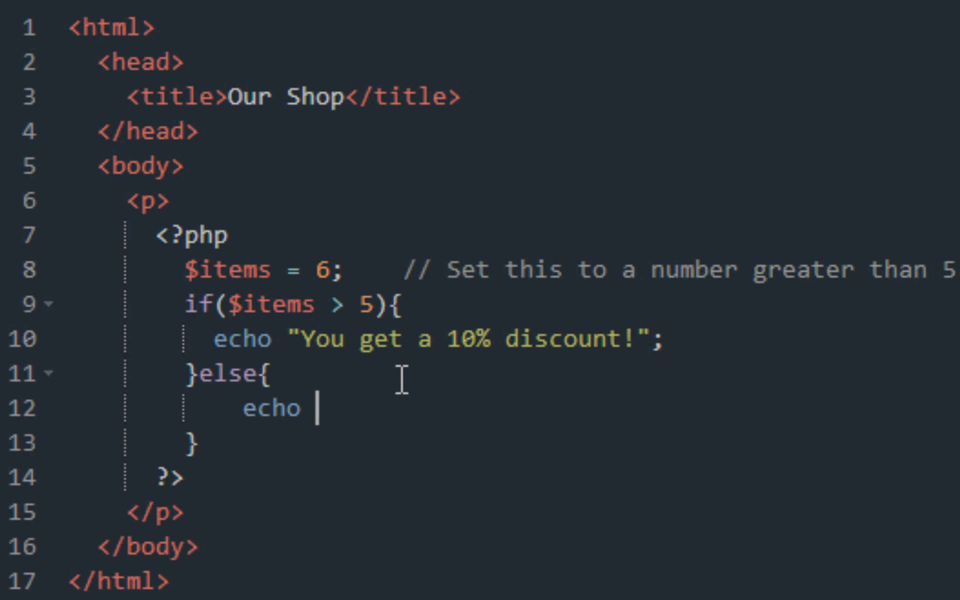
{"action": "type", "text": "'"}
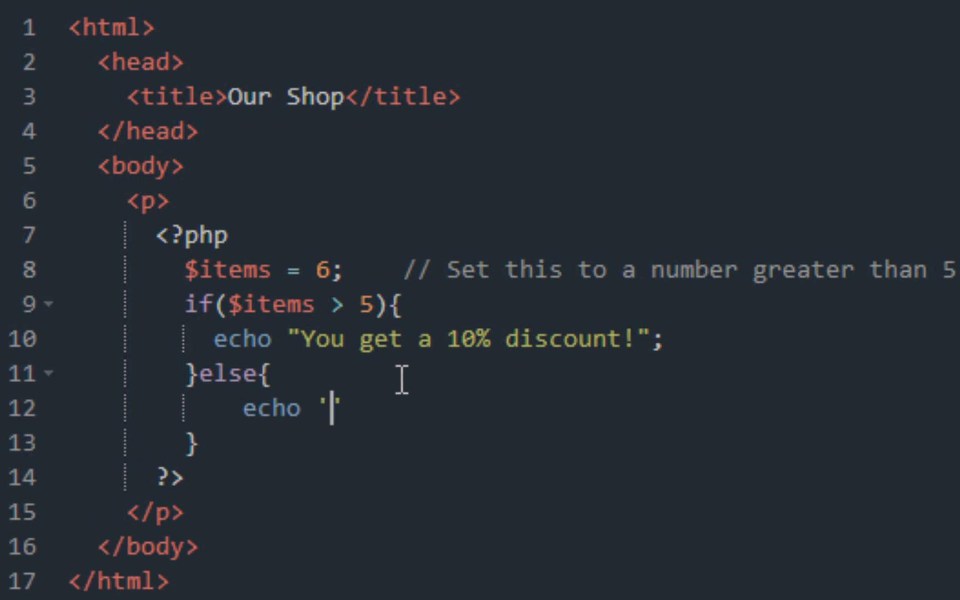
{"action": "type", "text": "You"}
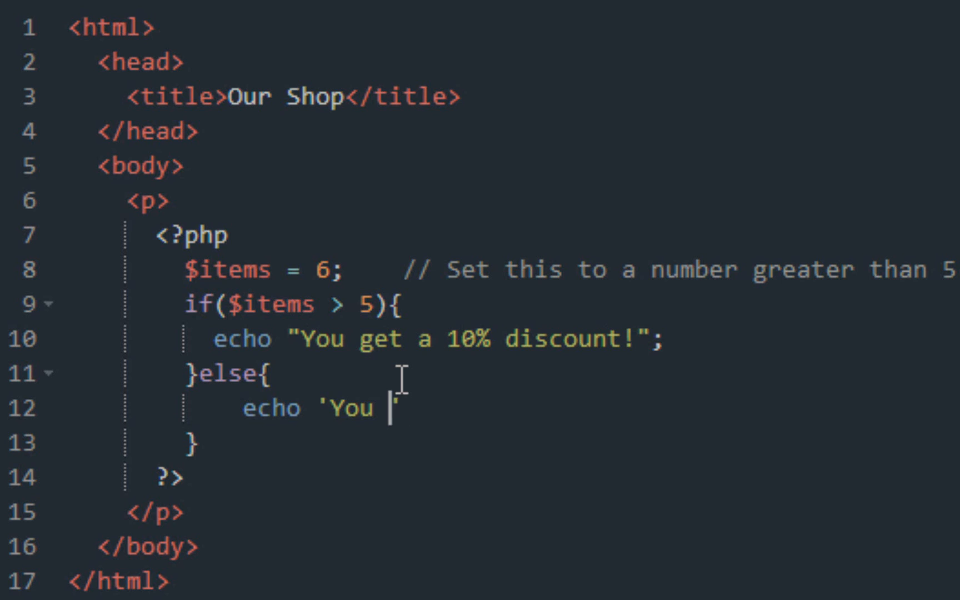
{"action": "type", "text": "get a"}
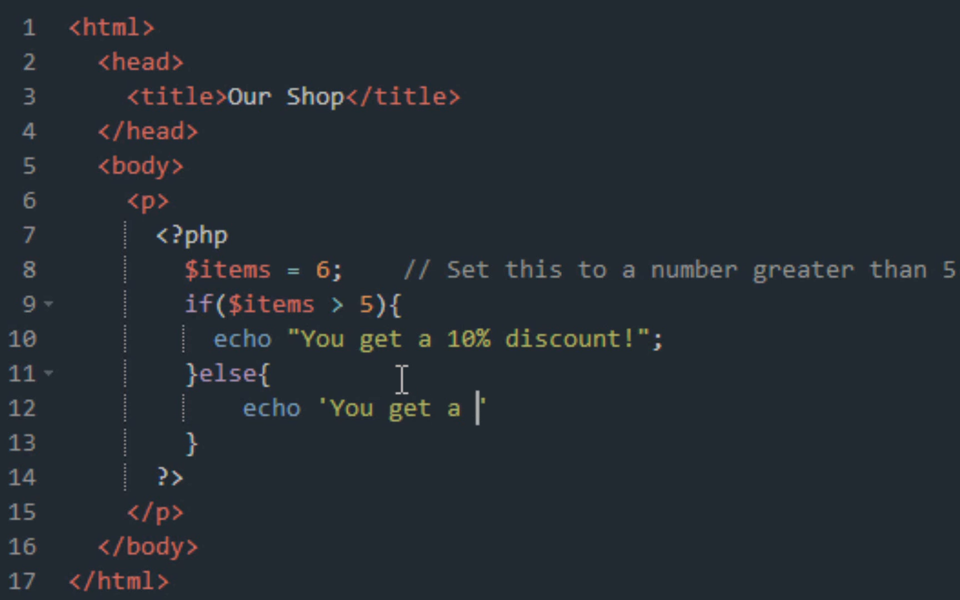
{"action": "type", "text": "5% d"}
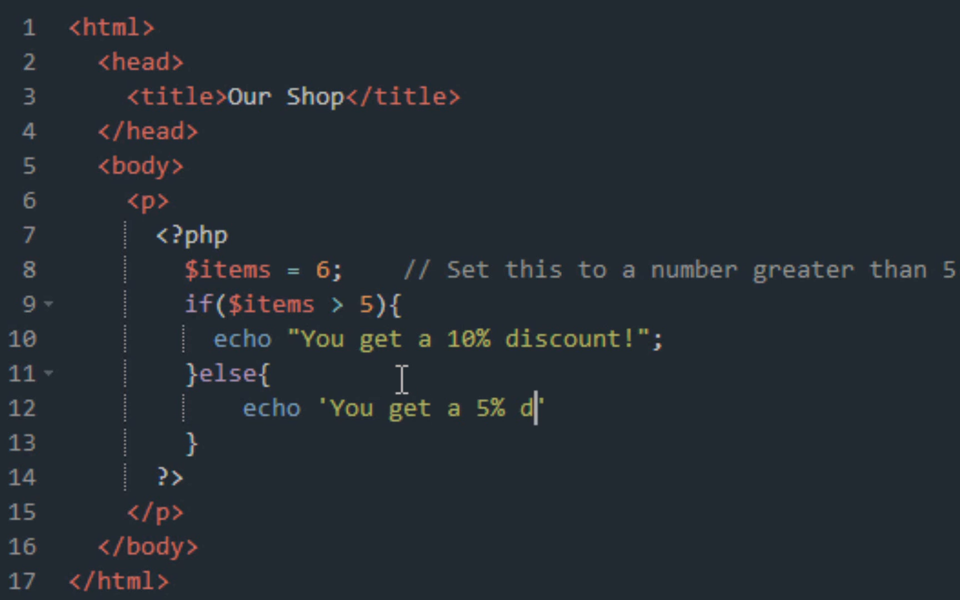
{"action": "type", "text": "iscount"}
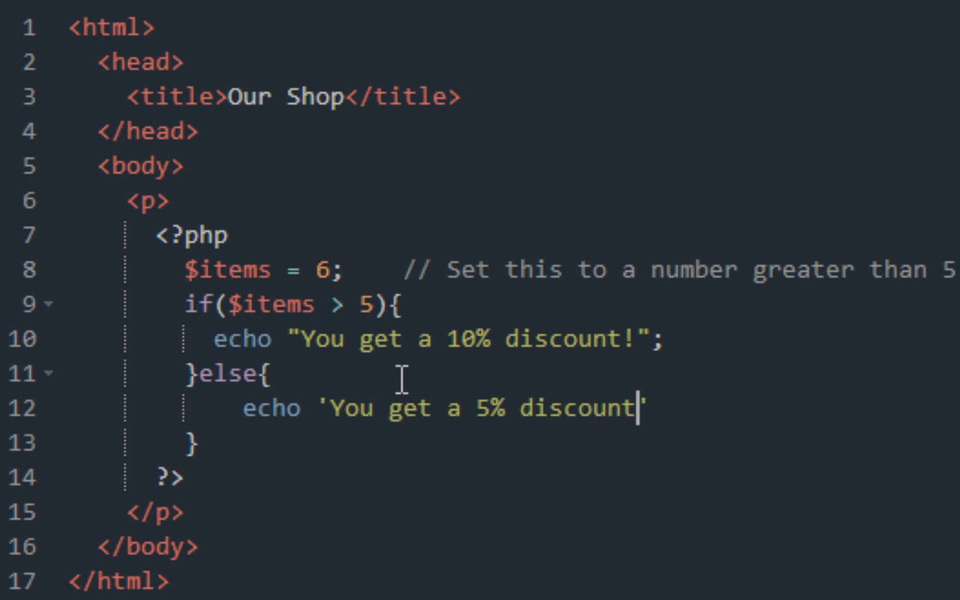
{"action": "type", "text": "!"}
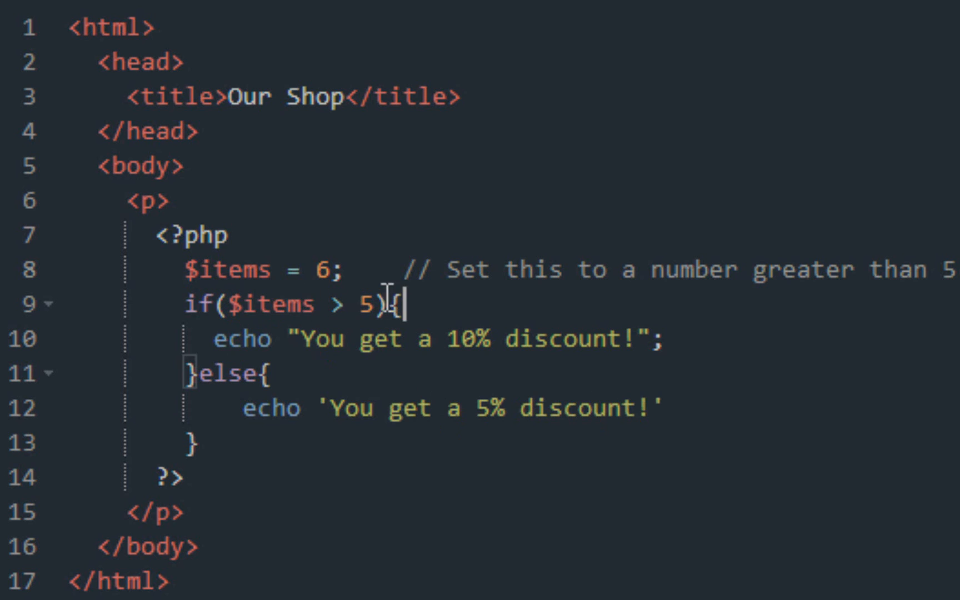
{"action": "mouse_move", "coordinate": [360, 305]}
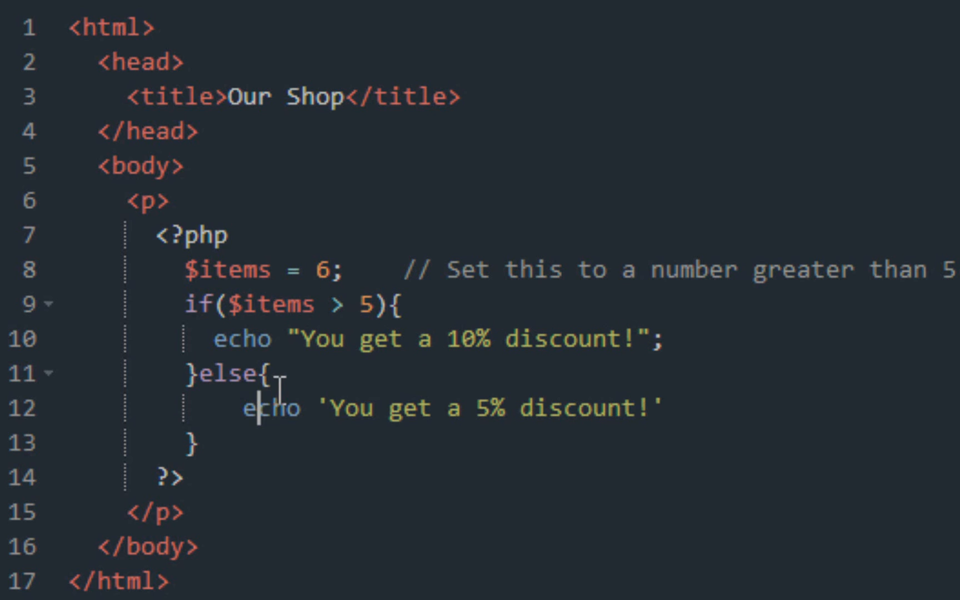
{"action": "mouse_move", "coordinate": [356, 406]}
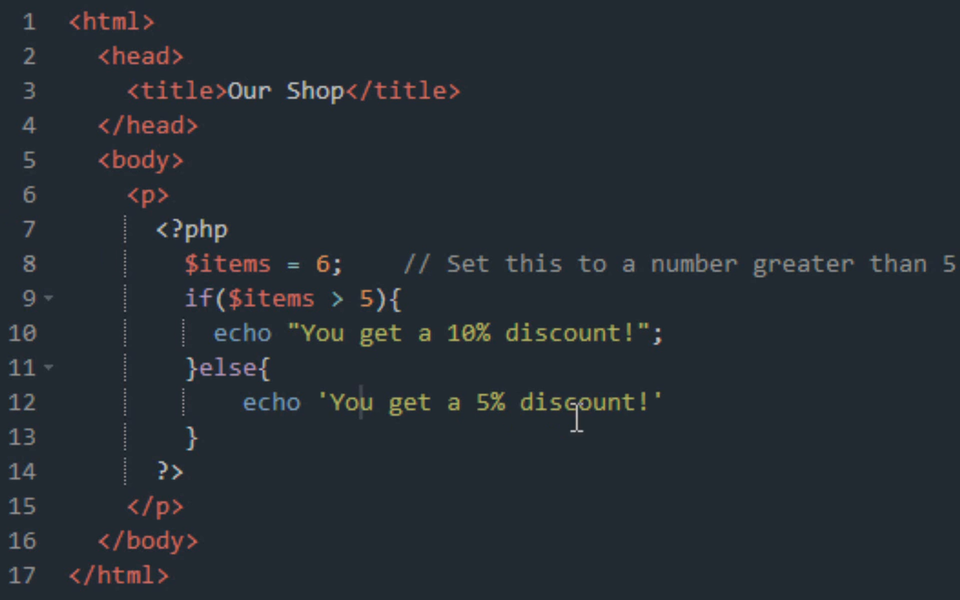
{"action": "type", "text": ";"}
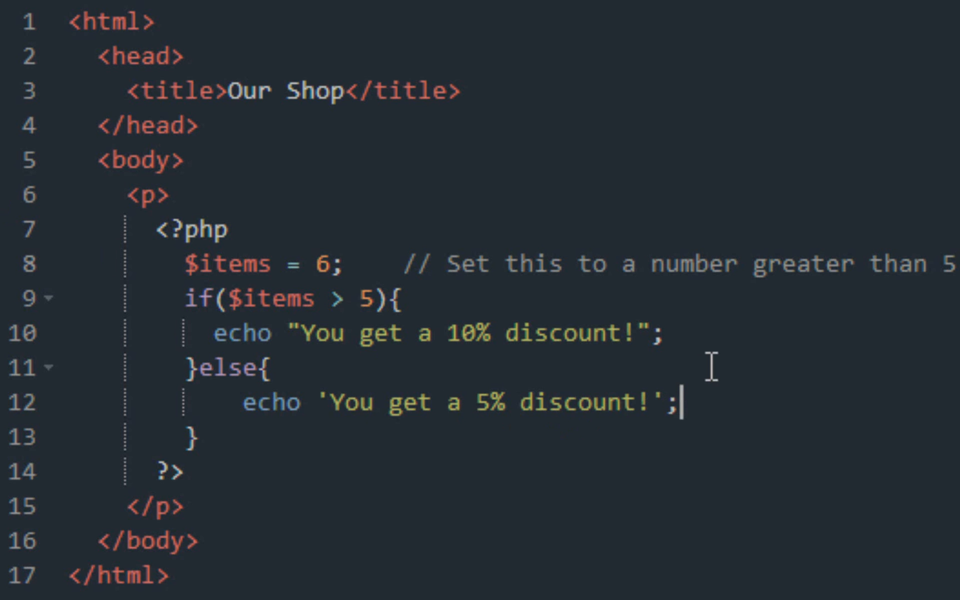
{"action": "mouse_move", "coordinate": [719, 406]}
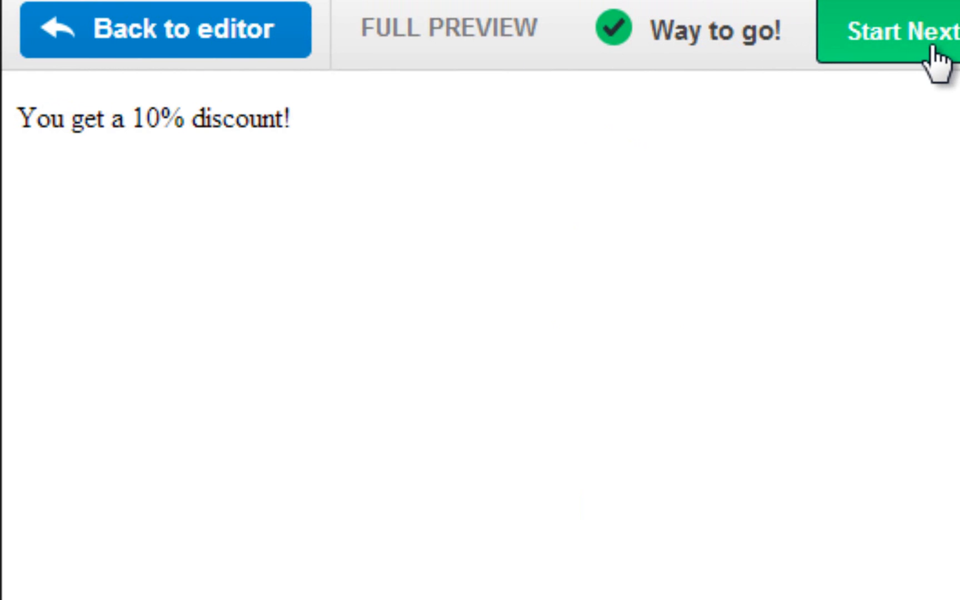
Start the next exercise from the passed discount exercise's preview.
{"action": "left_click", "coordinate": [165, 29]}
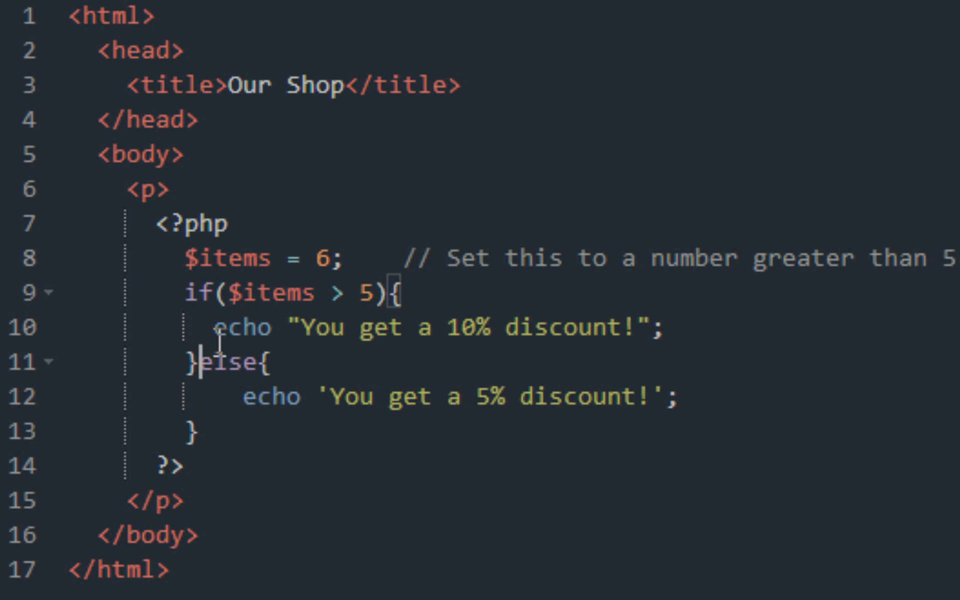
{"action": "mouse_move", "coordinate": [435, 324]}
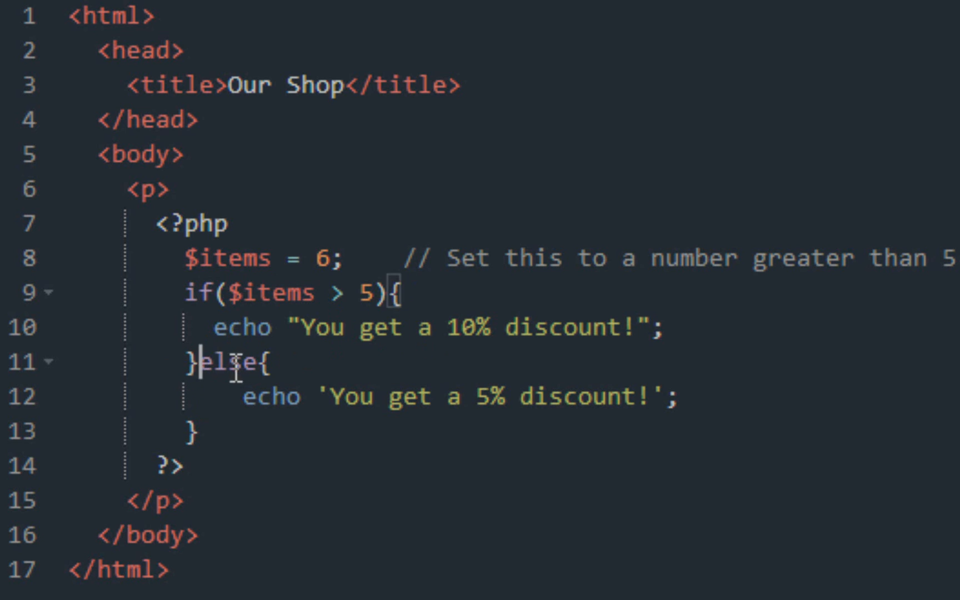
Insert an elseif($item == 1) block between the if and else branches.
{"action": "double_click", "coordinate": [230, 360]}
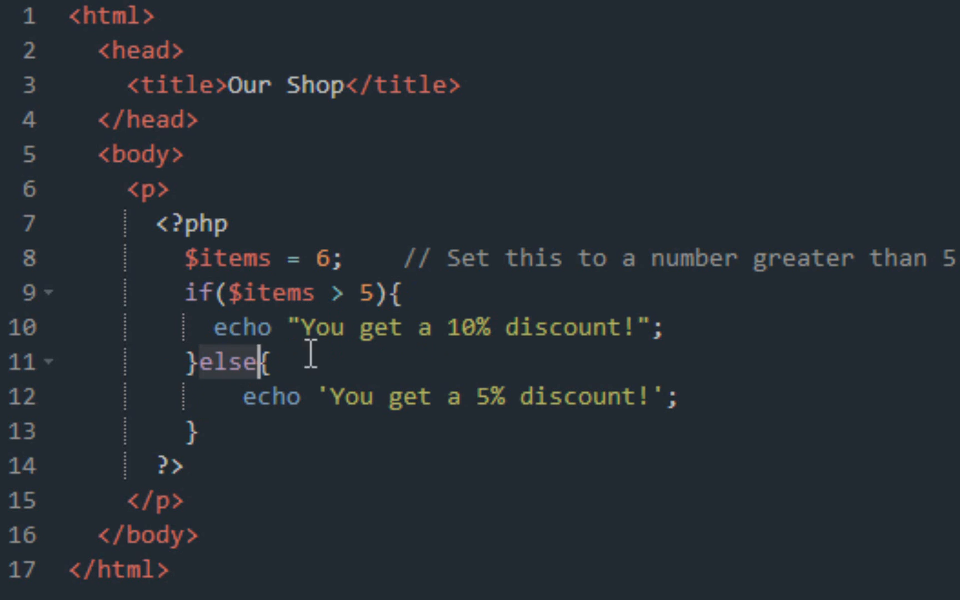
{"action": "mouse_move", "coordinate": [218, 361]}
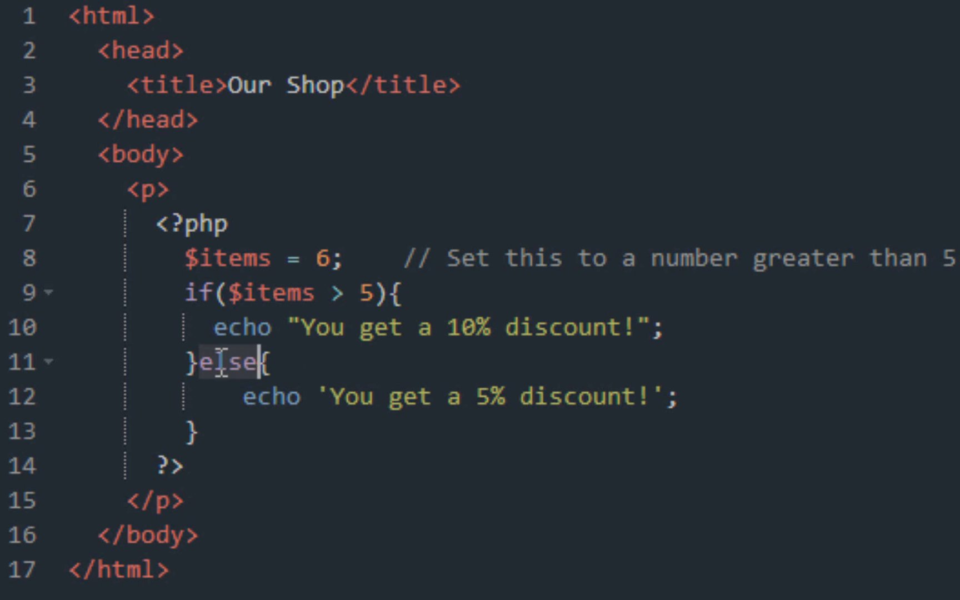
{"action": "key", "text": "Enter"}
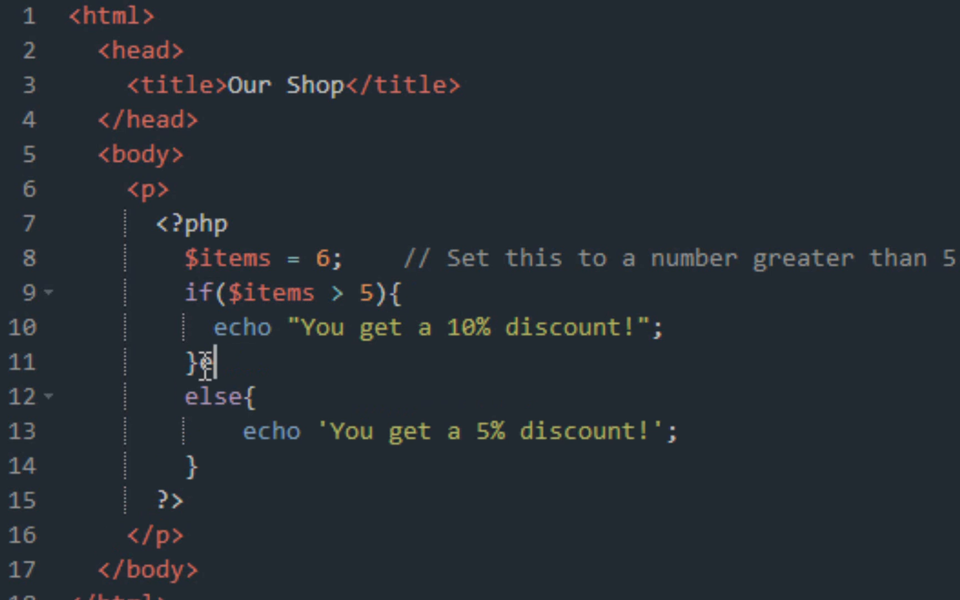
{"action": "type", "text": "else if"}
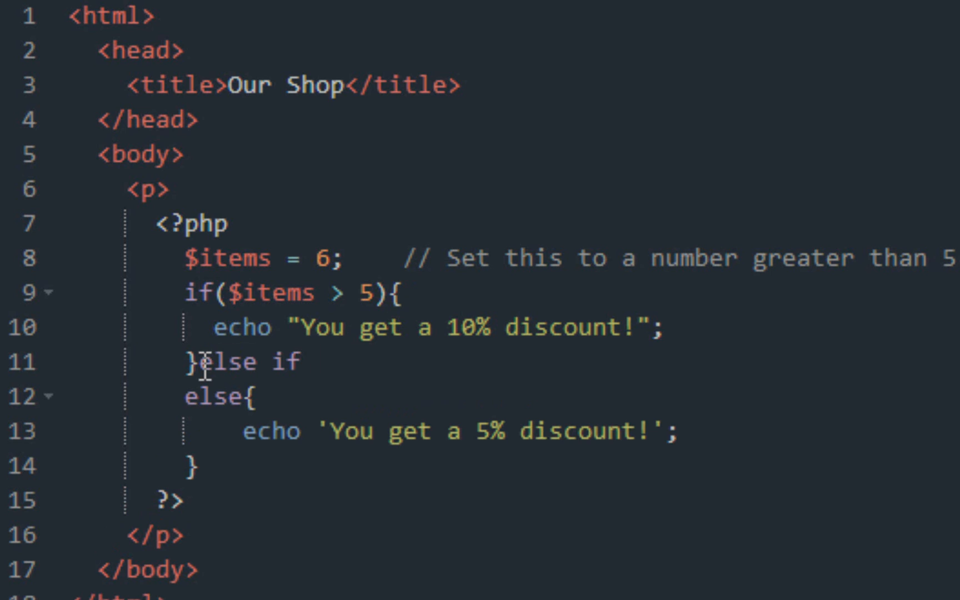
{"action": "type", "text": "()"}
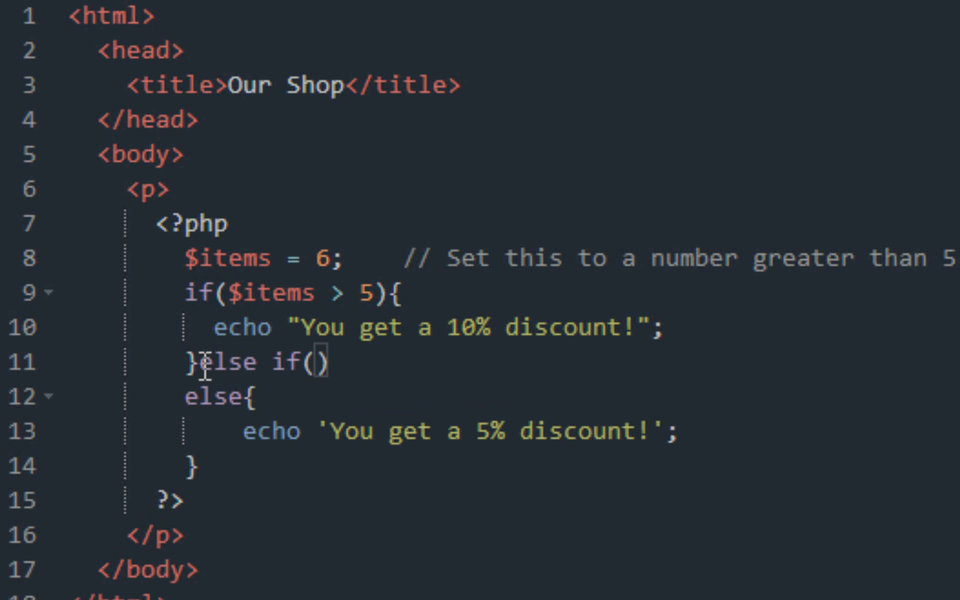
{"action": "type", "text": "$item =="}
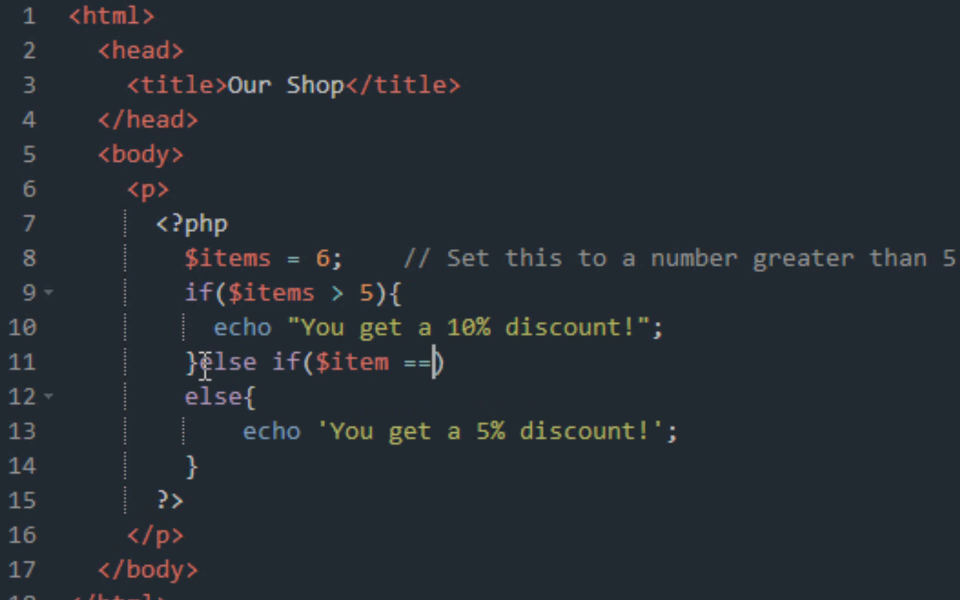
{"action": "type", "text": "1)"}
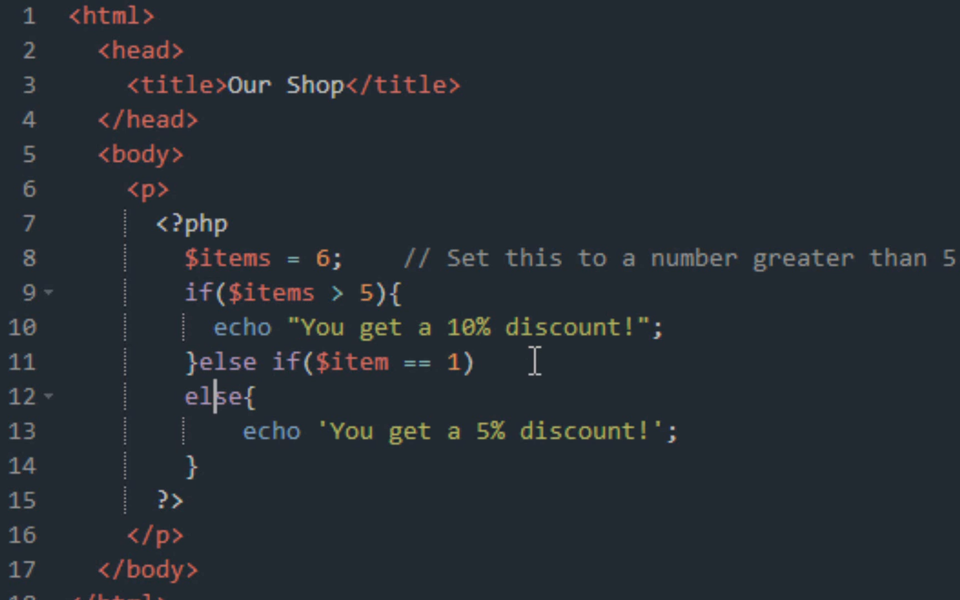
{"action": "type", "text": "{"}
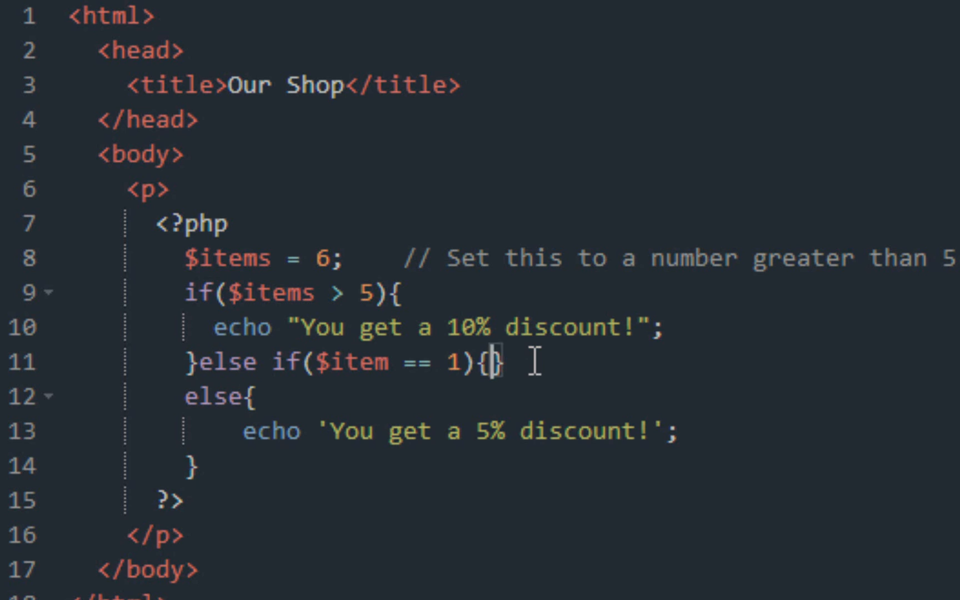
{"action": "key", "text": "Enter"}
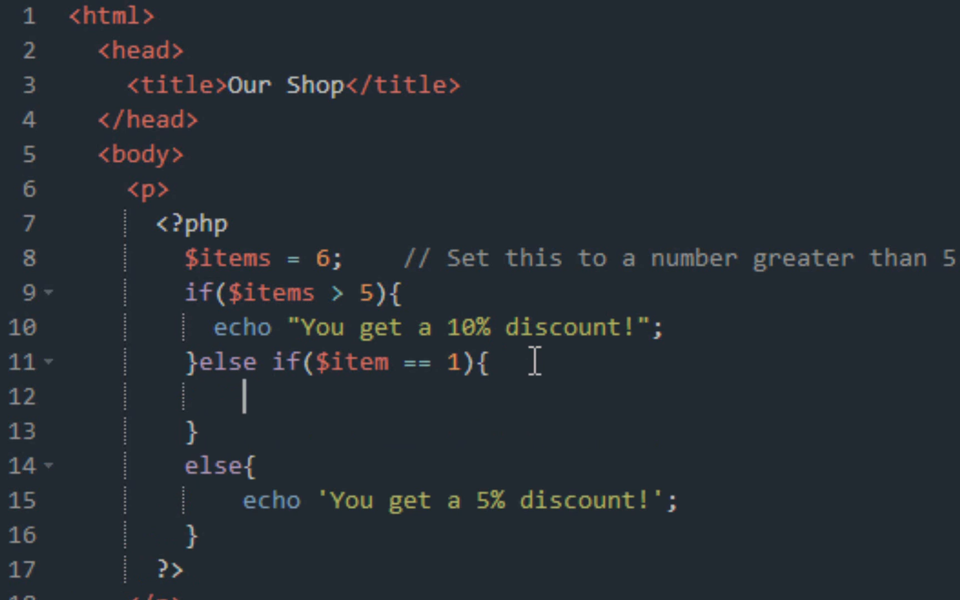
Echo 'Sorry, no discount!' inside the new branch, submit the code and start the next exercise.
{"action": "type", "text": "echo"}
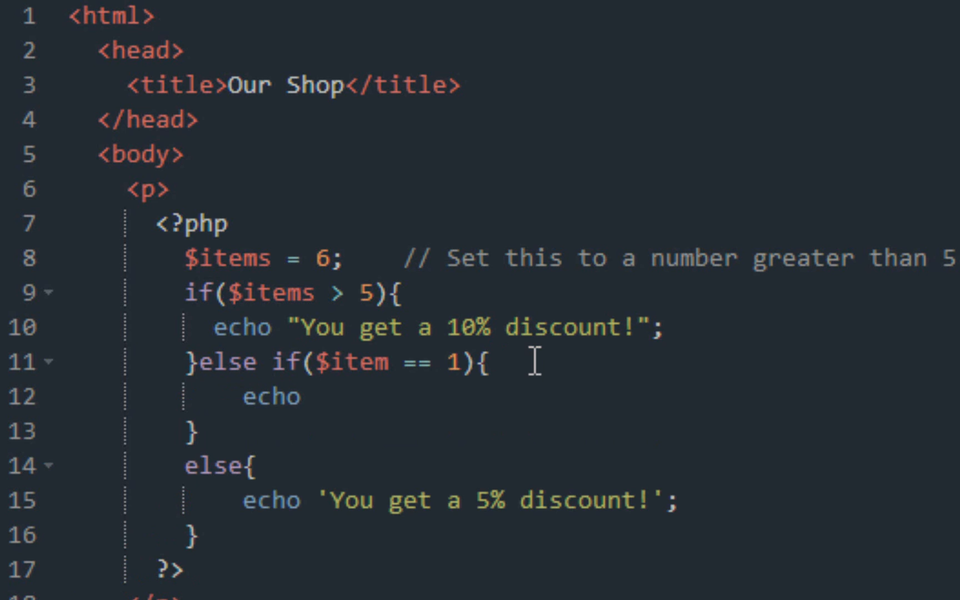
{"action": "type", "text": "'S'"}
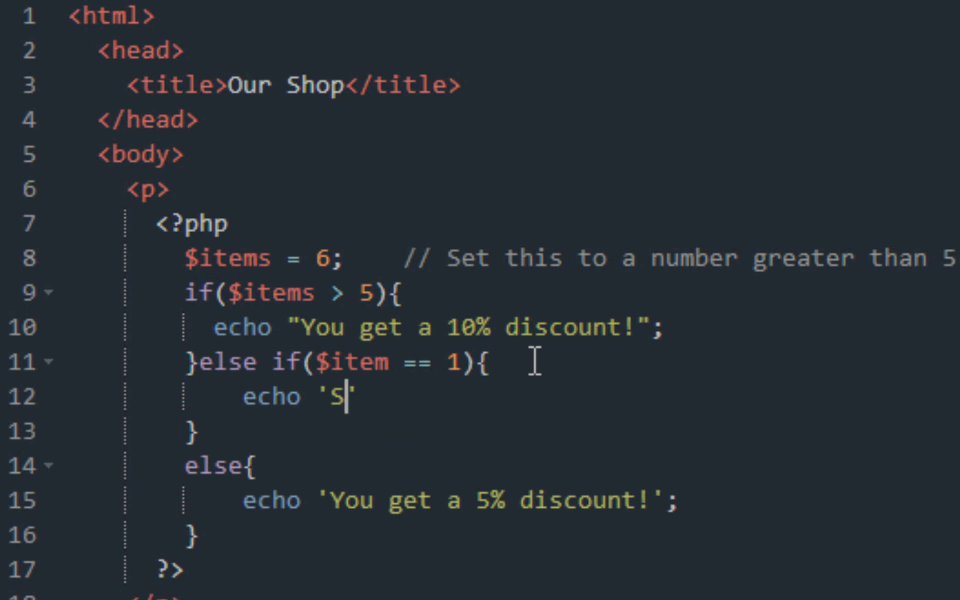
{"action": "type", "text": "orry, no"}
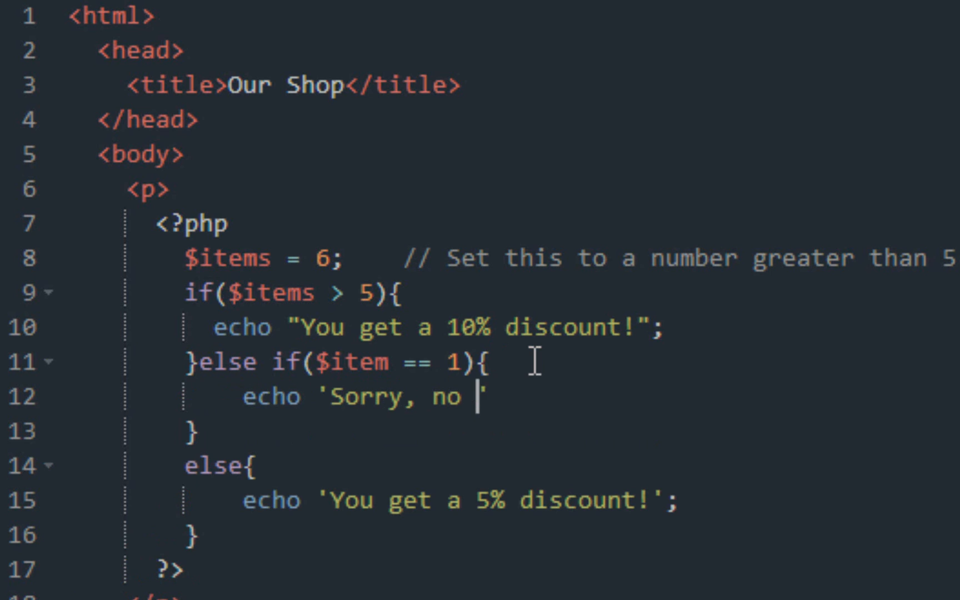
{"action": "type", "text": "discount"}
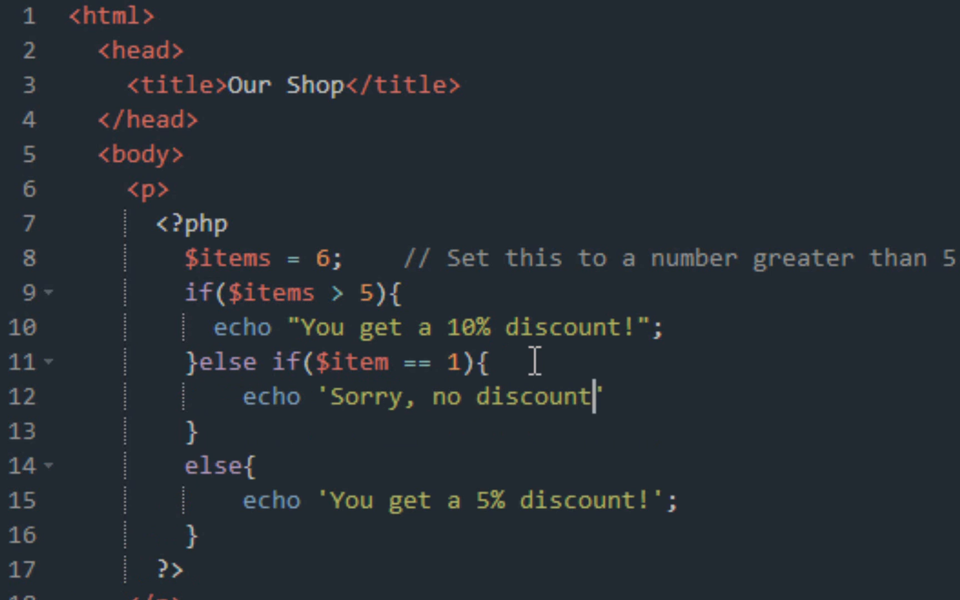
{"action": "type", "text": "!"}
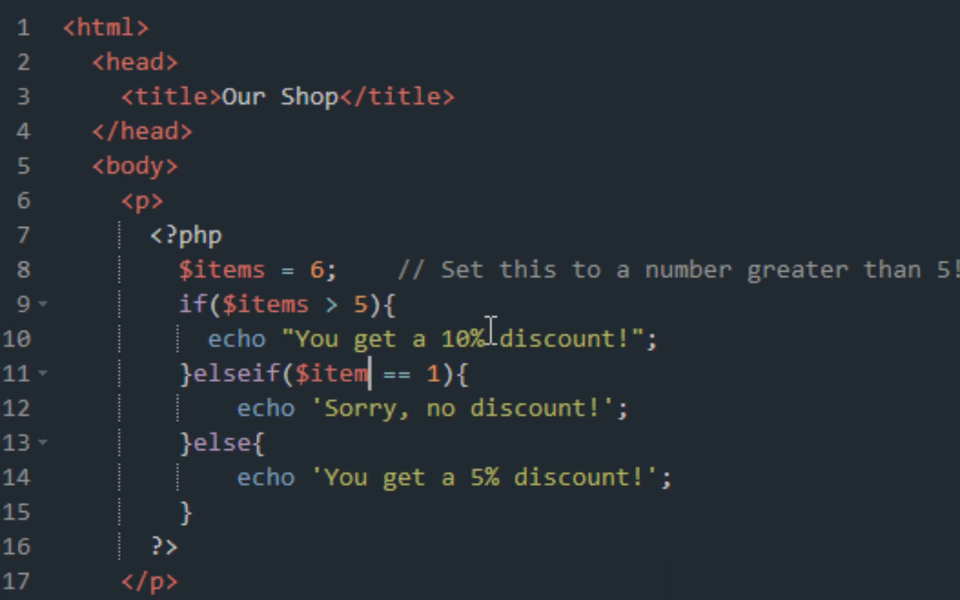
{"action": "type", "text": "s"}
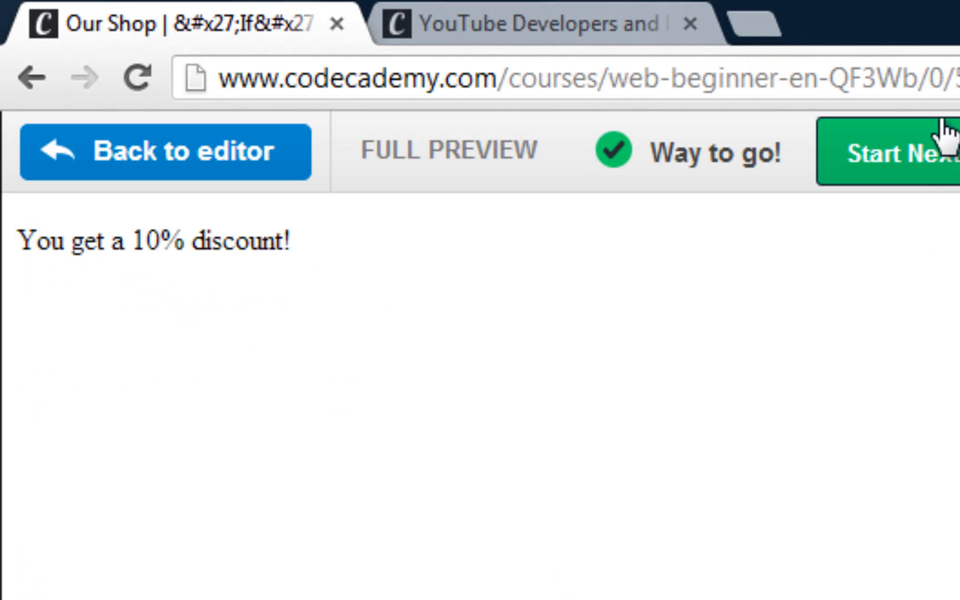
{"action": "left_click", "coordinate": [900, 153]}
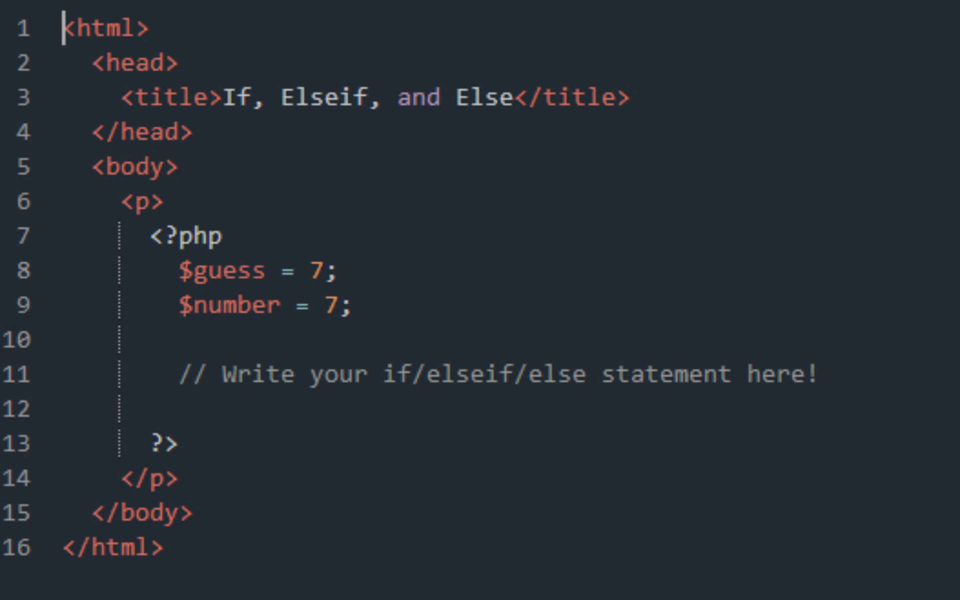
{"action": "mouse_move", "coordinate": [385, 434]}
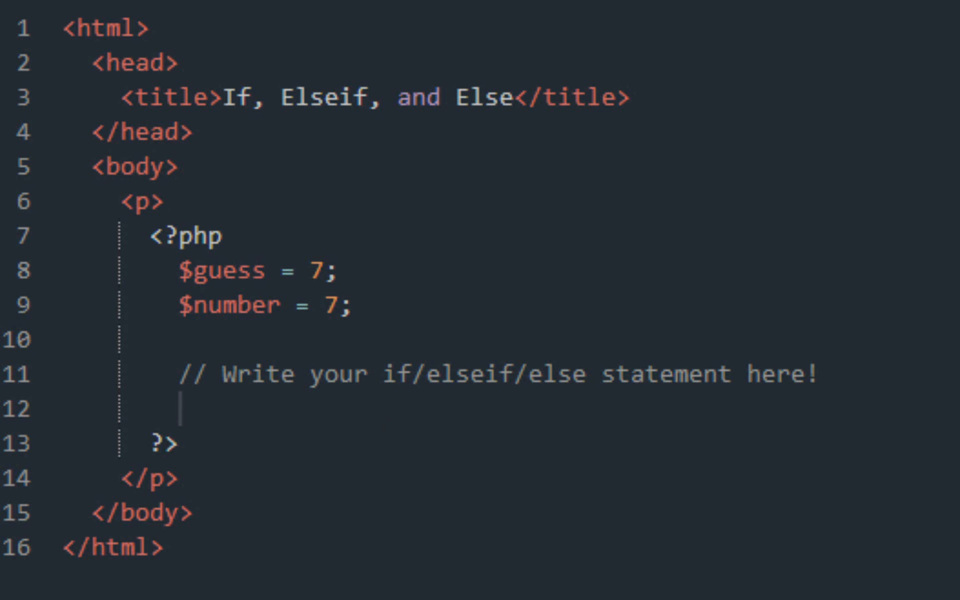
{"action": "mouse_move", "coordinate": [353, 305]}
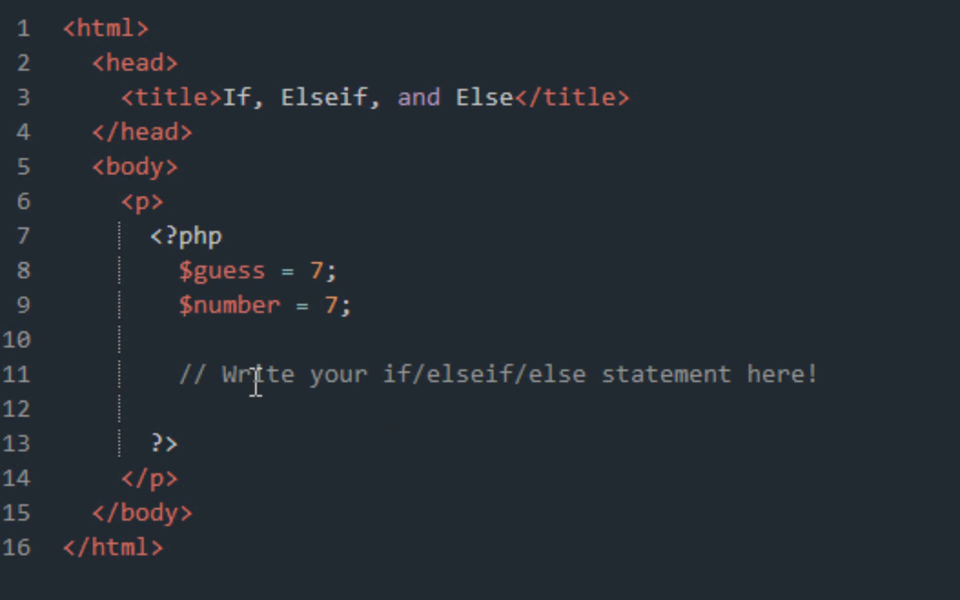
Write if($guess < $number){ echo 'Too low!' } in the editor.
{"action": "type", "text": "if"}
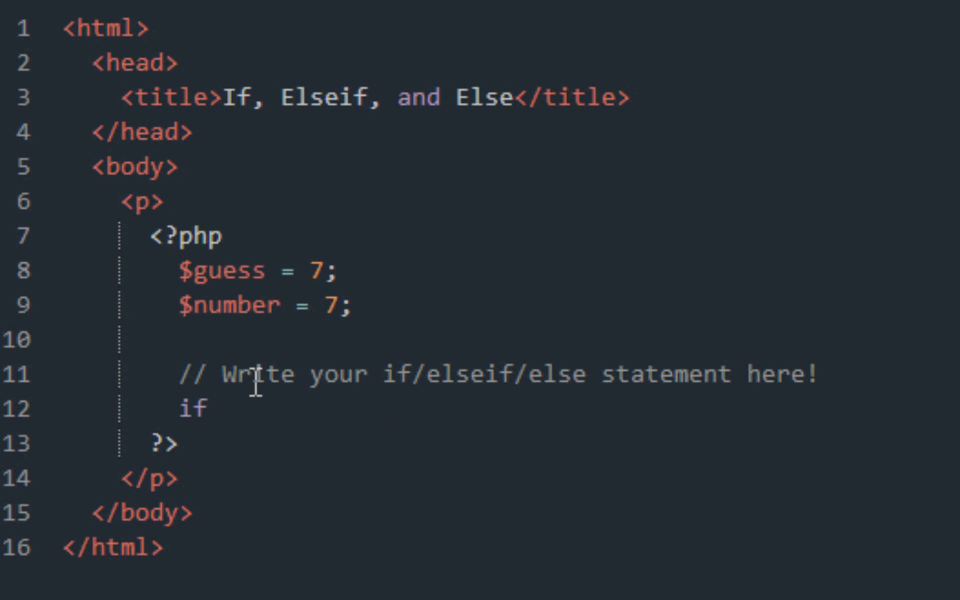
{"action": "type", "text": "()"}
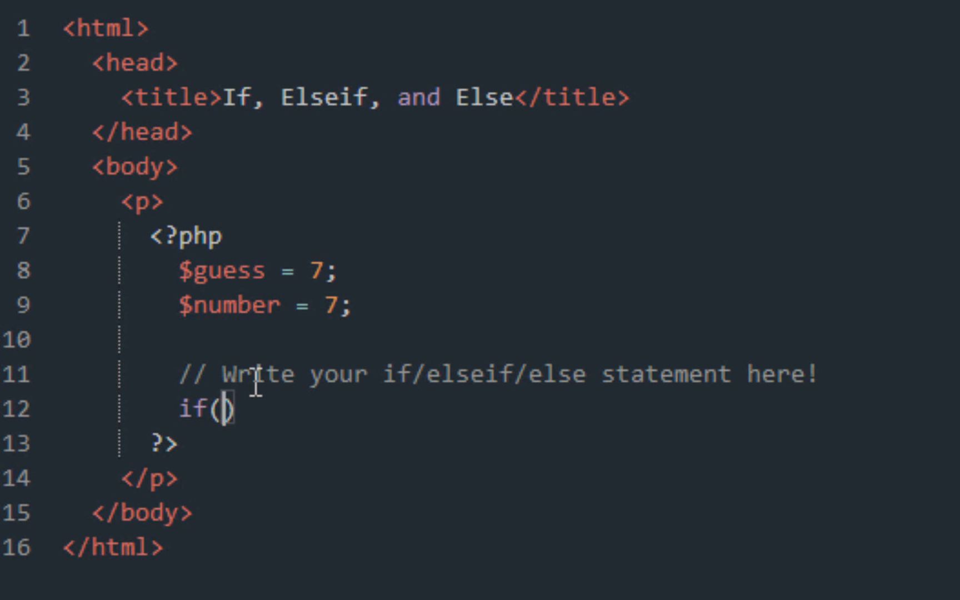
{"action": "type", "text": "$"}
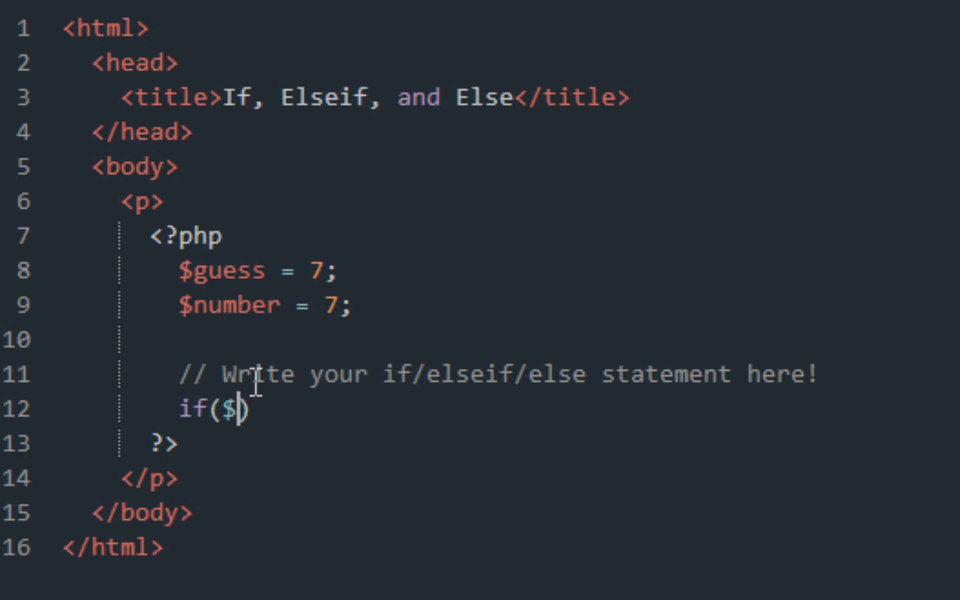
{"action": "type", "text": "guess < $number"}
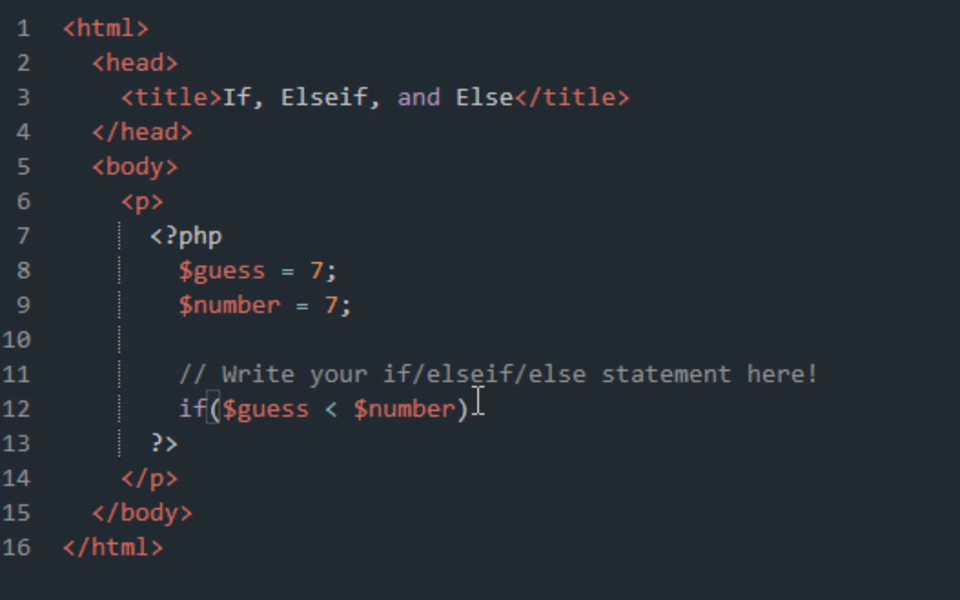
{"action": "type", "text": "{"}
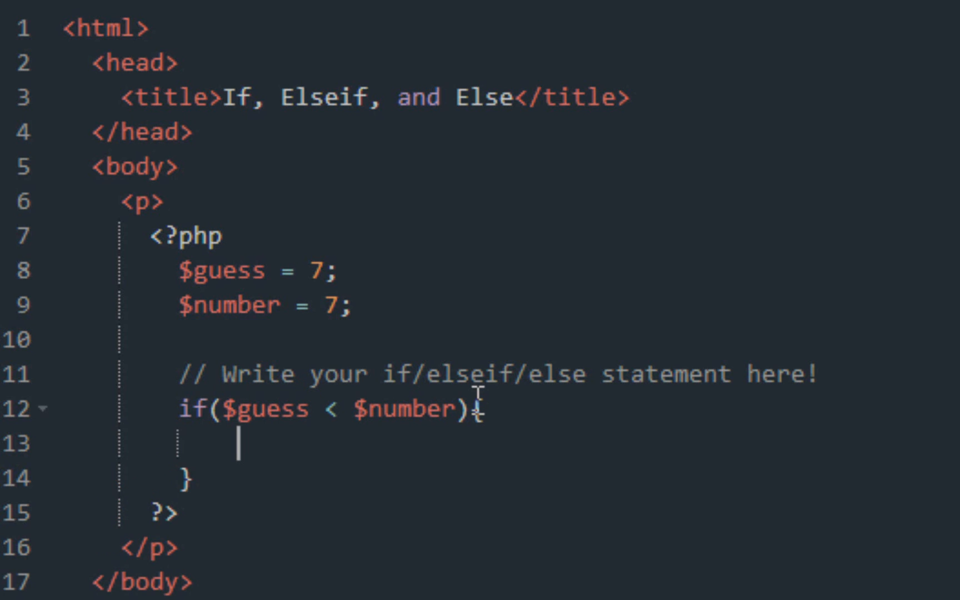
{"action": "type", "text": "echo"}
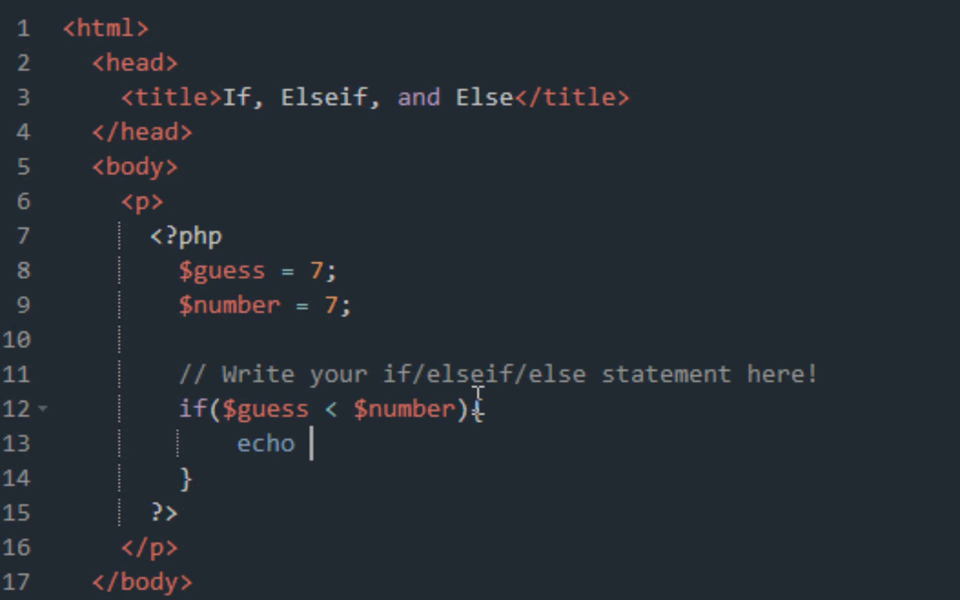
{"action": "type", "text": "'TO"}
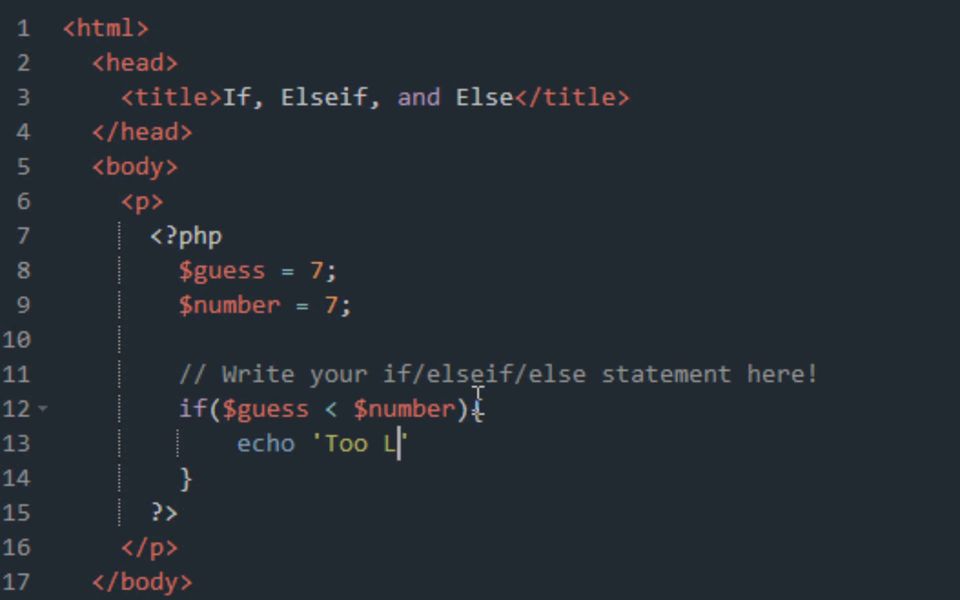
{"action": "type", "text": "ow'"}
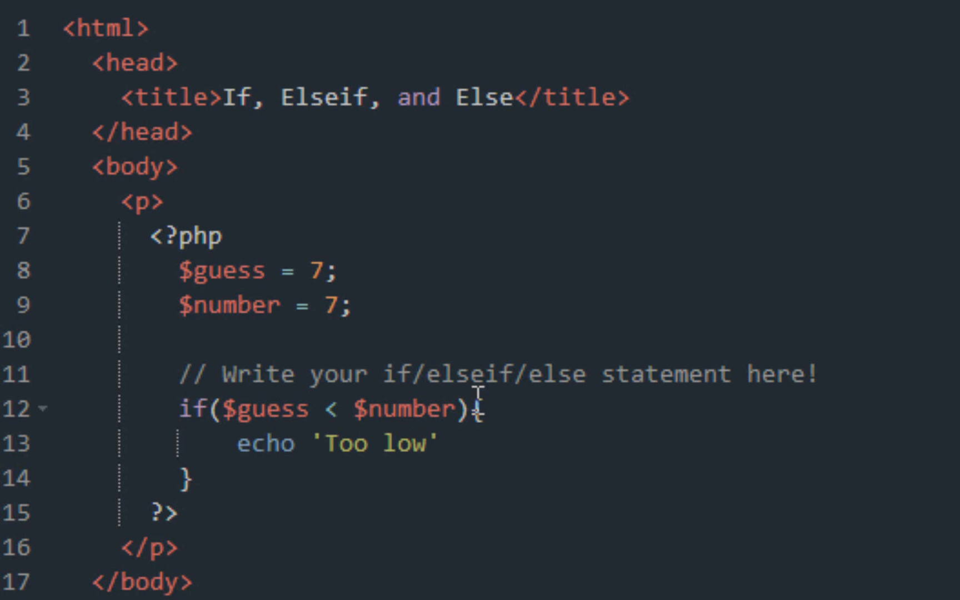
{"action": "type", "text": "!"}
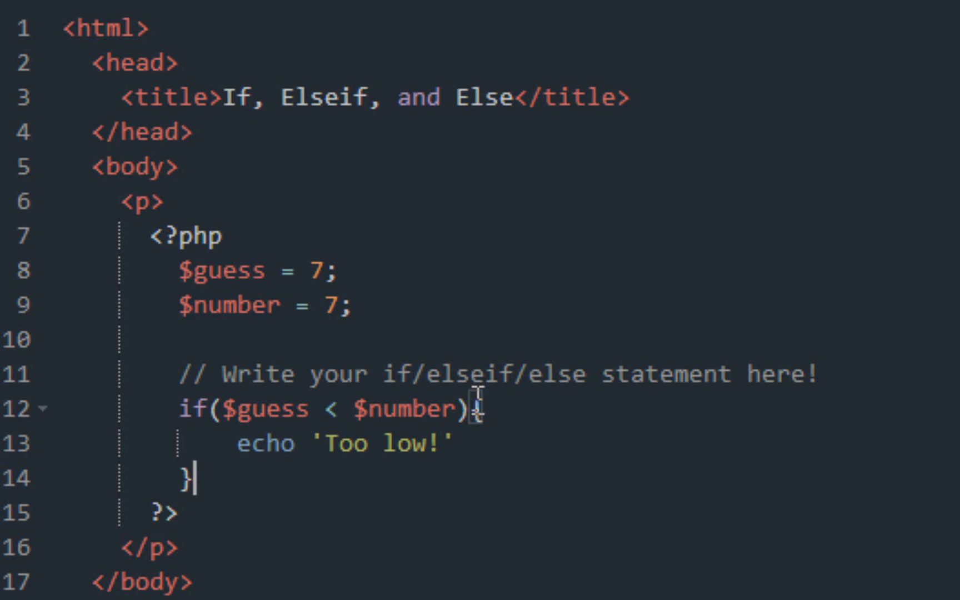
Begin an elseif branch with an opening brace after the if block.
{"action": "type", "text": "elseif"}
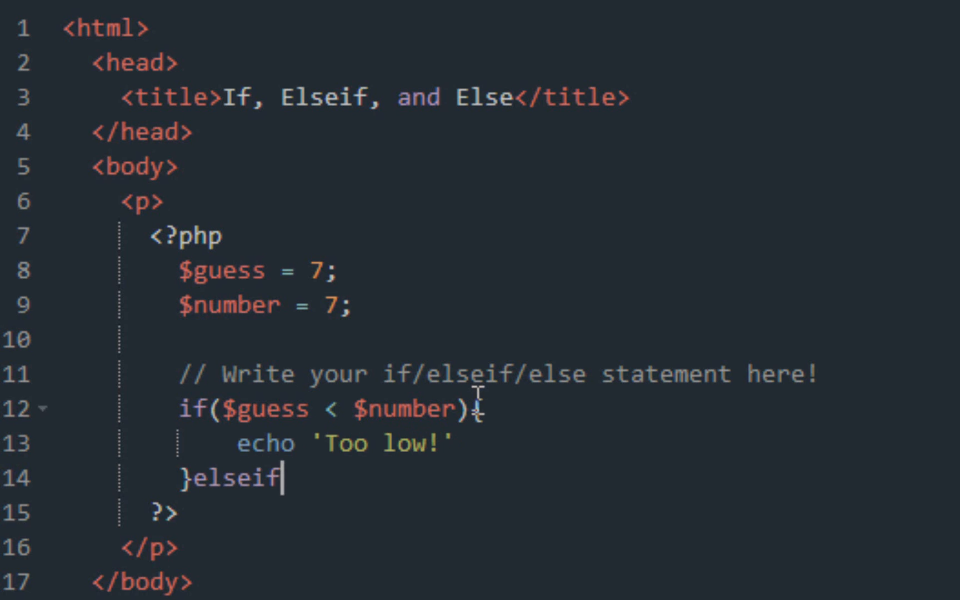
{"action": "type", "text": "{"}
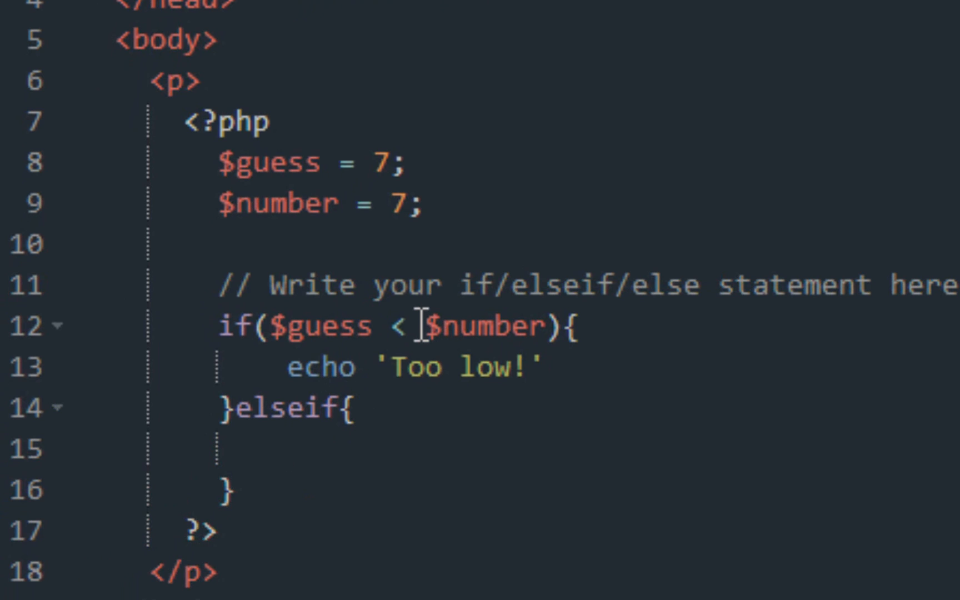
Give the elseif branch the condition $guess > $number.
{"action": "type", "text": "$"}
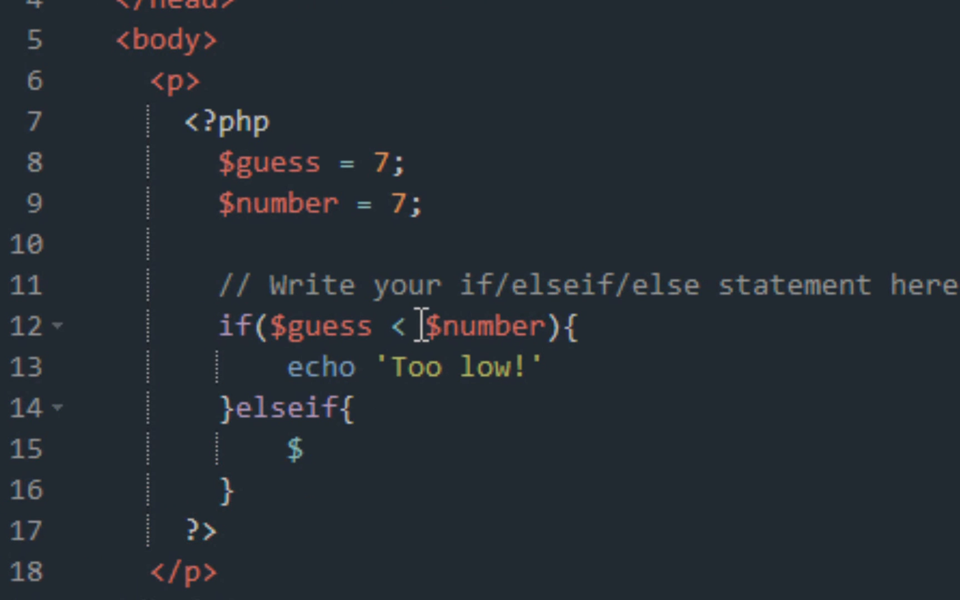
{"action": "type", "text": "g"}
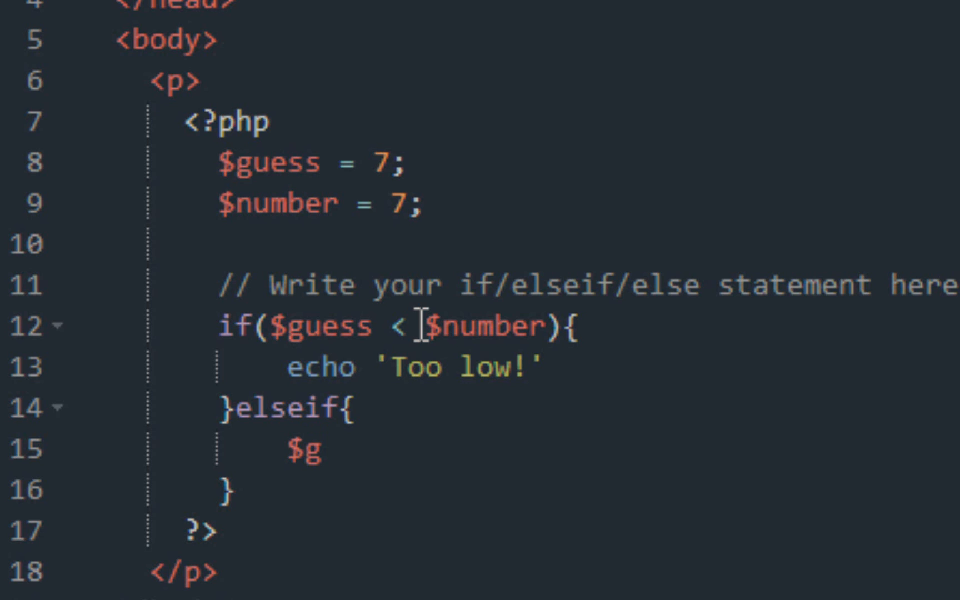
{"action": "key", "text": "BackSpace"}
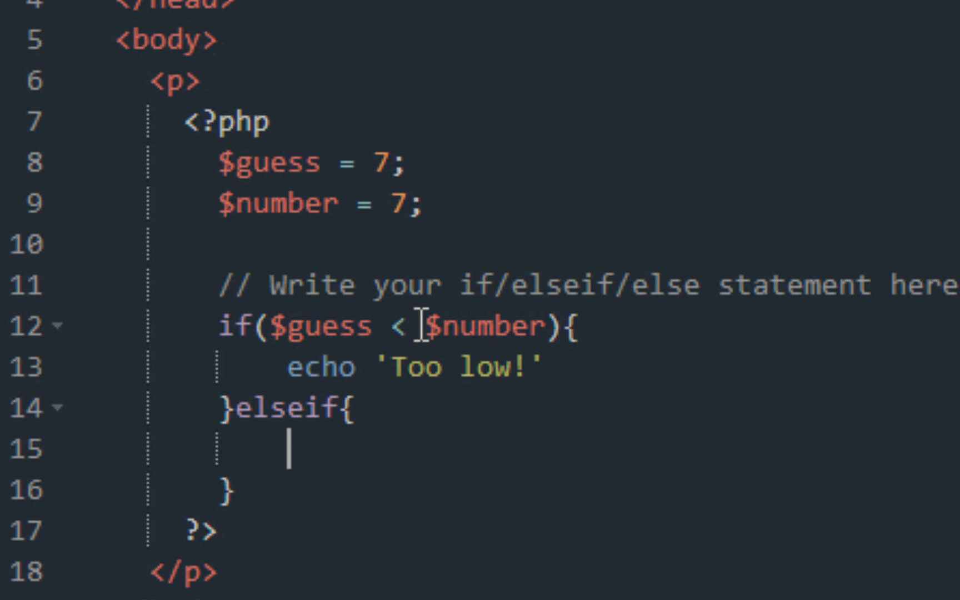
{"action": "type", "text": "ec"}
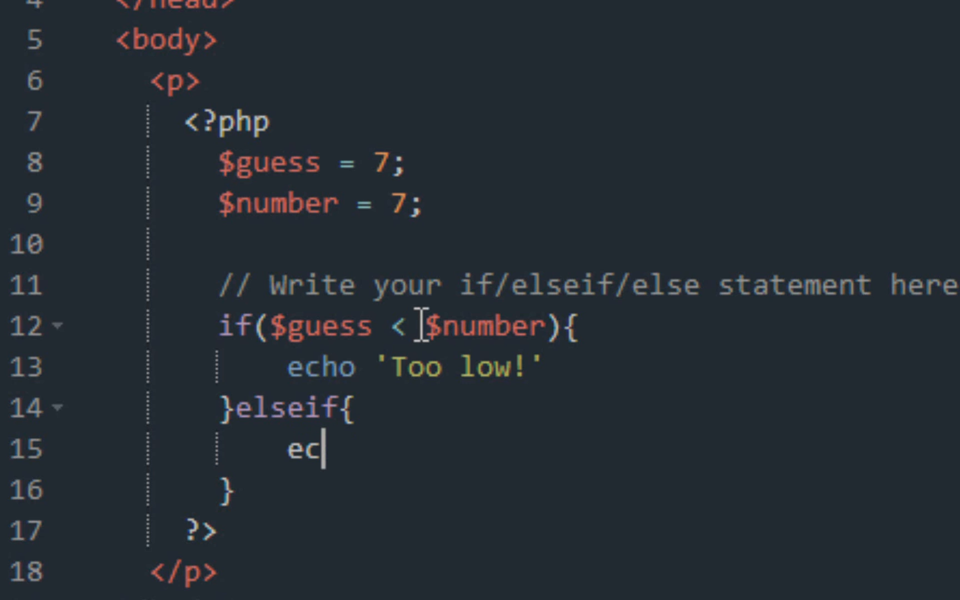
{"action": "type", "text": "ho"}
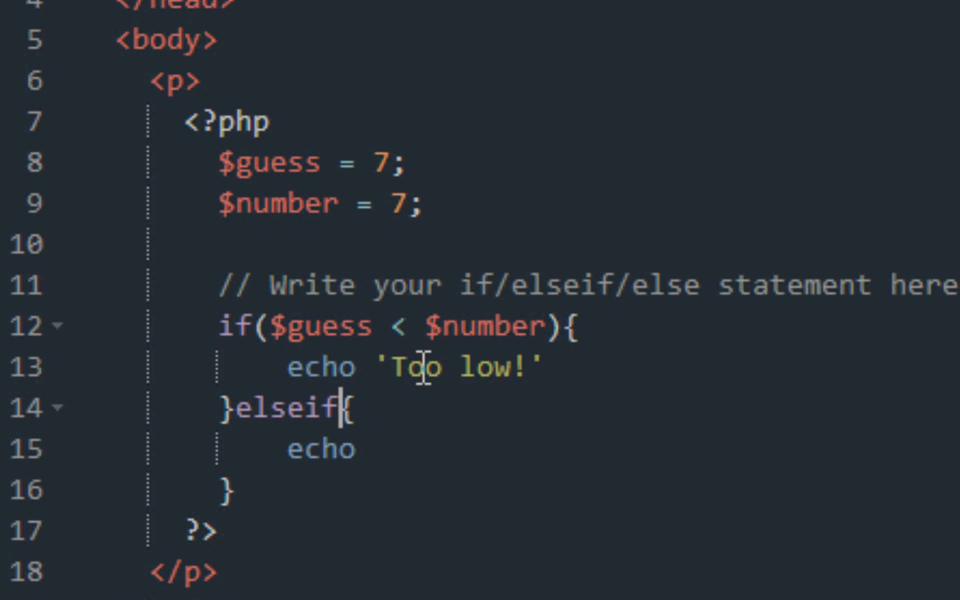
{"action": "type", "text": "()"}
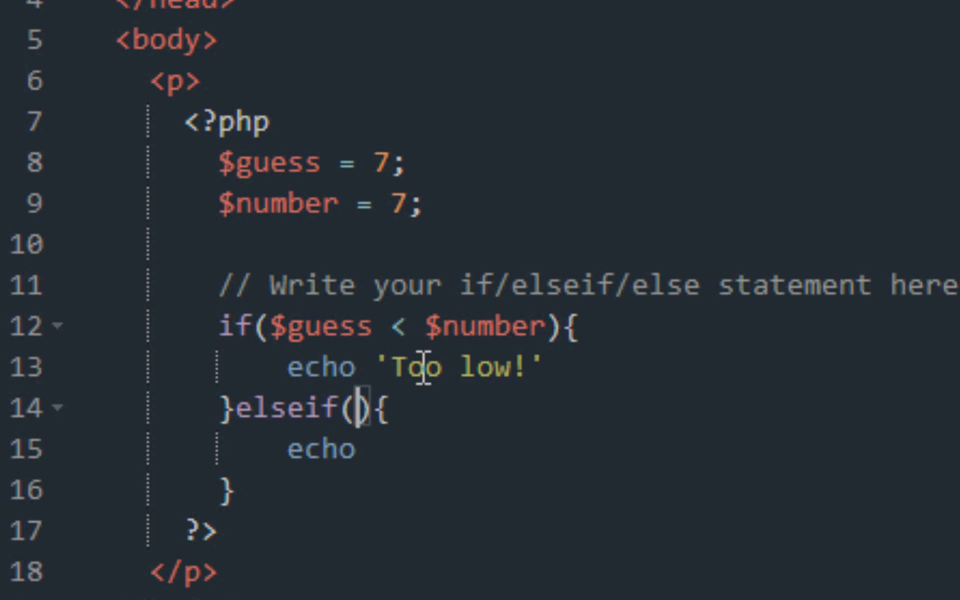
{"action": "type", "text": "$g"}
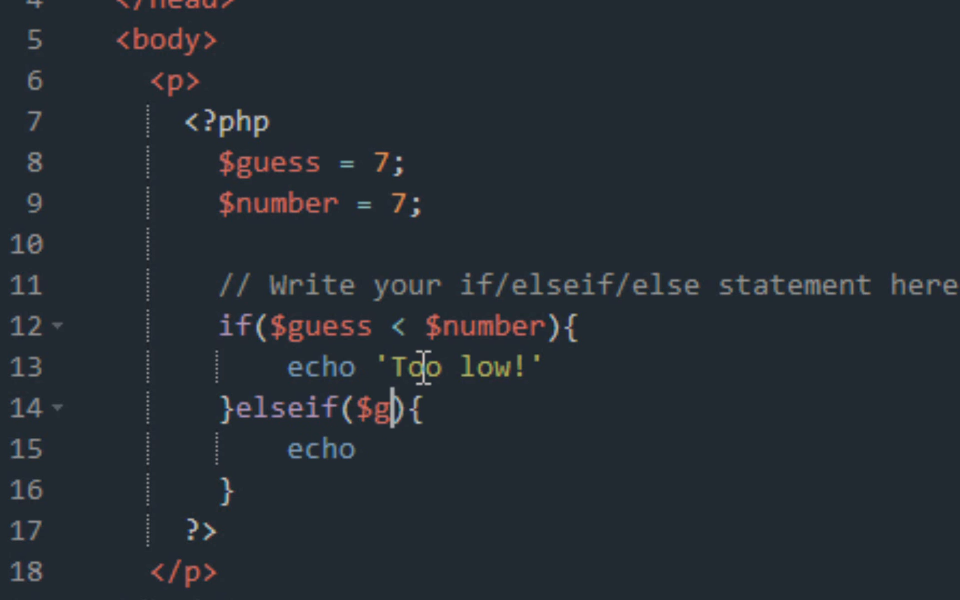
{"action": "type", "text": "uess >"}
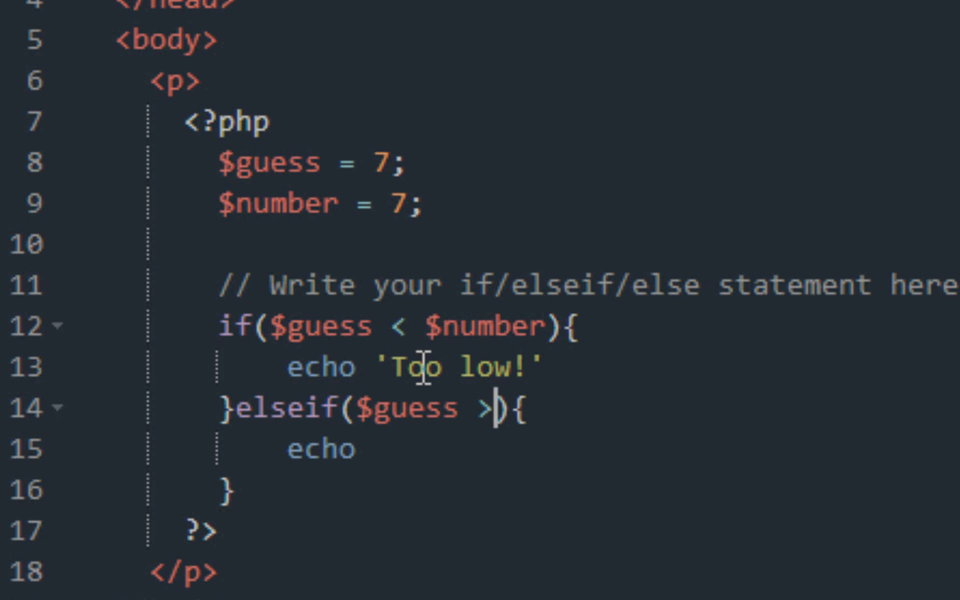
{"action": "type", "text": "$"}
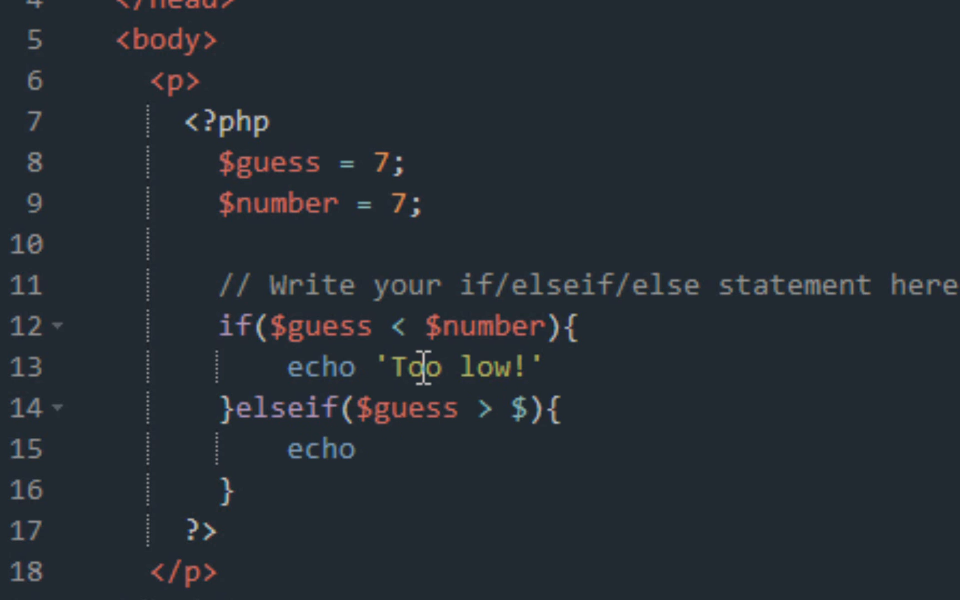
{"action": "type", "text": "number"}
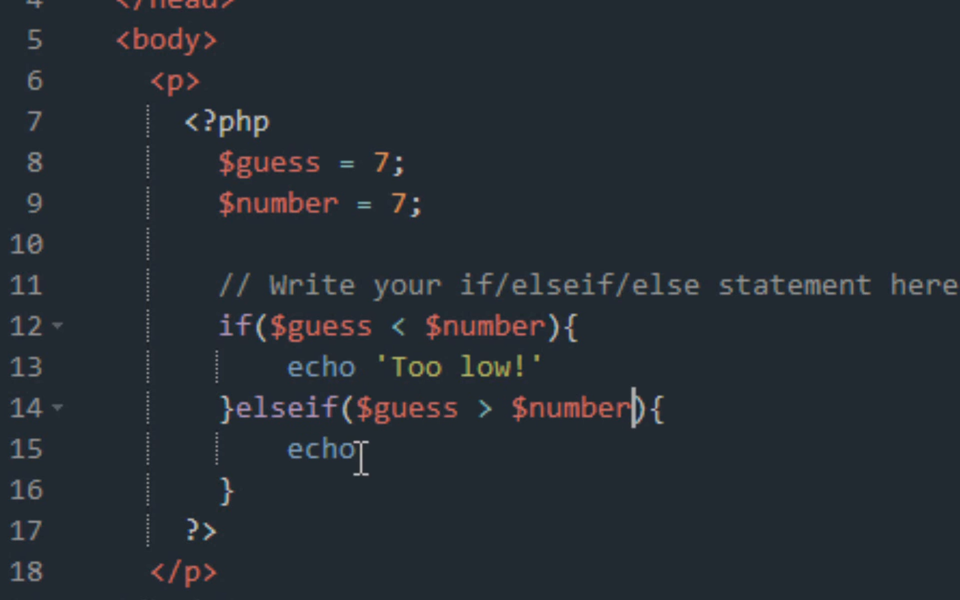
Echo 'Too High!' in the elseif branch and begin the else keyword after it.
{"action": "scroll", "scroll_direction": "down", "scroll_amount": 3}
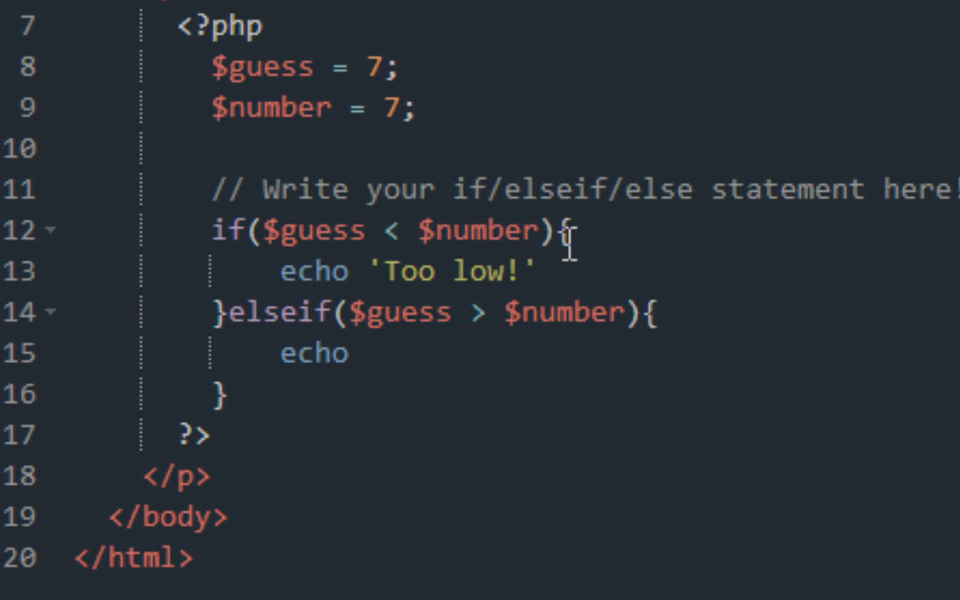
{"action": "type", "text": "'T'"}
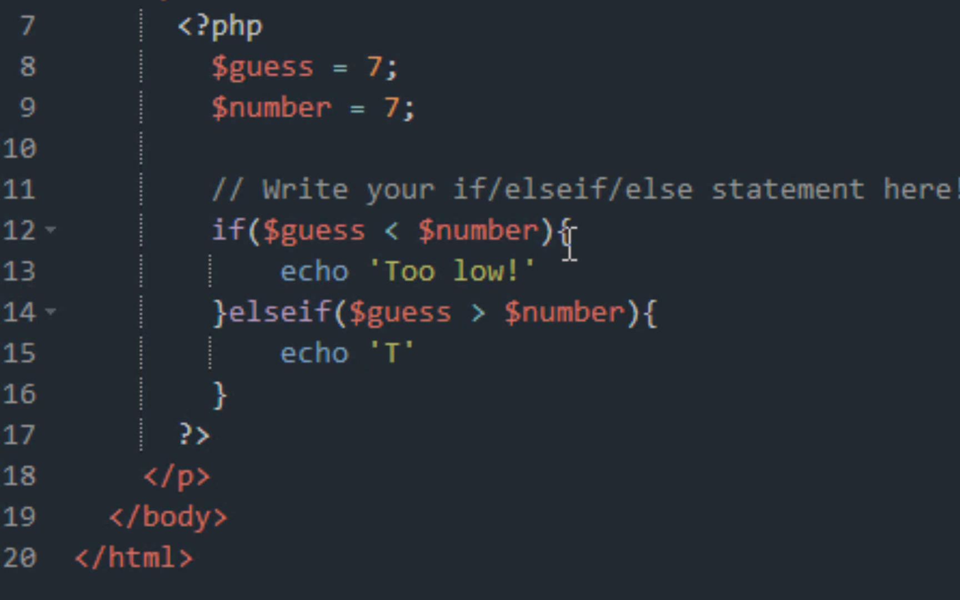
{"action": "type", "text": "oo Hi"}
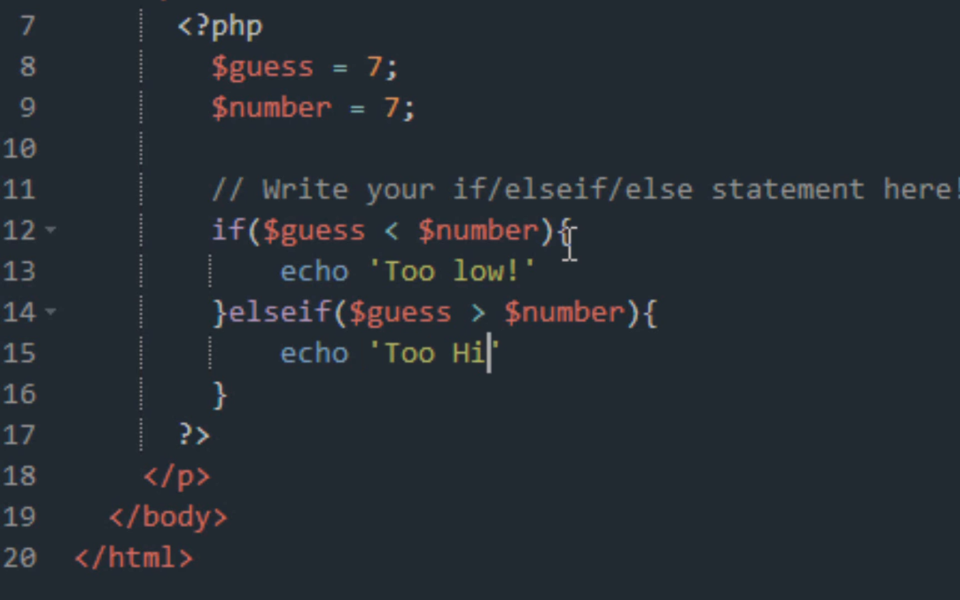
{"action": "type", "text": "gh"}
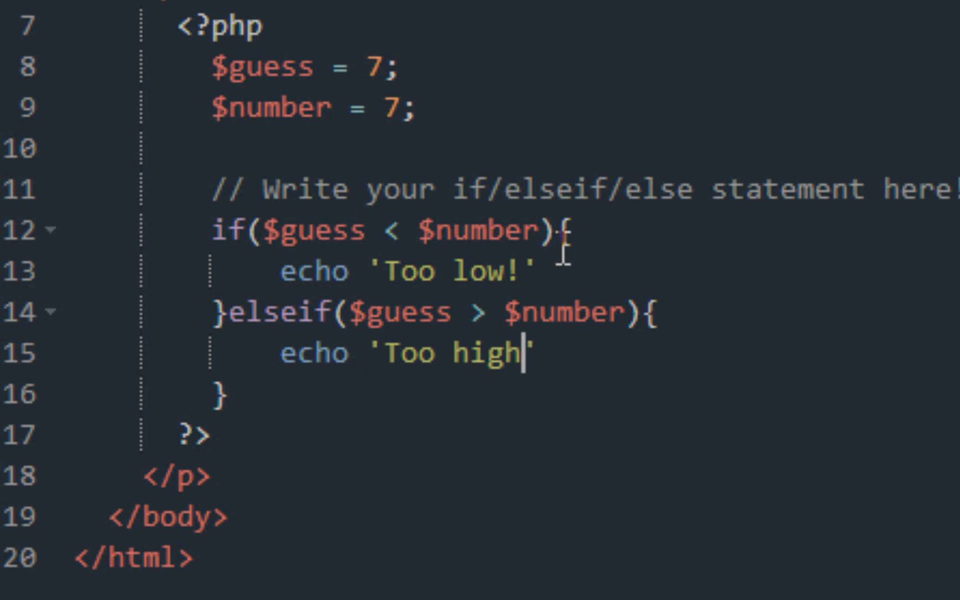
{"action": "type", "text": "!"}
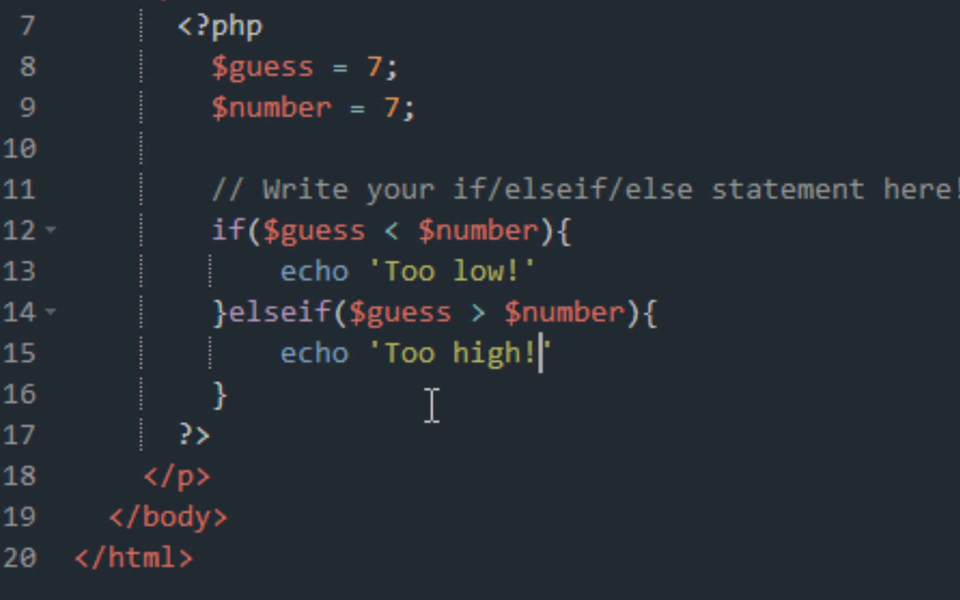
{"action": "type", "text": "else"}
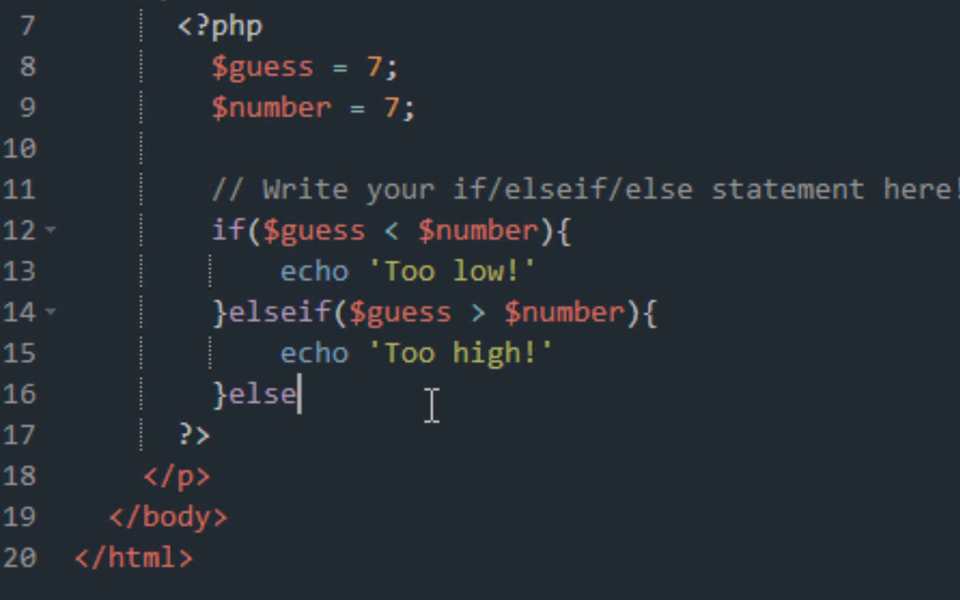
Complete else{ echo 'You win!'; } to finish the guessing-game conditional and earn the badge.
{"action": "type", "text": "{"}
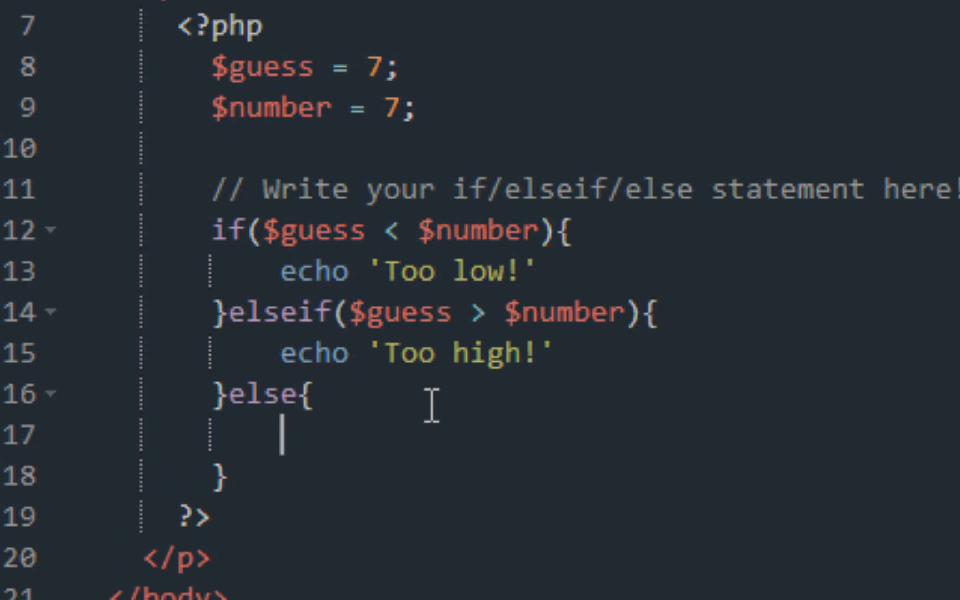
{"action": "type", "text": "e"}
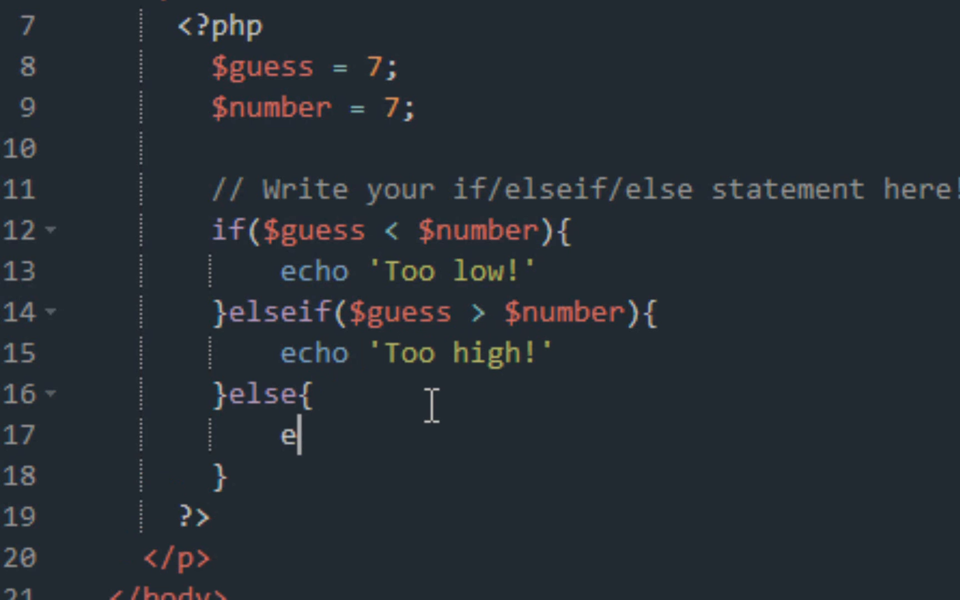
{"action": "type", "text": "cho ''"}
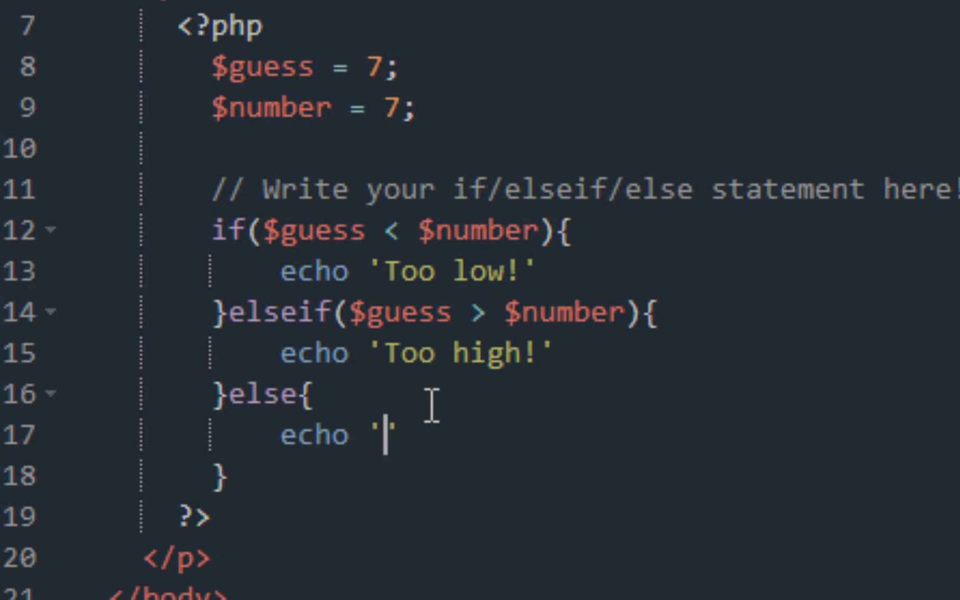
{"action": "type", "text": "Y"}
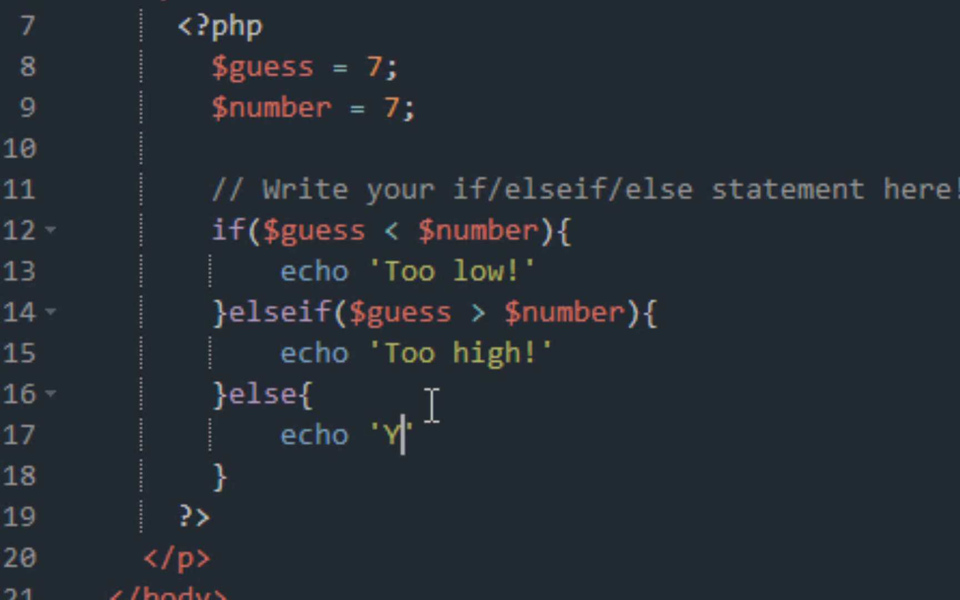
{"action": "type", "text": "ou win"}
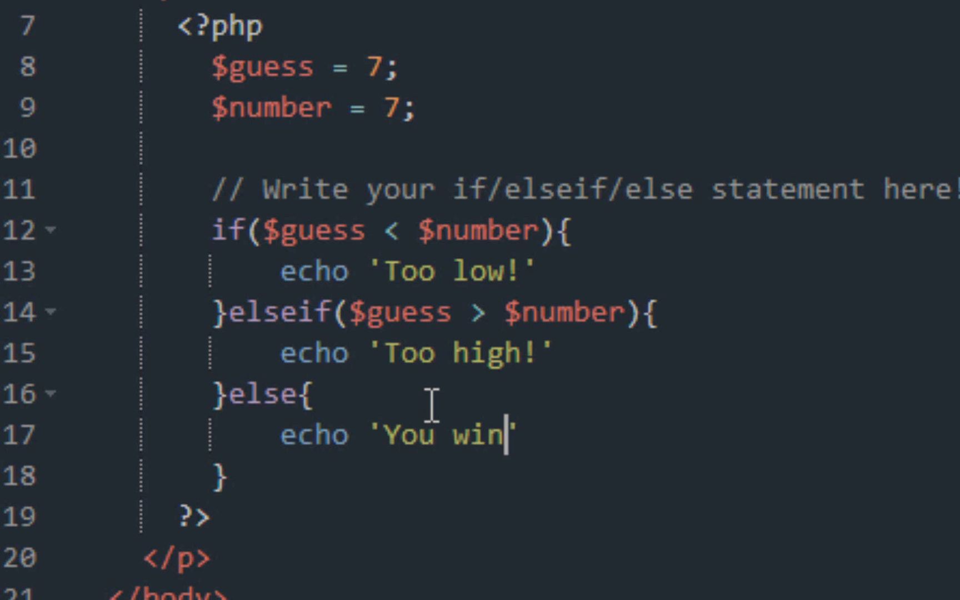
{"action": "type", "text": "!;"}
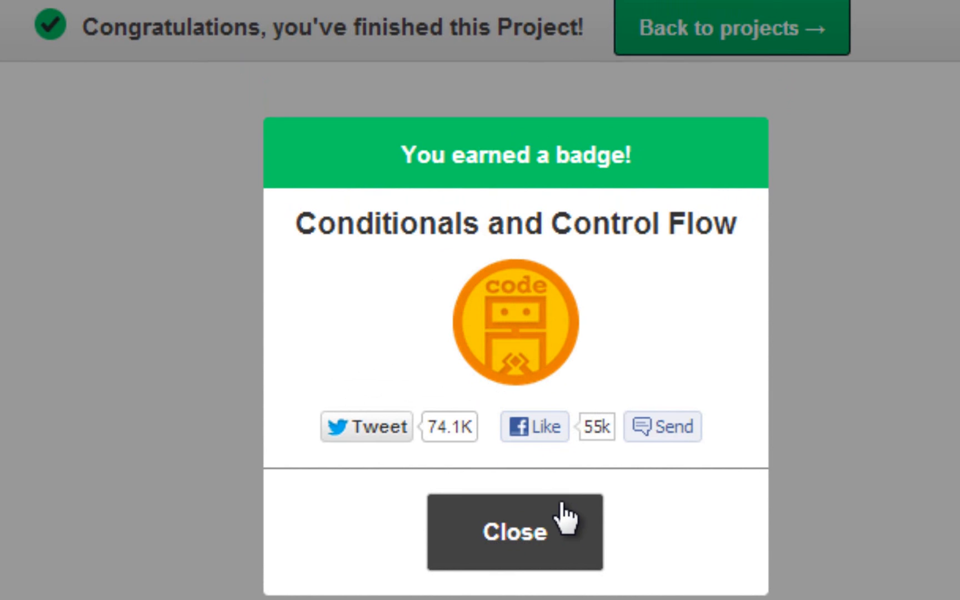
{"action": "mouse_move", "coordinate": [548, 563]}
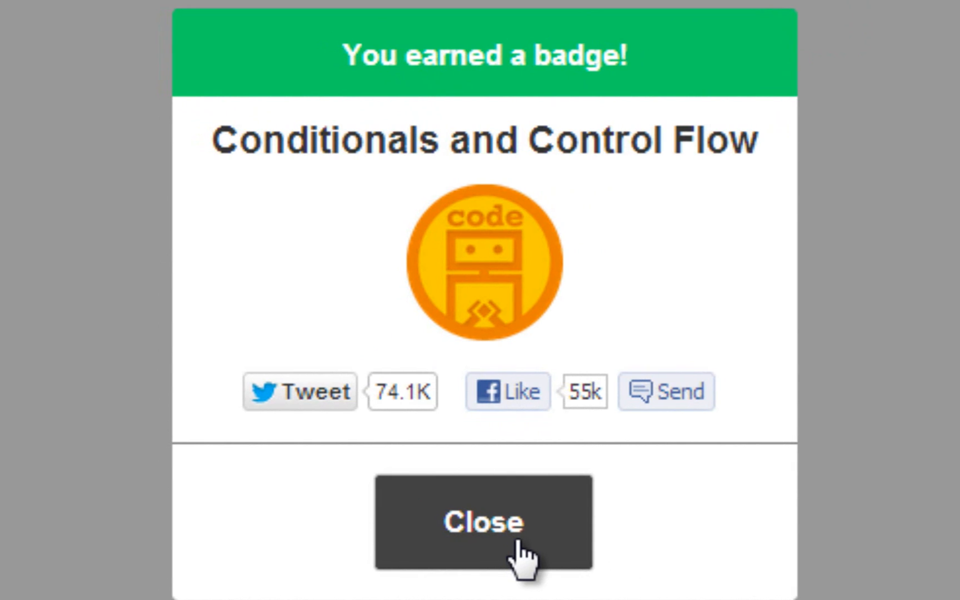
{"action": "mouse_move", "coordinate": [523, 555]}
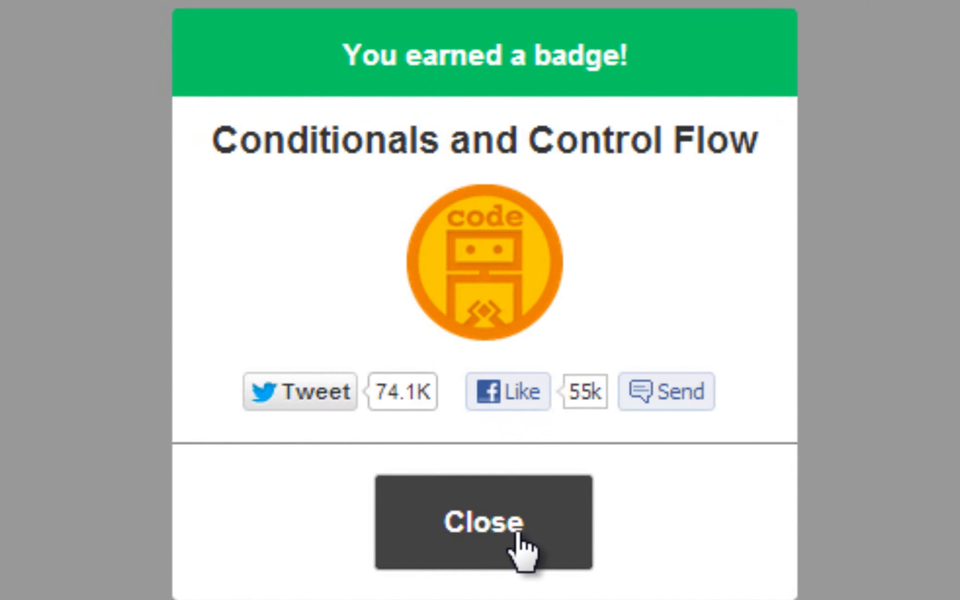